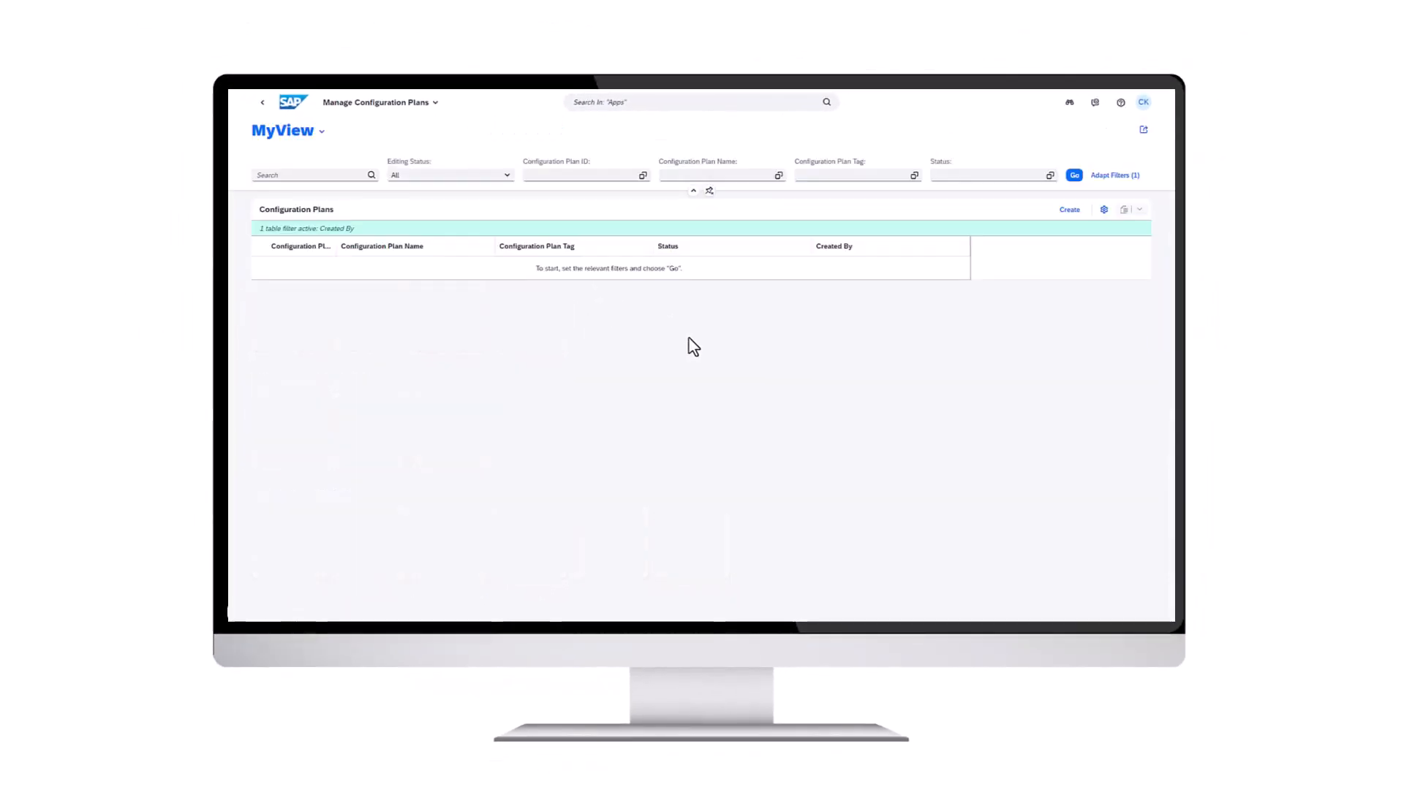
# Step: Start a configuration plan named 'Skateboard Model' and begin entering 'As' for its phase
pyautogui.click(1069, 209)
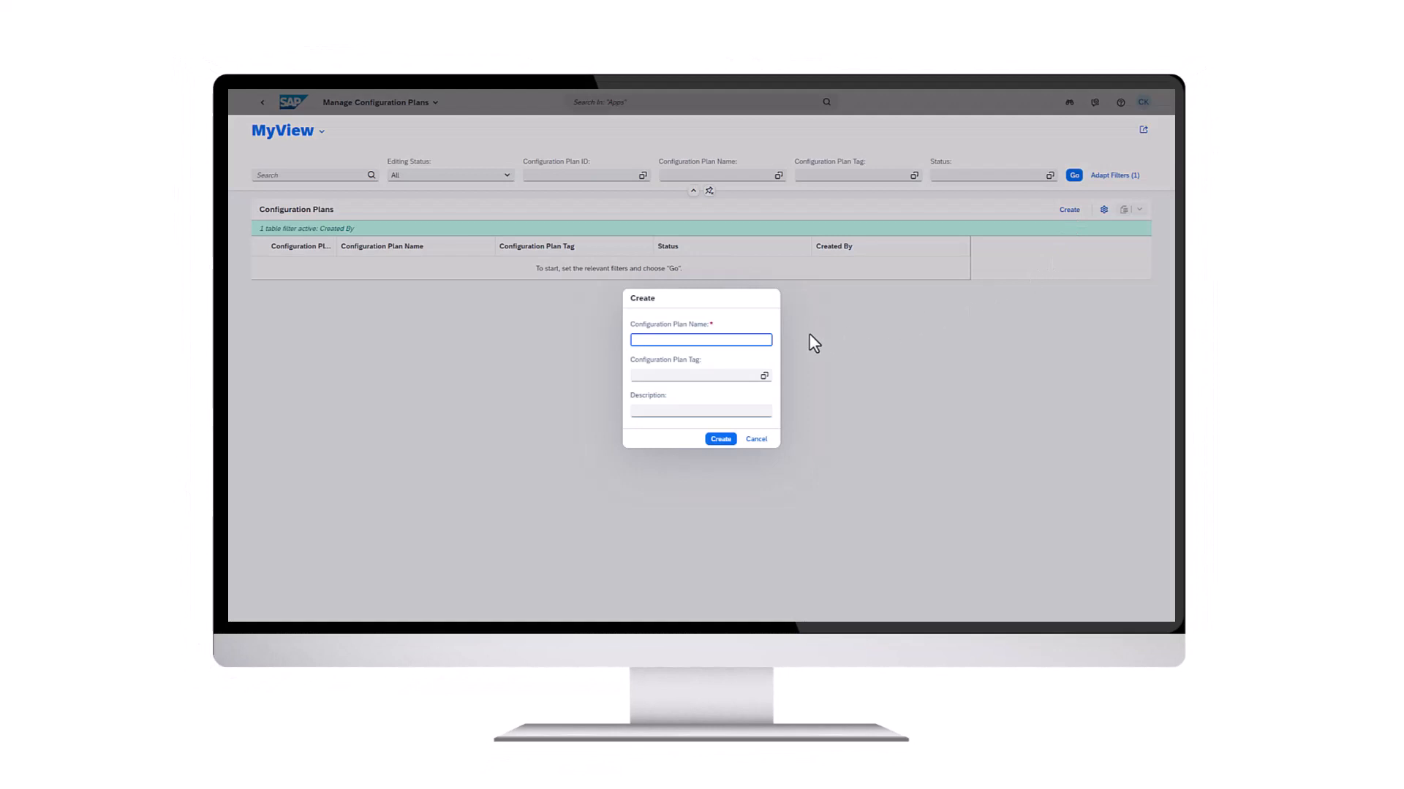
pyautogui.write('Skateboard Model')
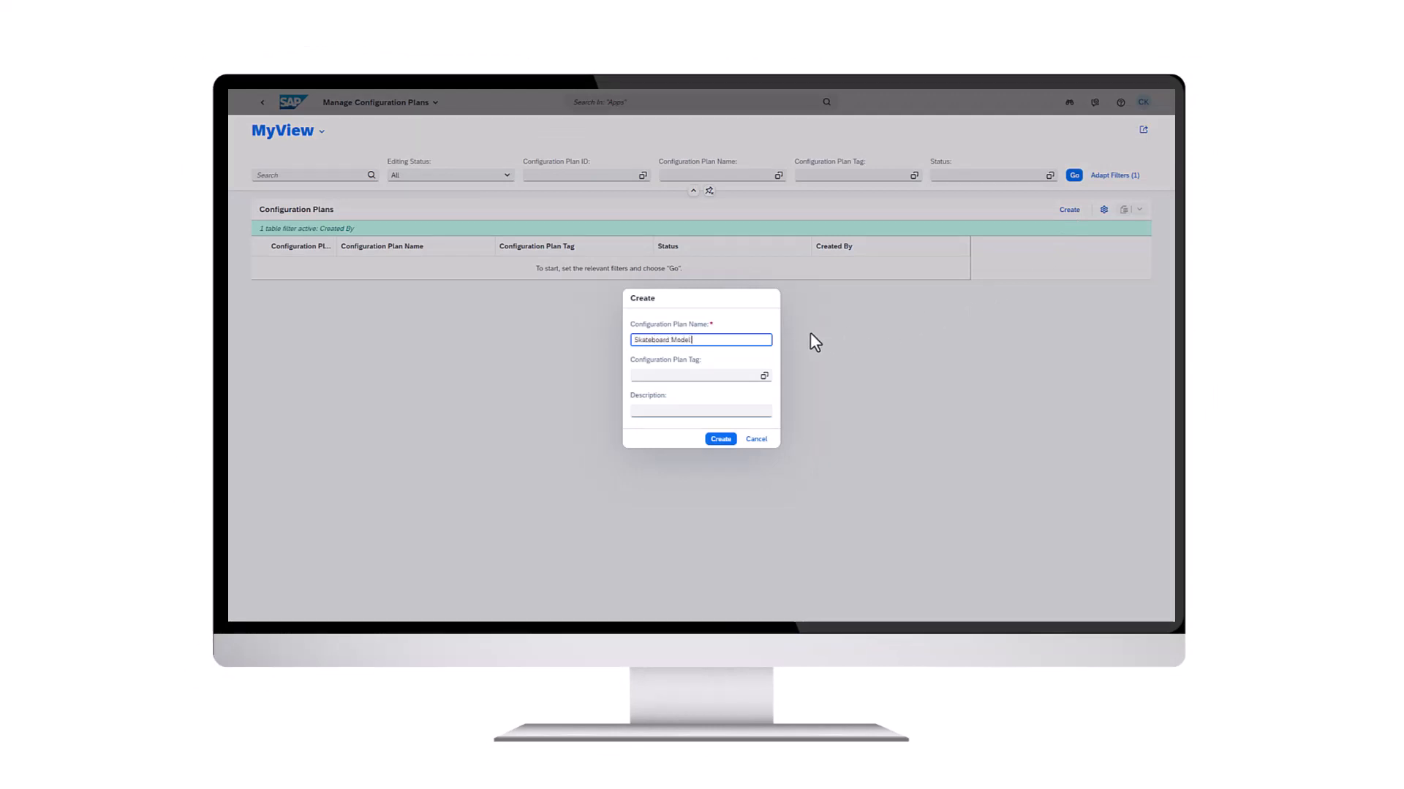
pyautogui.click(720, 438)
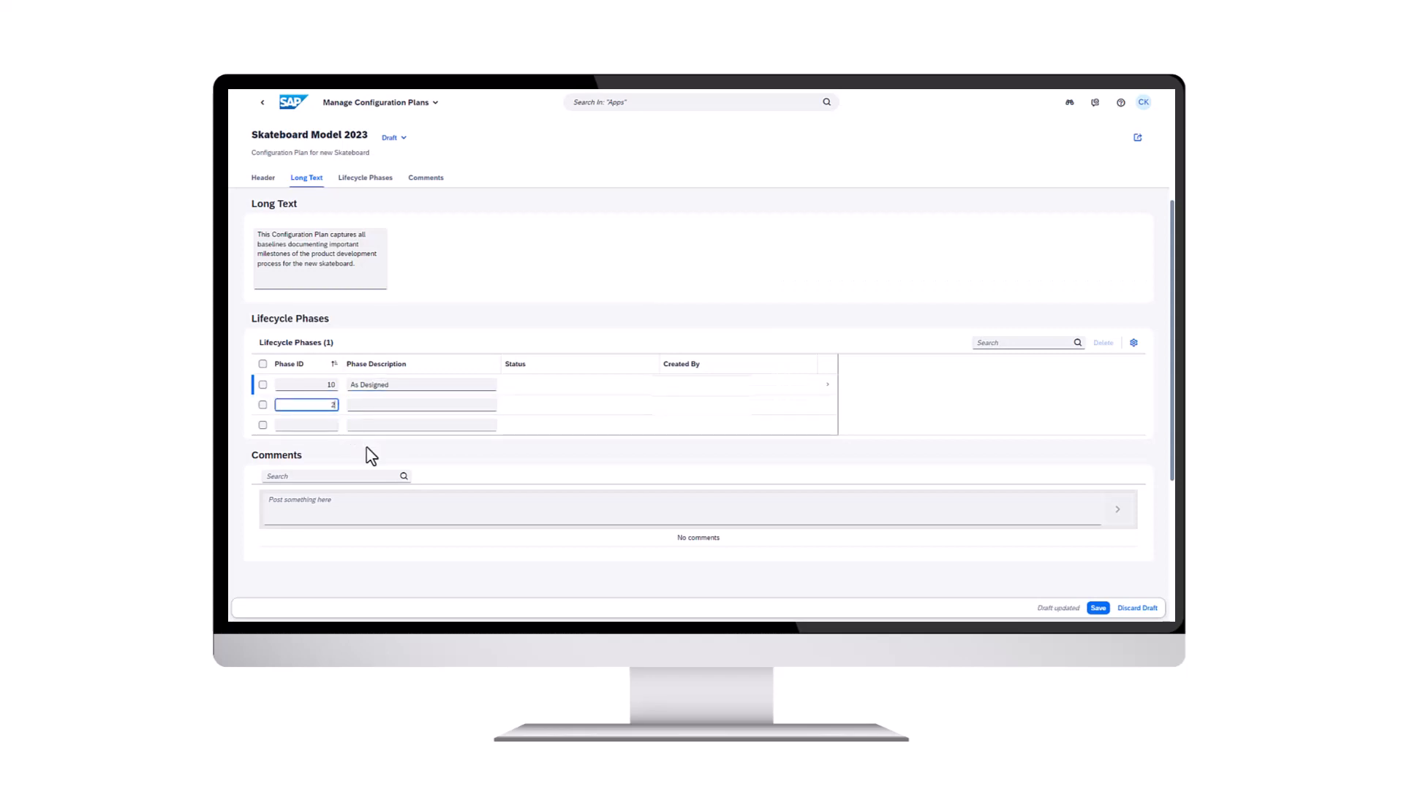
pyautogui.write('As')
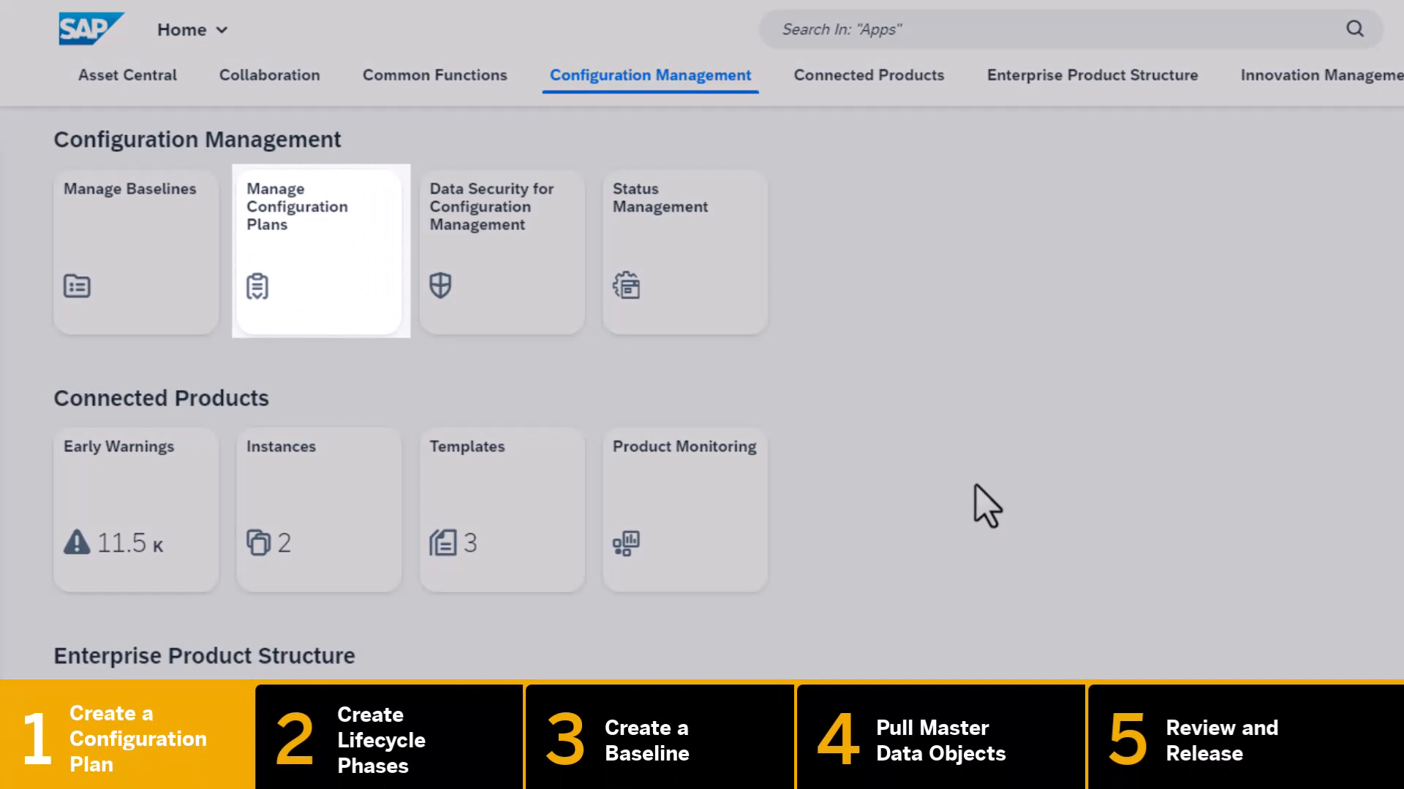
# Step: Create configuration plan Skateboard Model 2023 with tag skateboard and description 'Configuration Pl...'
pyautogui.click(320, 250)
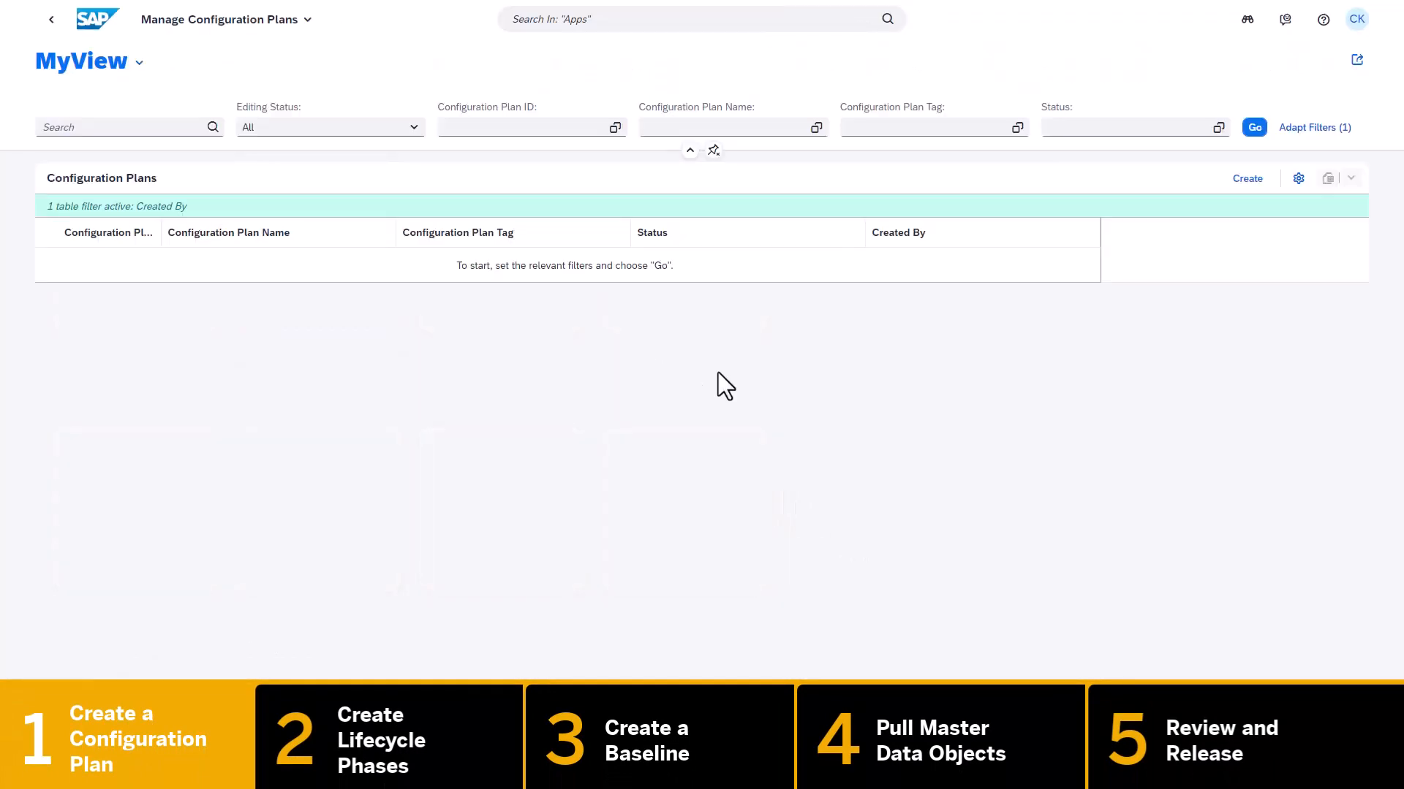
pyautogui.click(1247, 179)
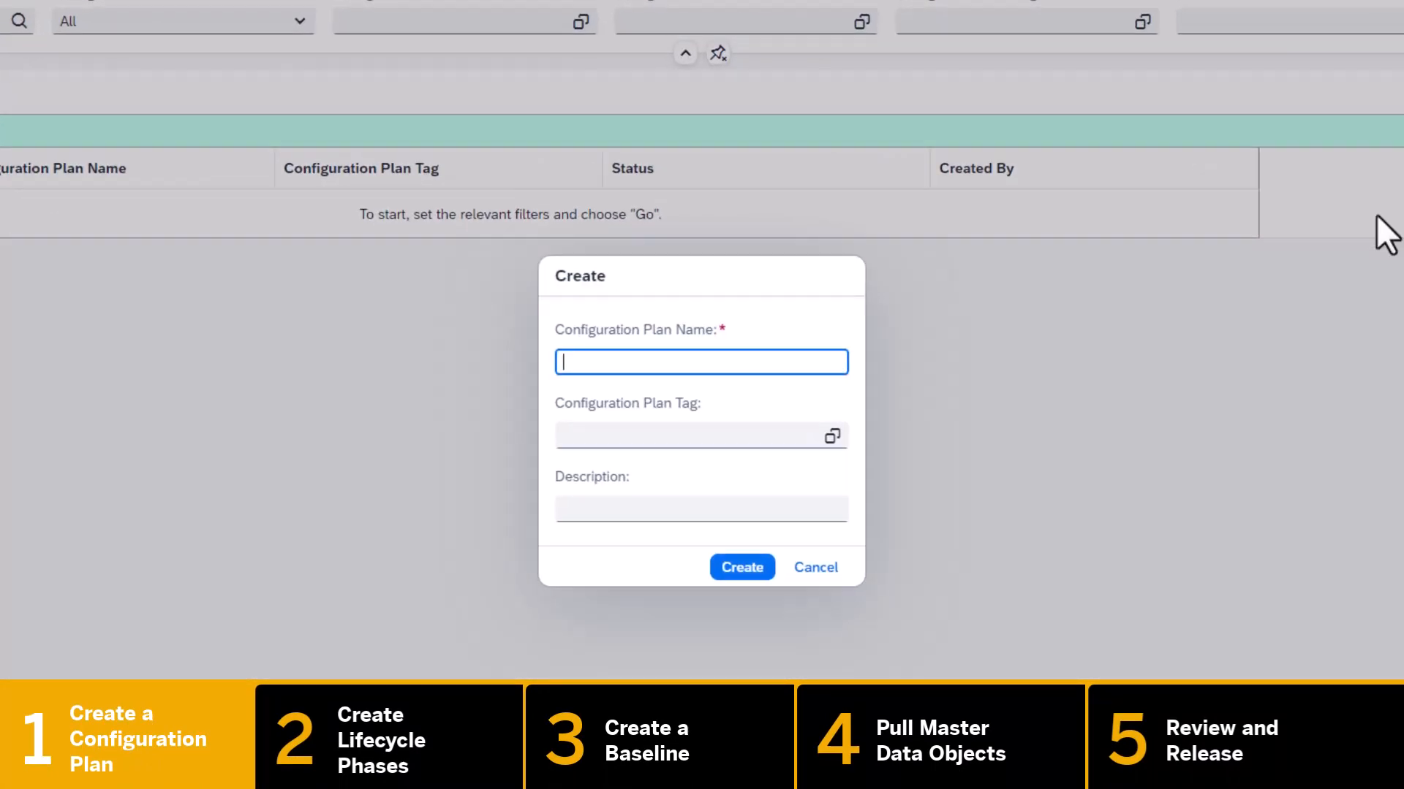
pyautogui.write('Skateboard Model 2023')
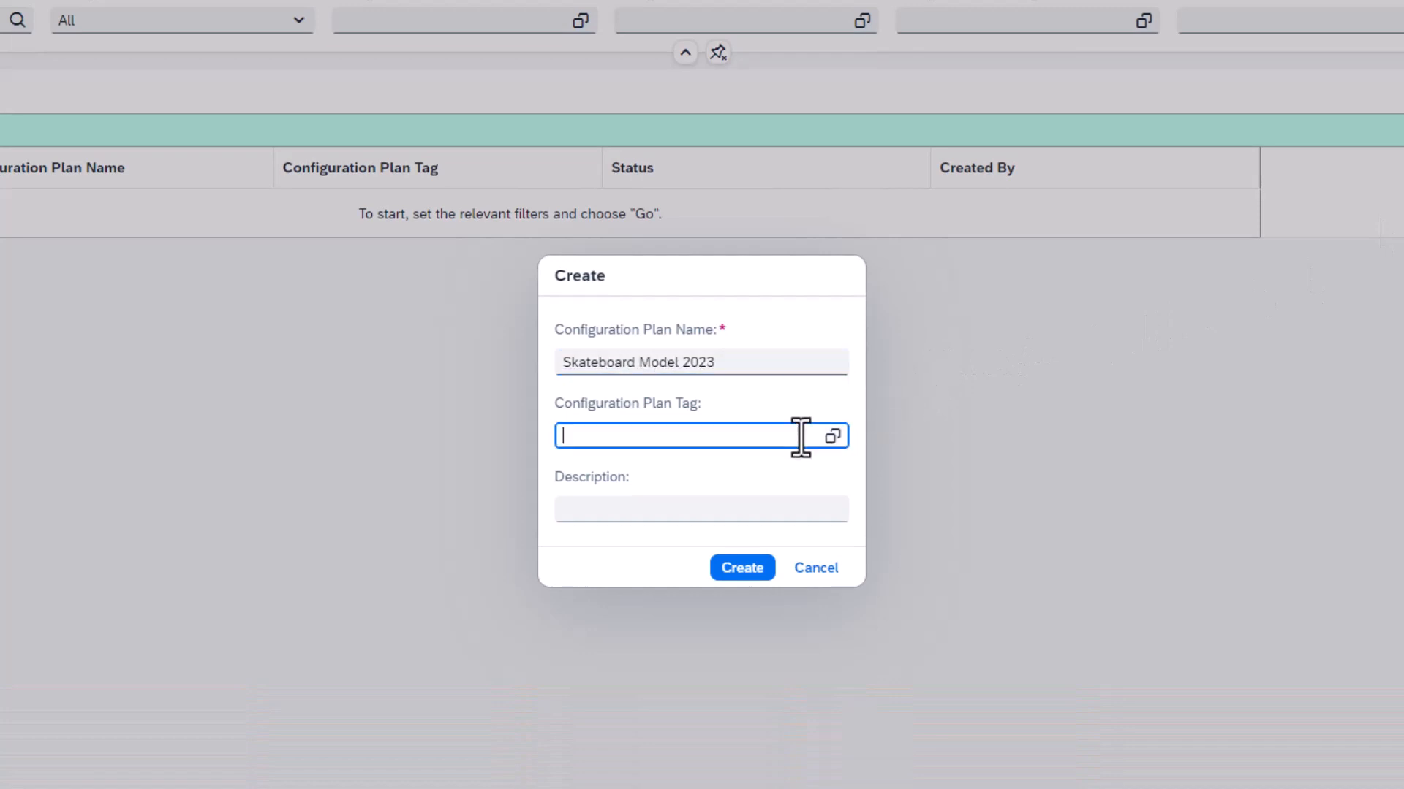
pyautogui.write('skateboard')
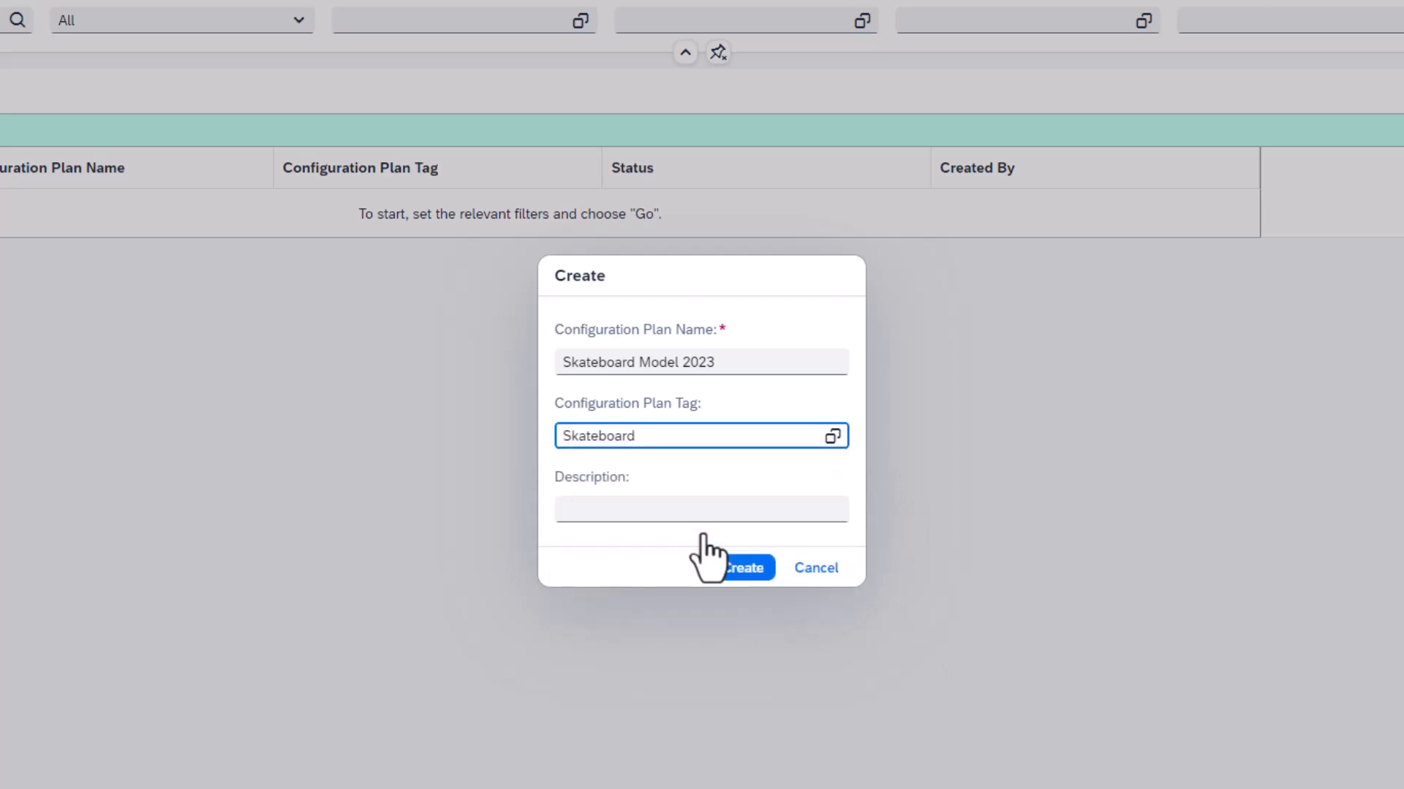
pyautogui.write('Configuration Plan for new Skateboard')
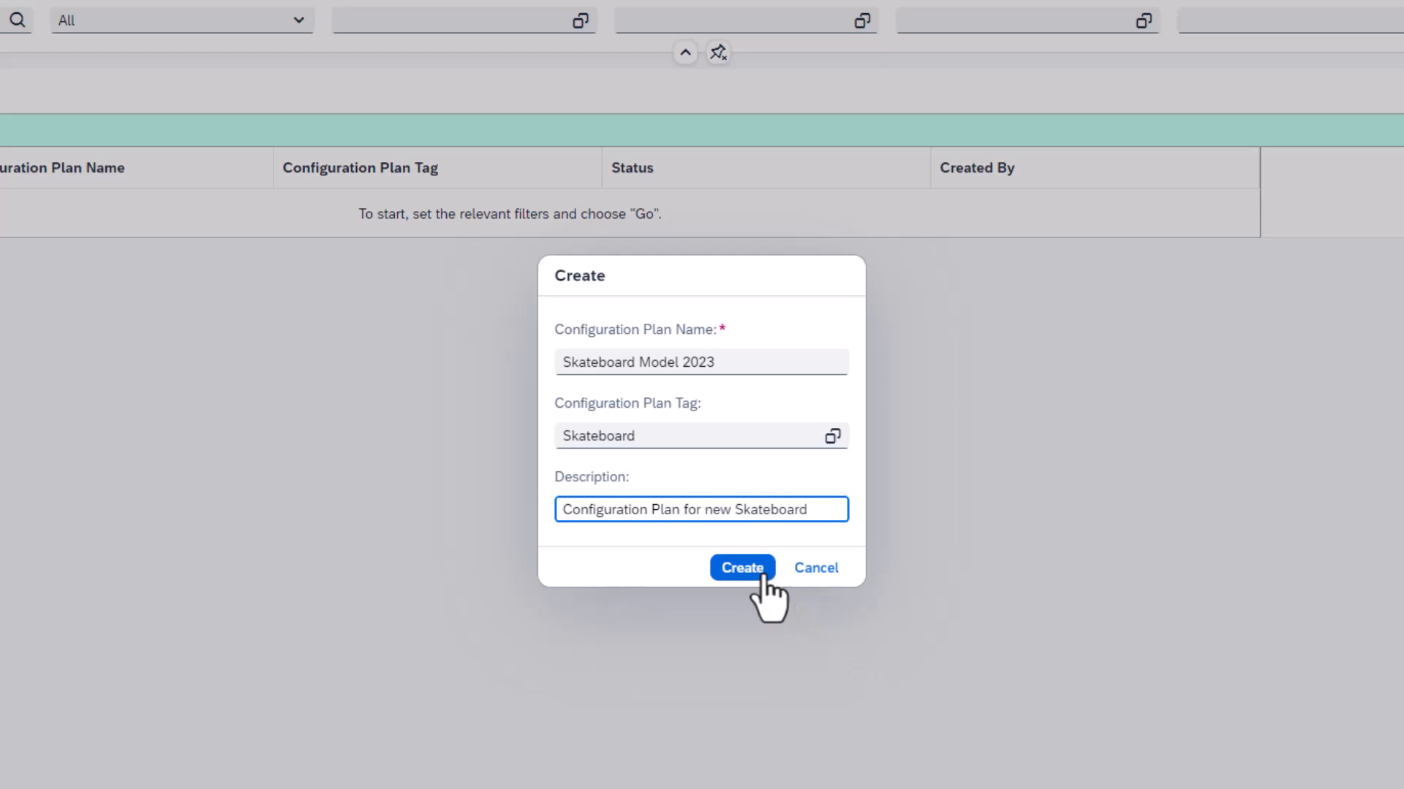
pyautogui.click(742, 567)
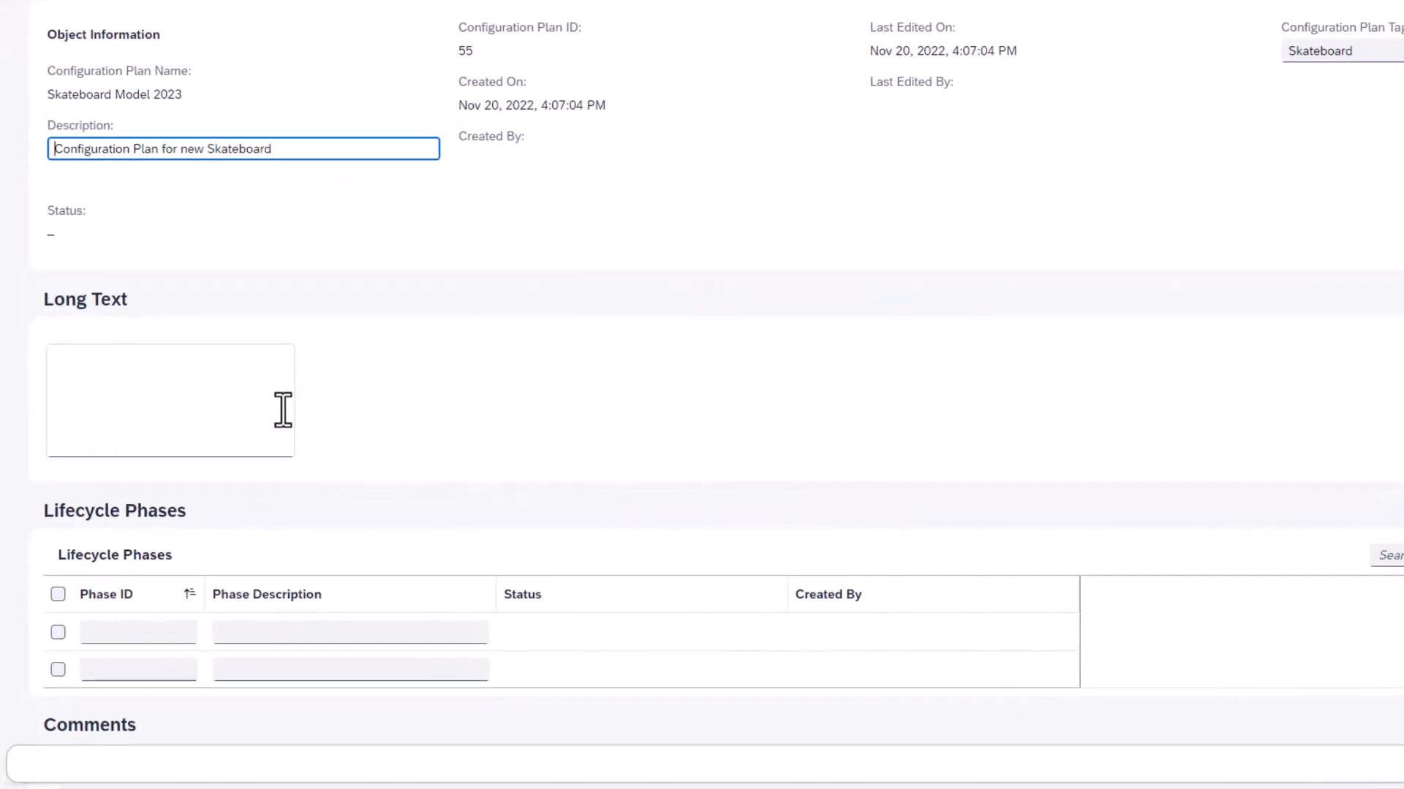
# Step: Save long text 'This Configuration Plan captures all baselines documenting important milestones...' and set status In Work
pyautogui.write('This Configuration Plan captures all baselines documenting')
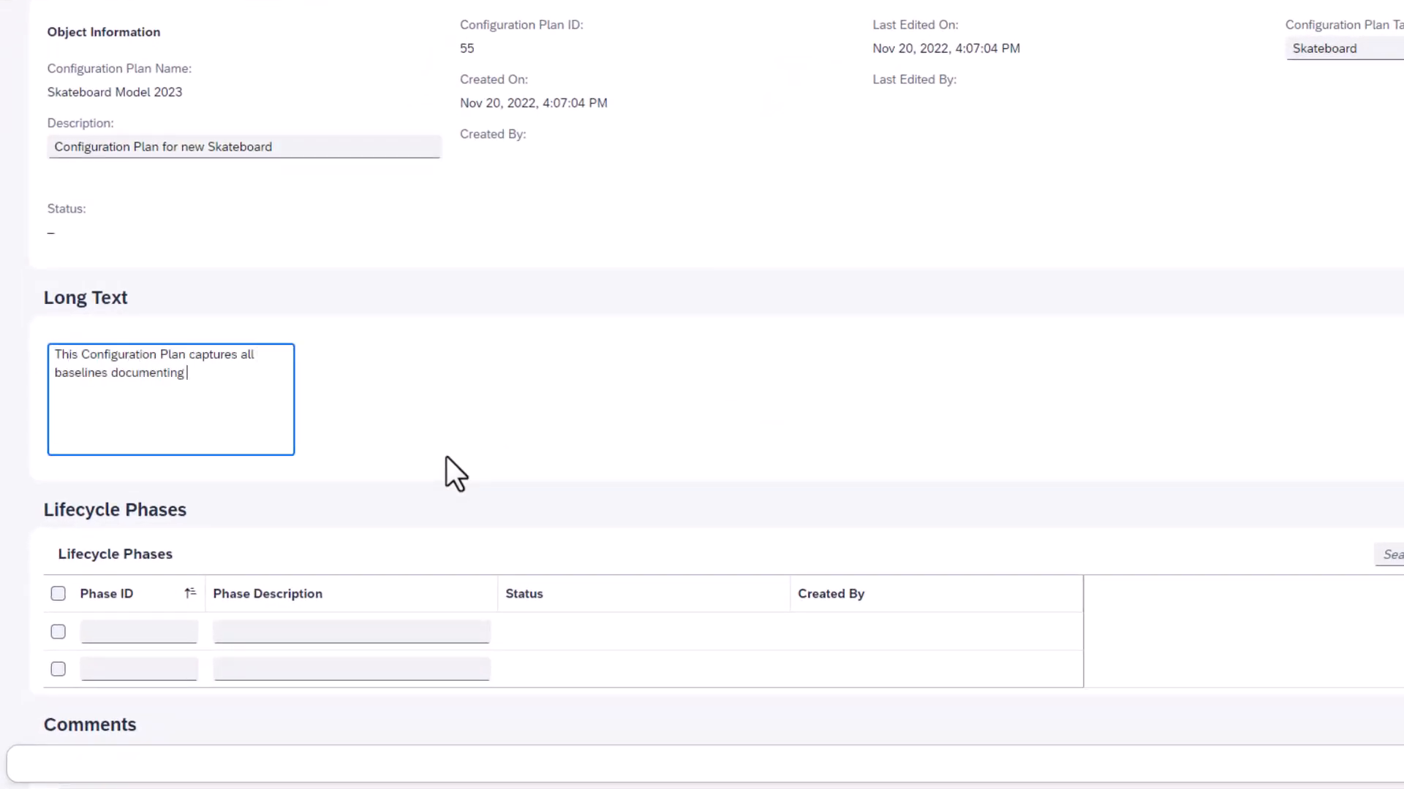
pyautogui.write('important milestones of the product development process for the new skateboard.')
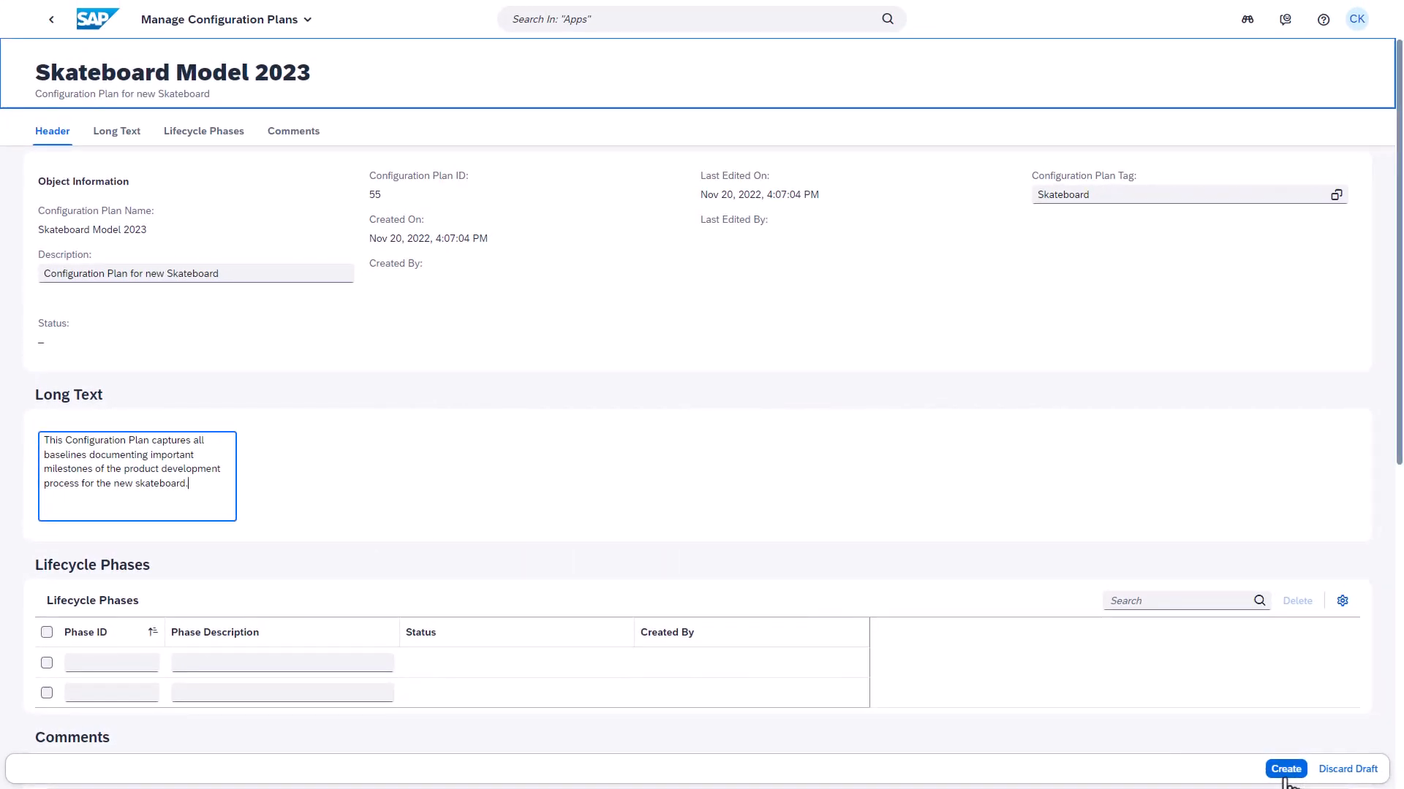
pyautogui.click(1286, 769)
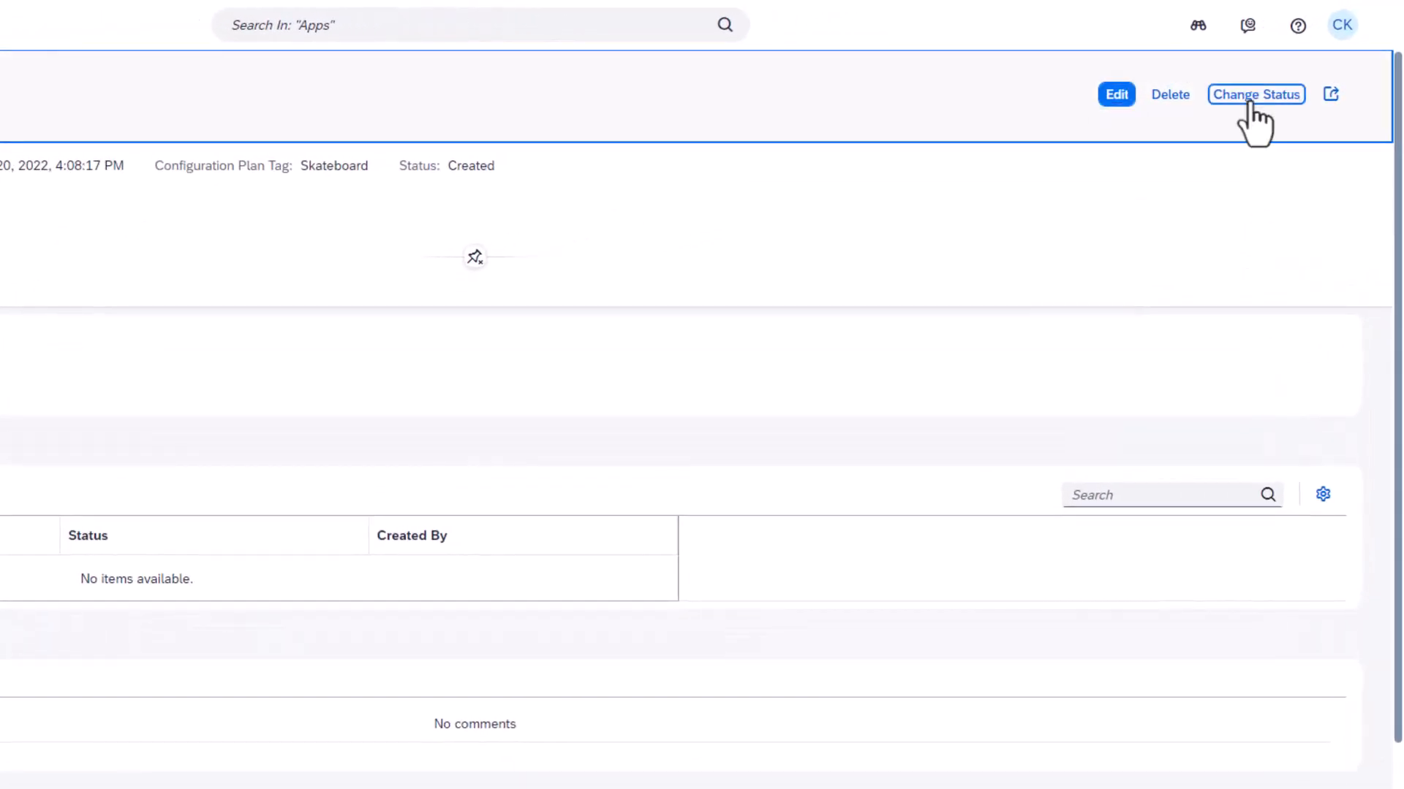
pyautogui.click(1254, 94)
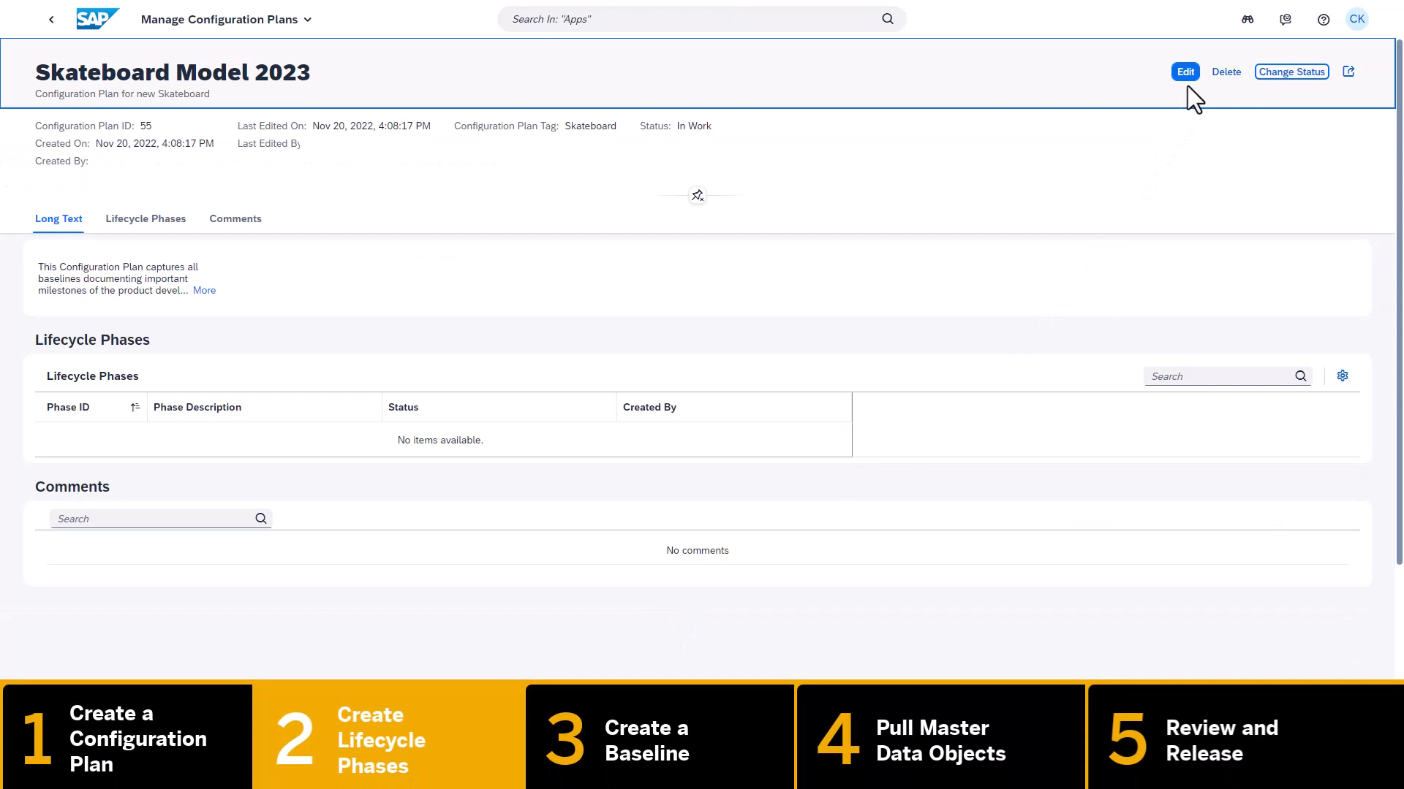
# Step: Add lifecycle phase row with description As Designed and ID 20 to the plan
pyautogui.click(1182, 72)
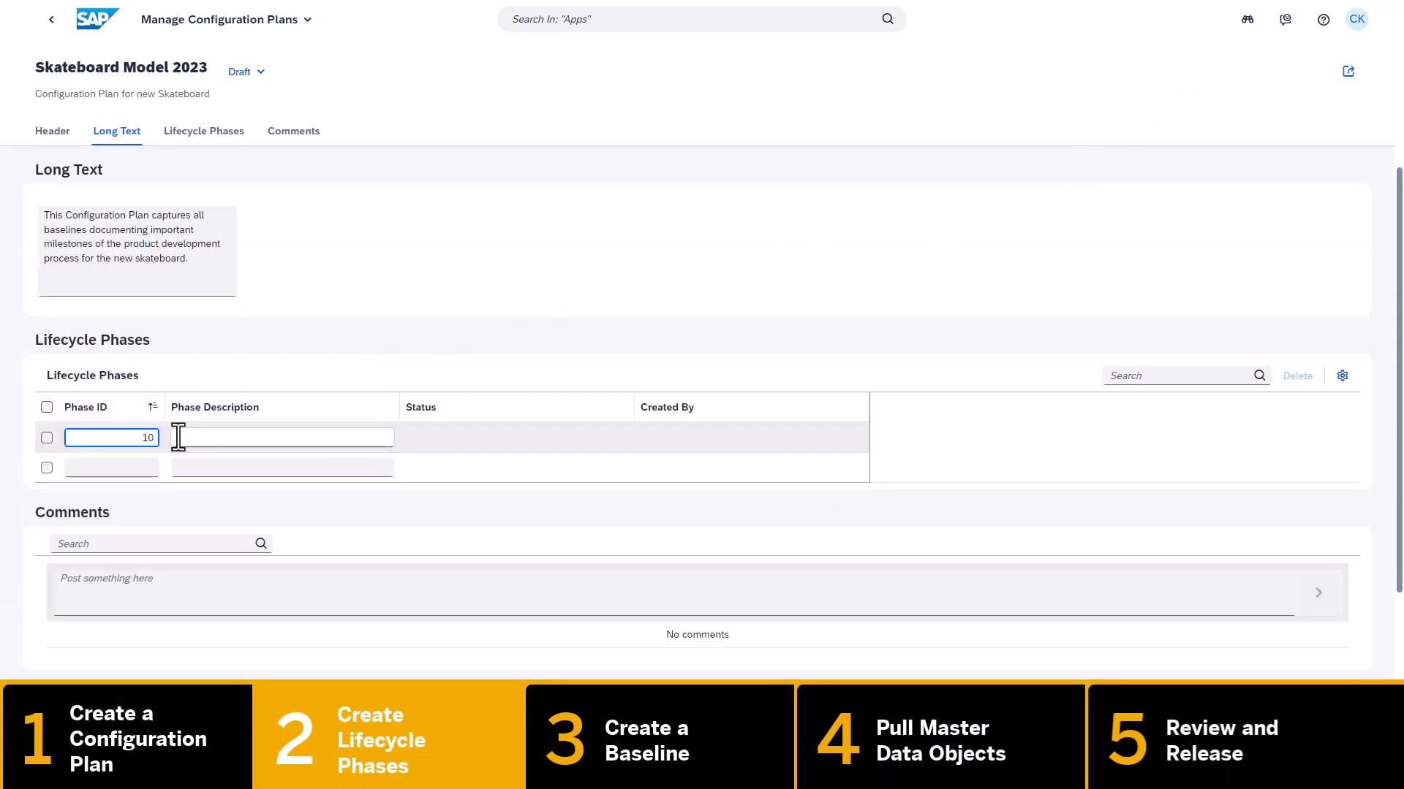
pyautogui.write('As Designed')
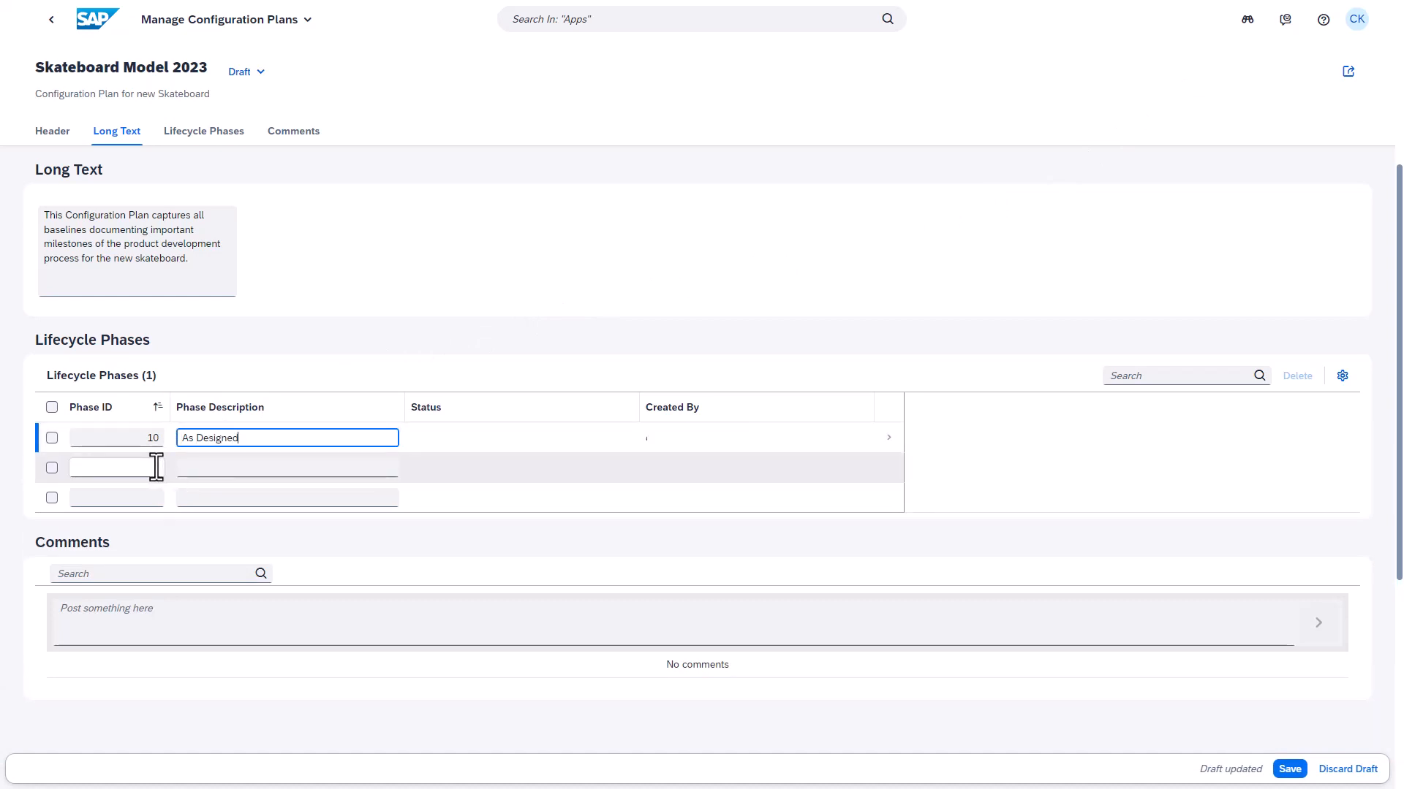
pyautogui.write('20')
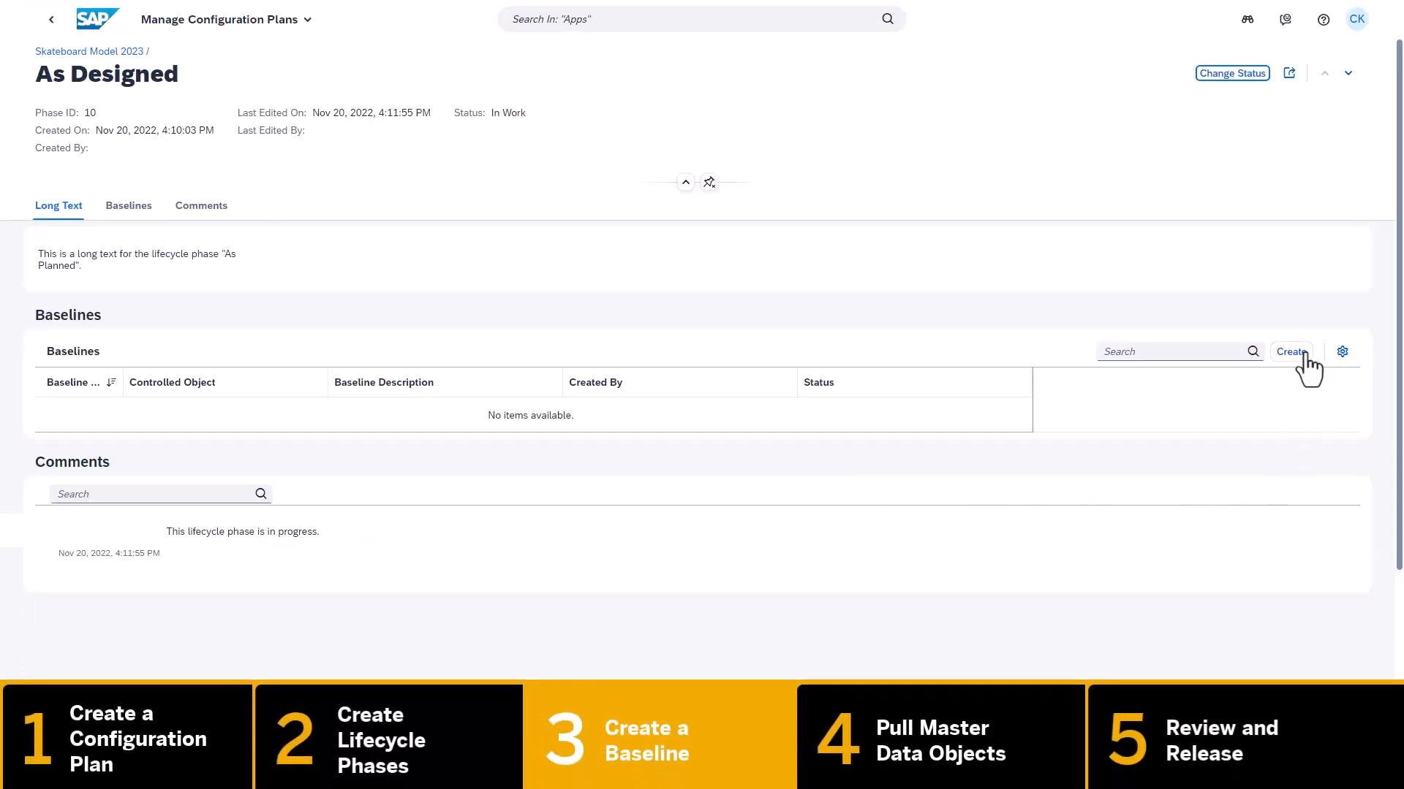
# Step: Start a new baseline for the phase with source system PT3/100
pyautogui.click(1291, 351)
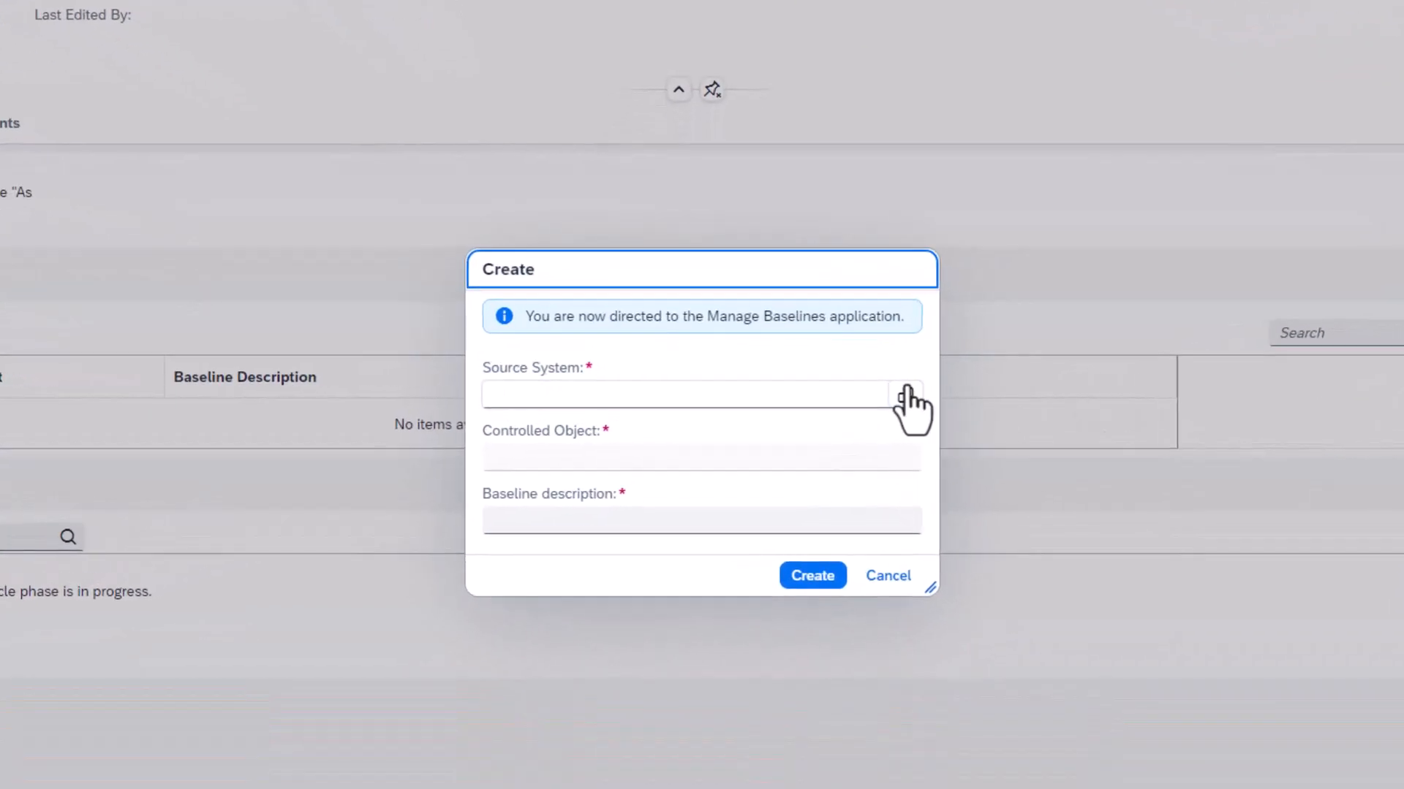
pyautogui.click(908, 393)
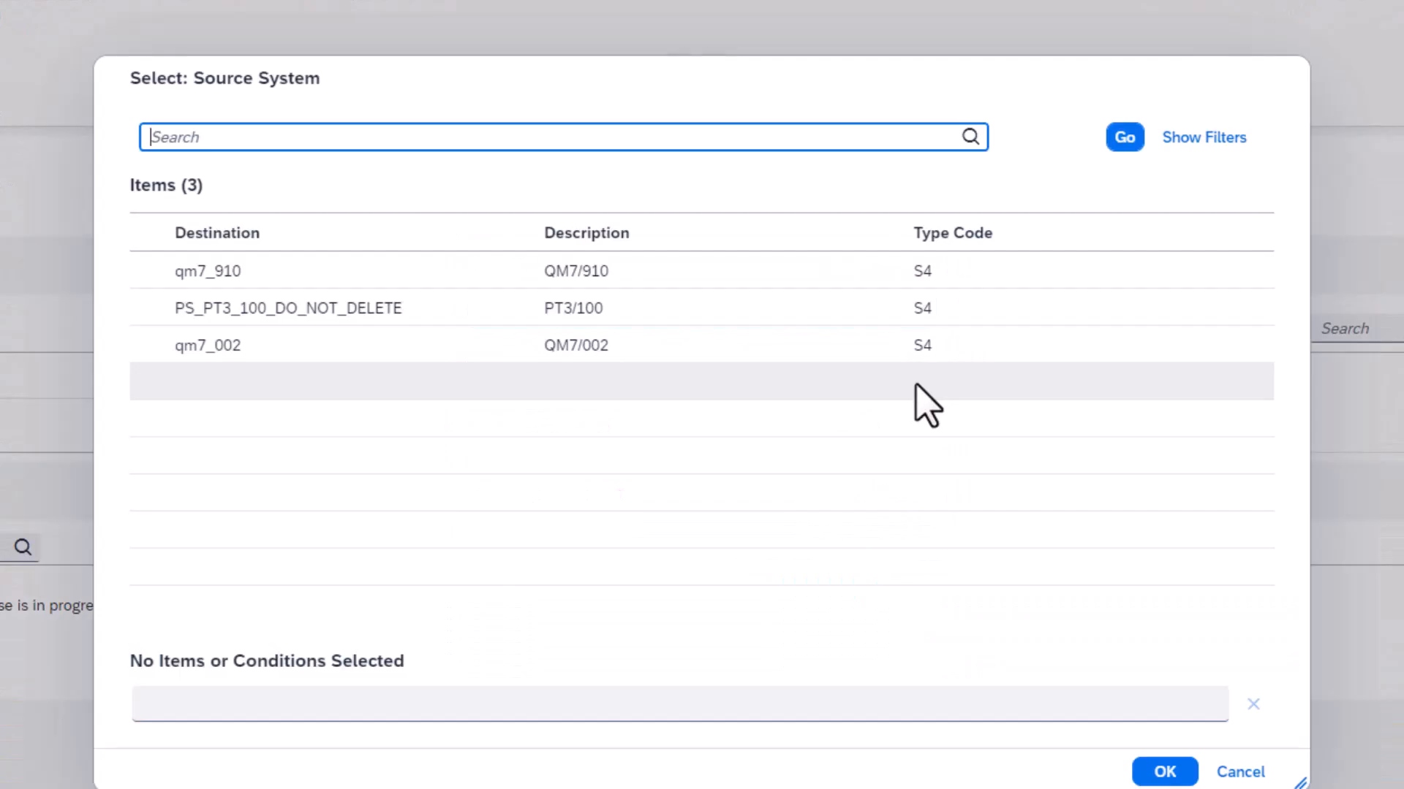
pyautogui.click(573, 307)
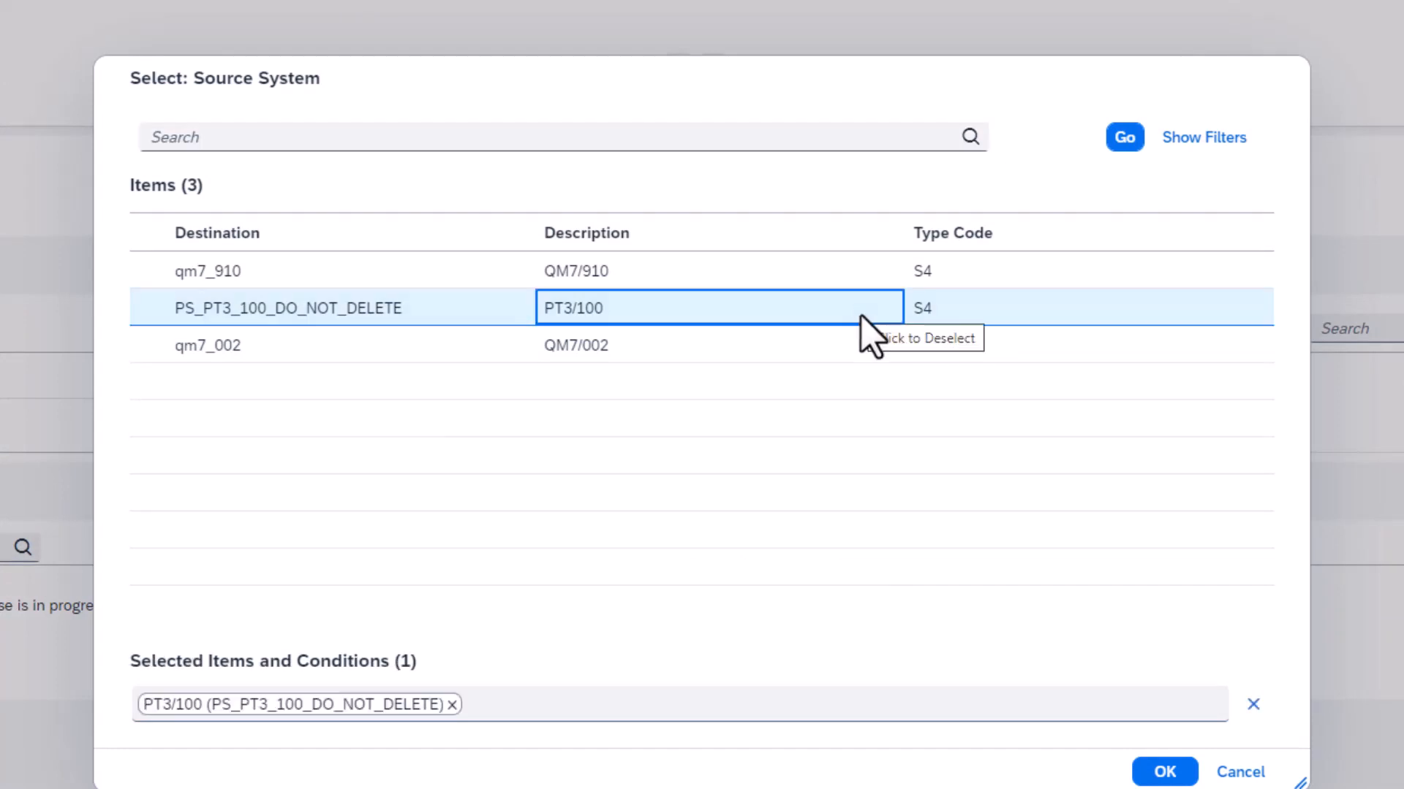
pyautogui.click(1162, 772)
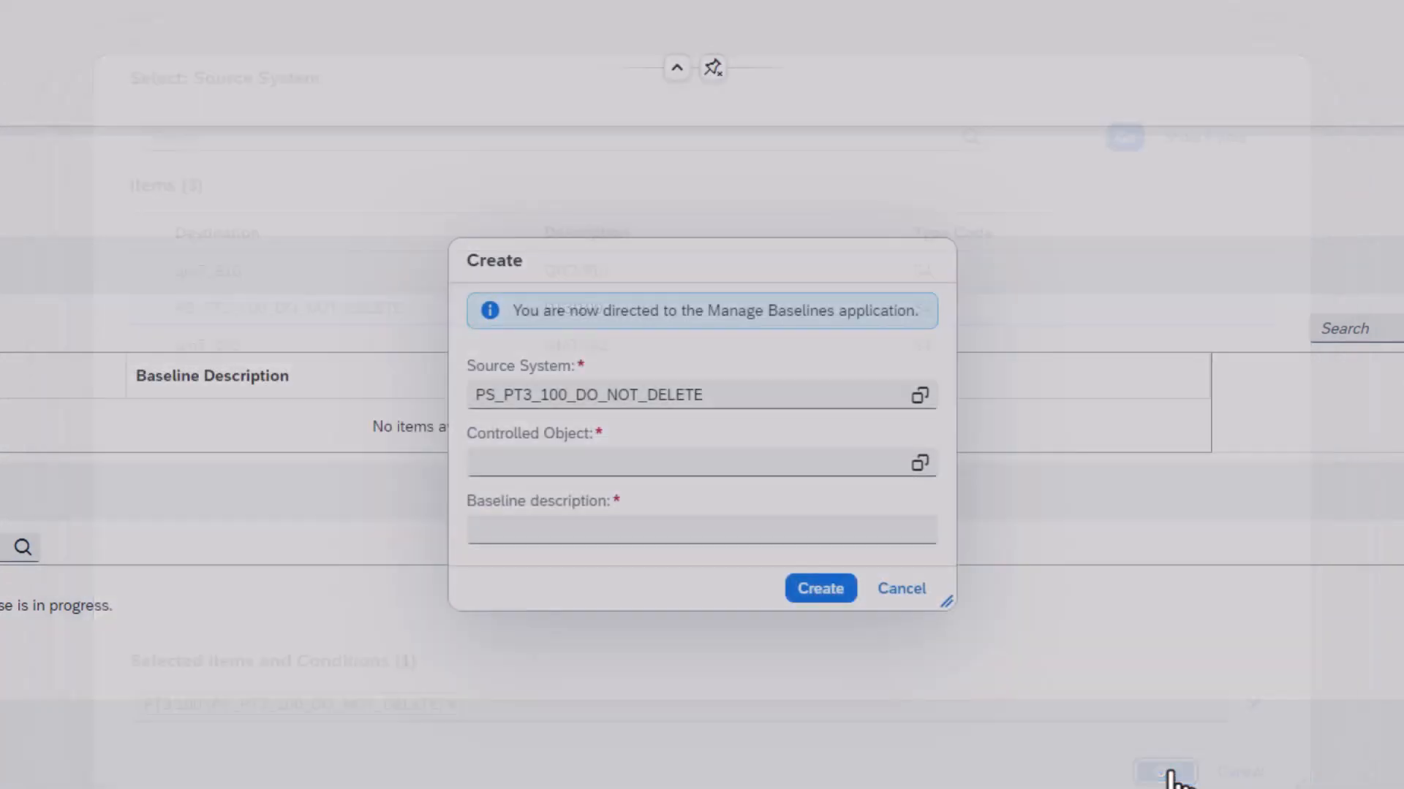
# Step: Create the baseline for controlled object 2013802 with description 'Baseline for...'
pyautogui.click(699, 395)
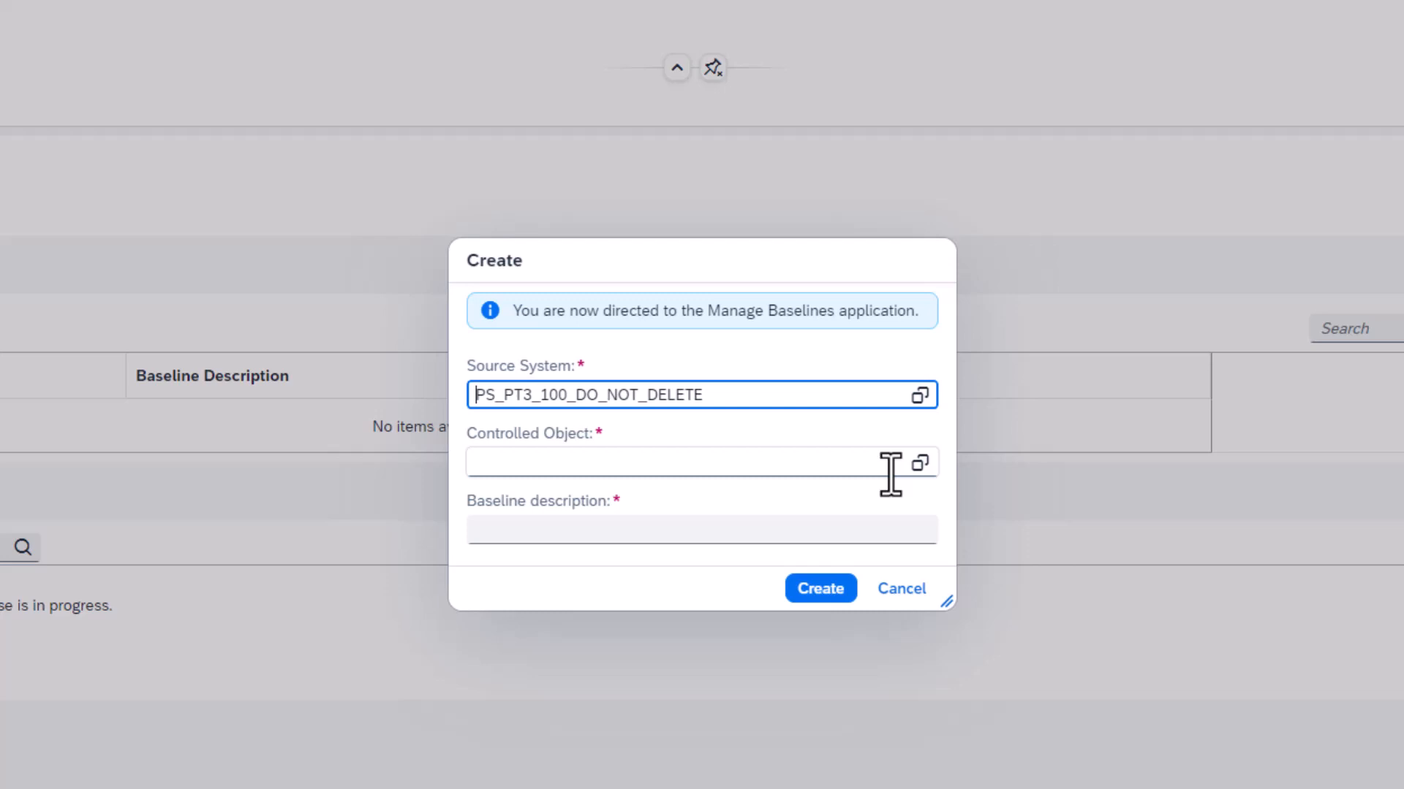
pyautogui.write('2013802')
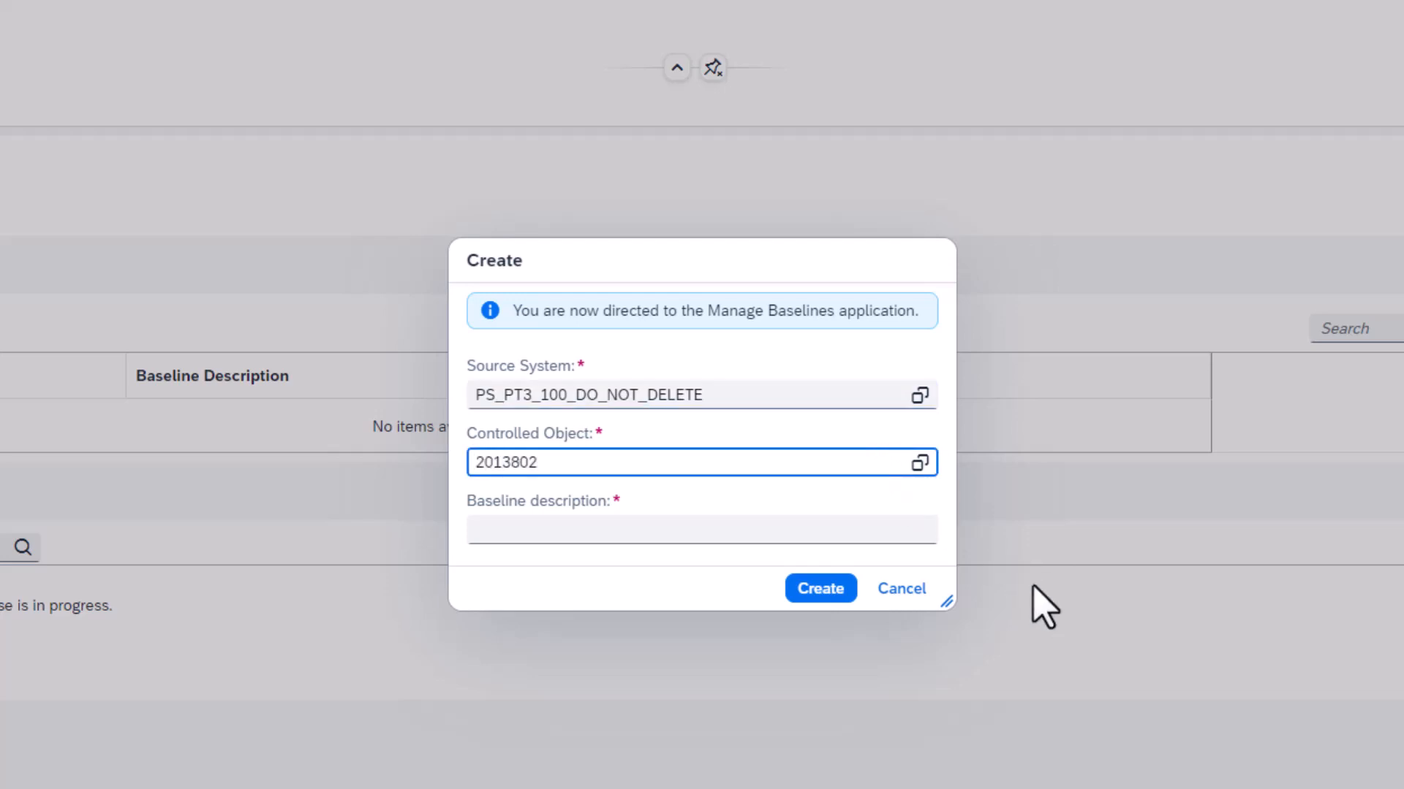
pyautogui.write('Baseline for skateboard milestone As Designed')
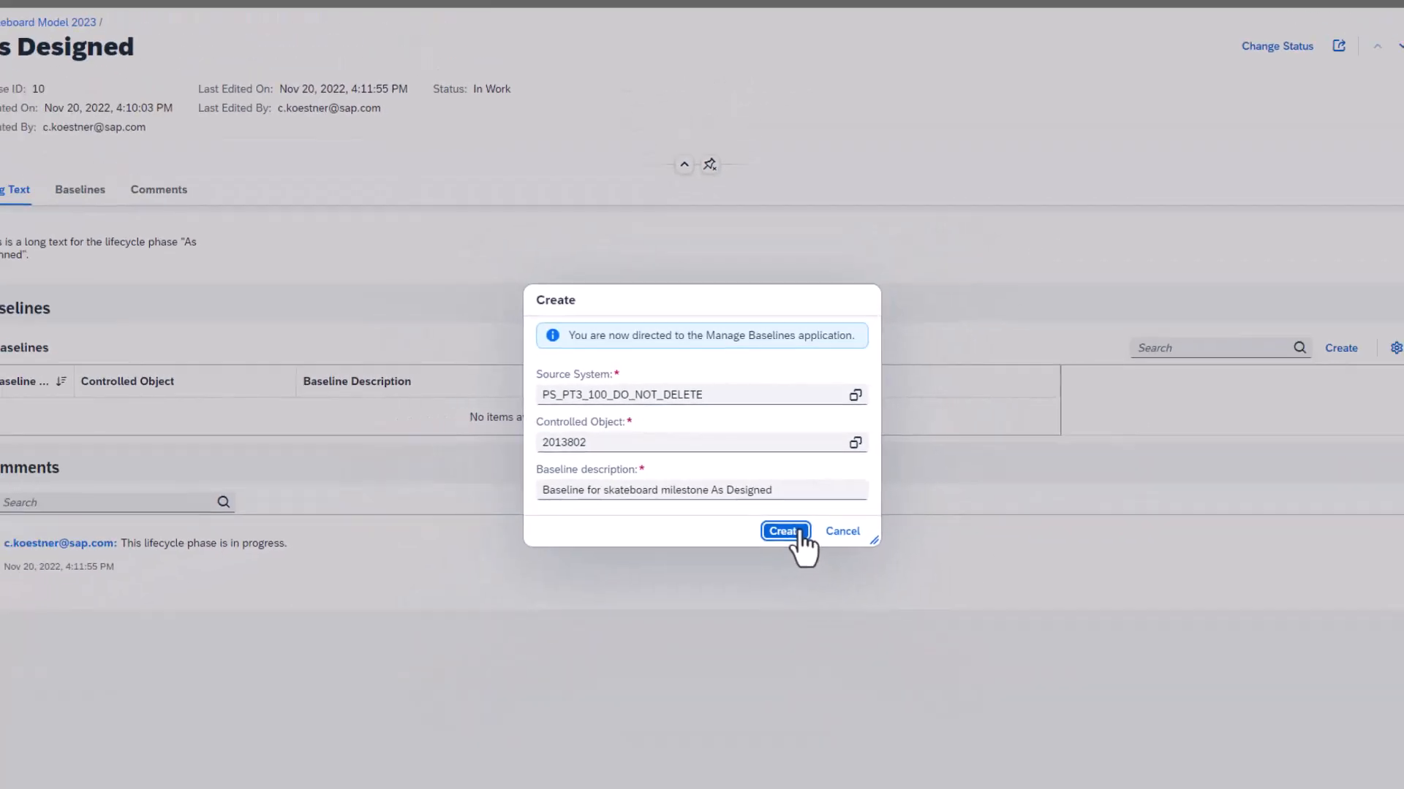
pyautogui.click(784, 530)
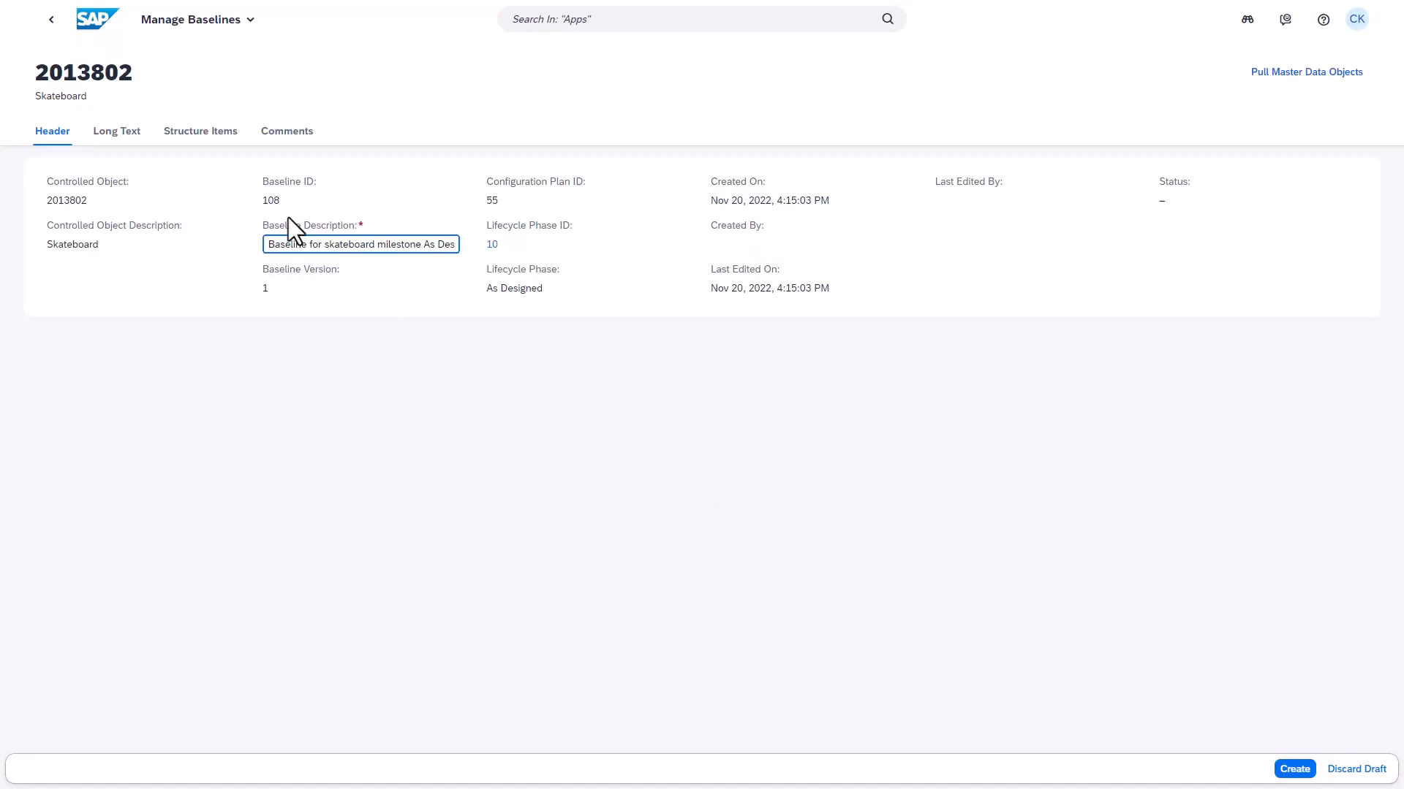
# Step: Enter long text 'Baseline to document the first engineering status iteration for the new skateboard.' and show structure items
pyautogui.click(117, 130)
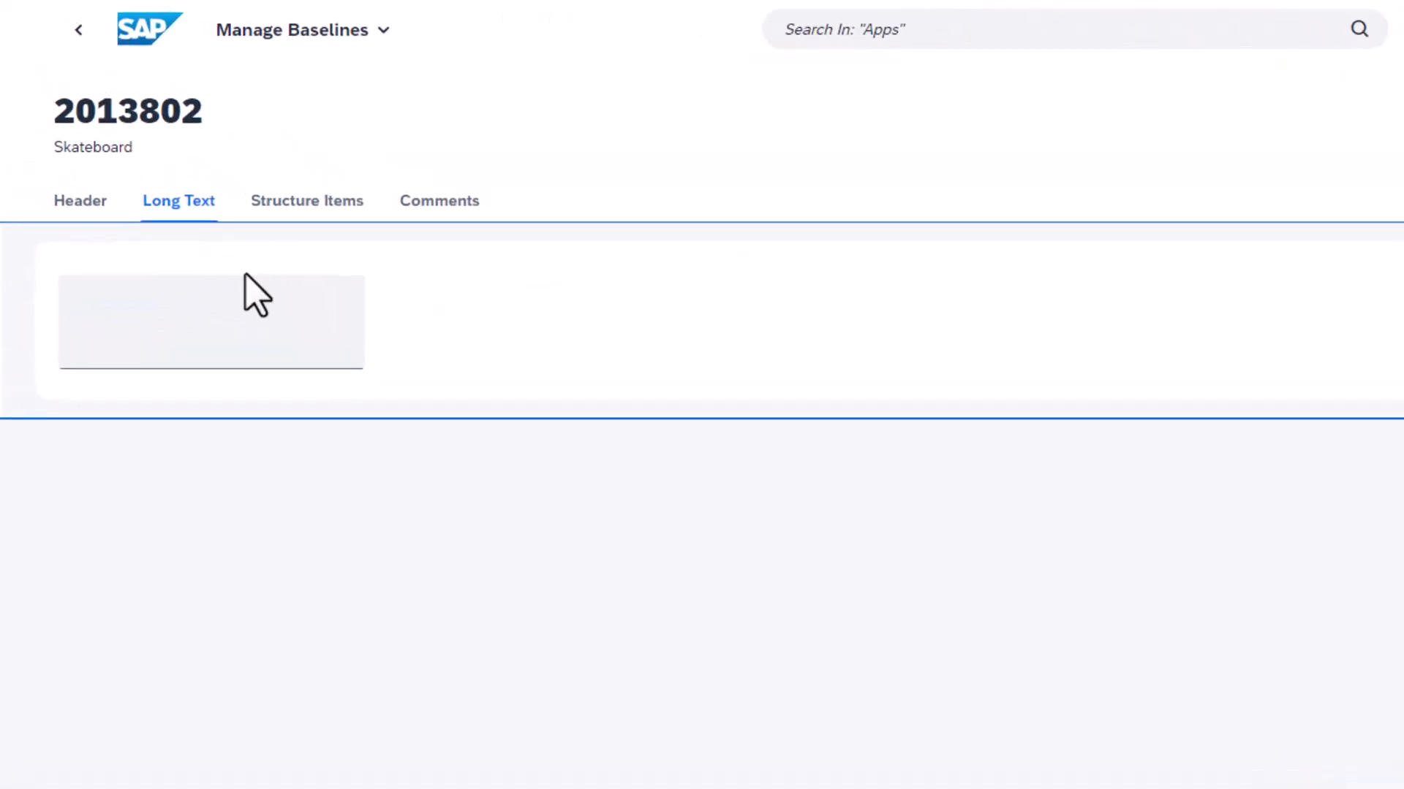
pyautogui.write('Baseline to document the')
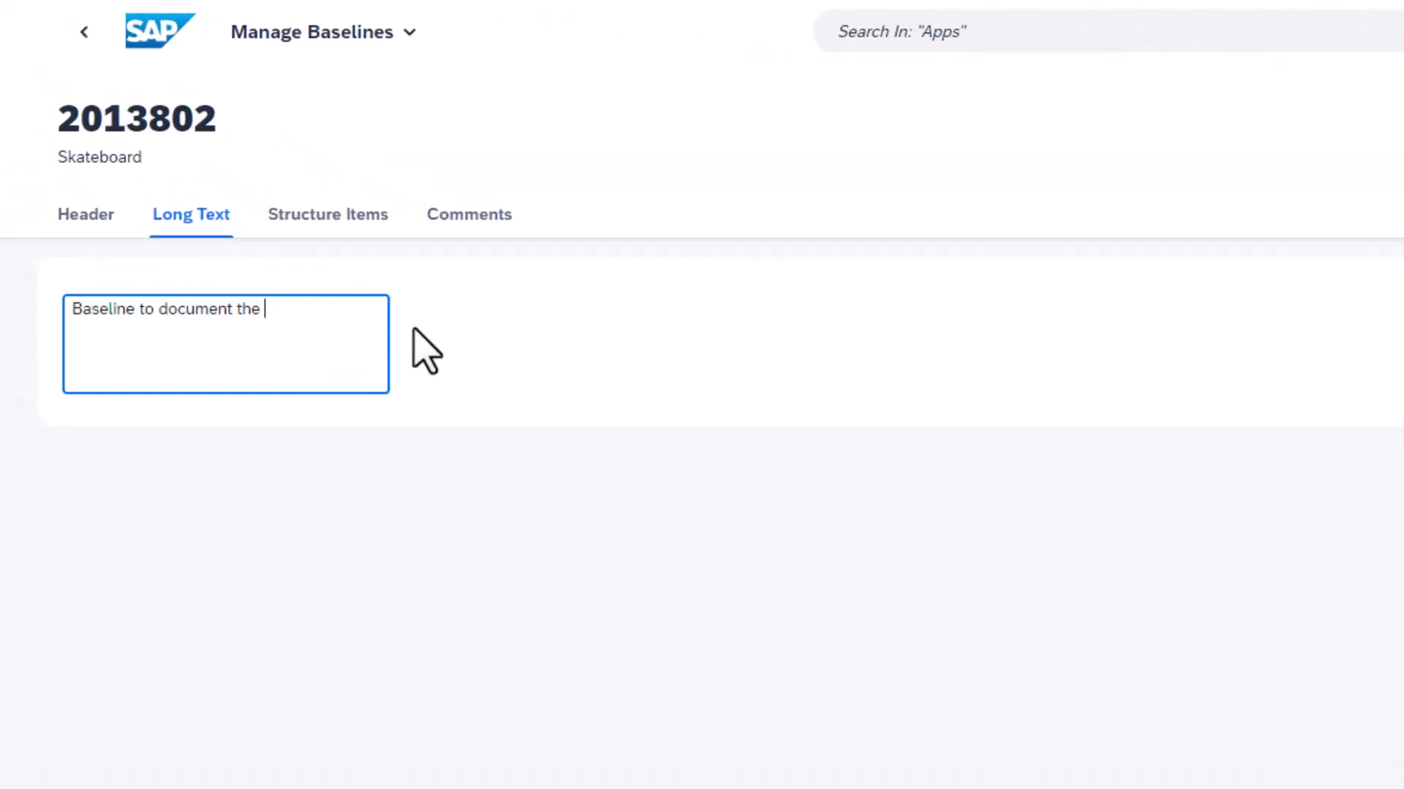
pyautogui.write('first engineering status iteration for the new skateboard.')
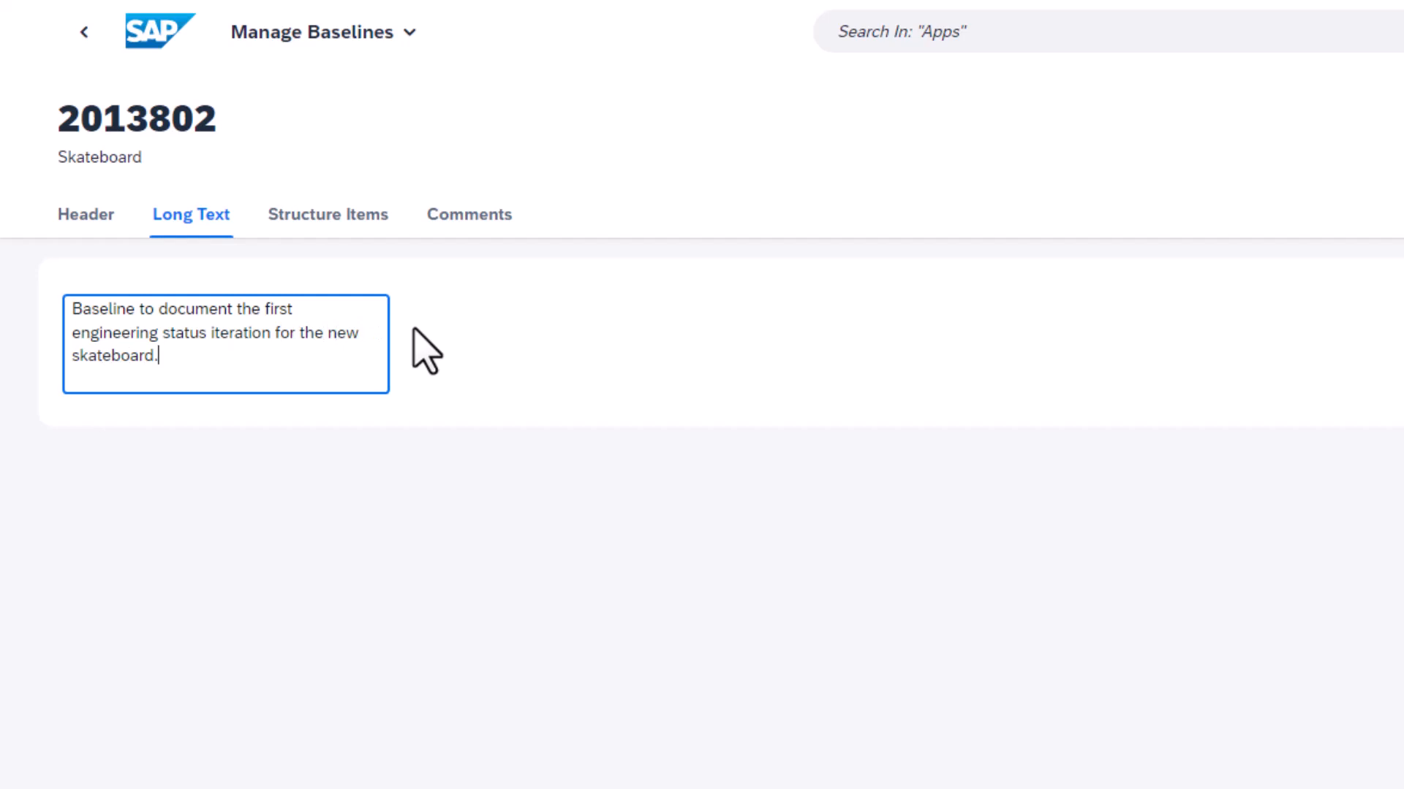
pyautogui.moveTo(327, 213)
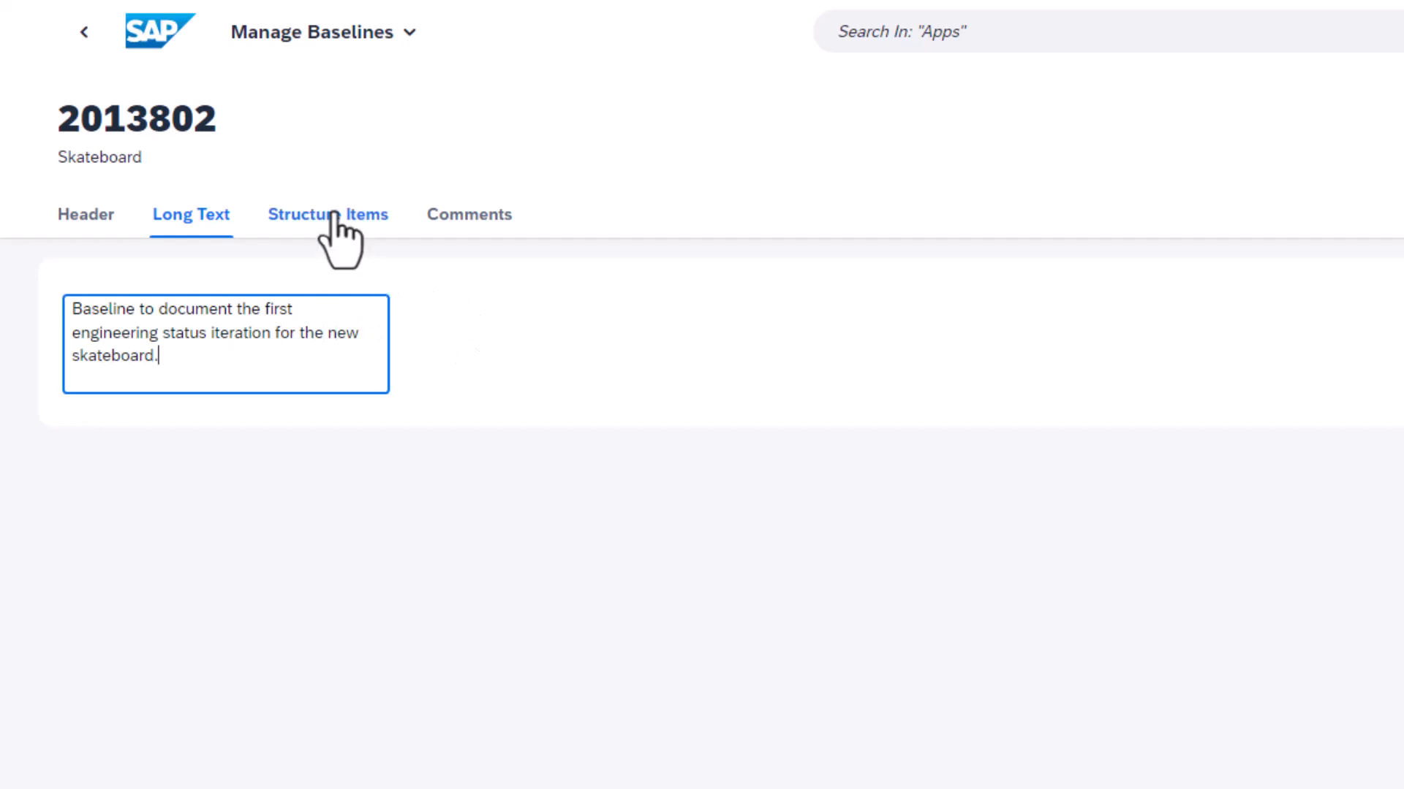
pyautogui.click(327, 214)
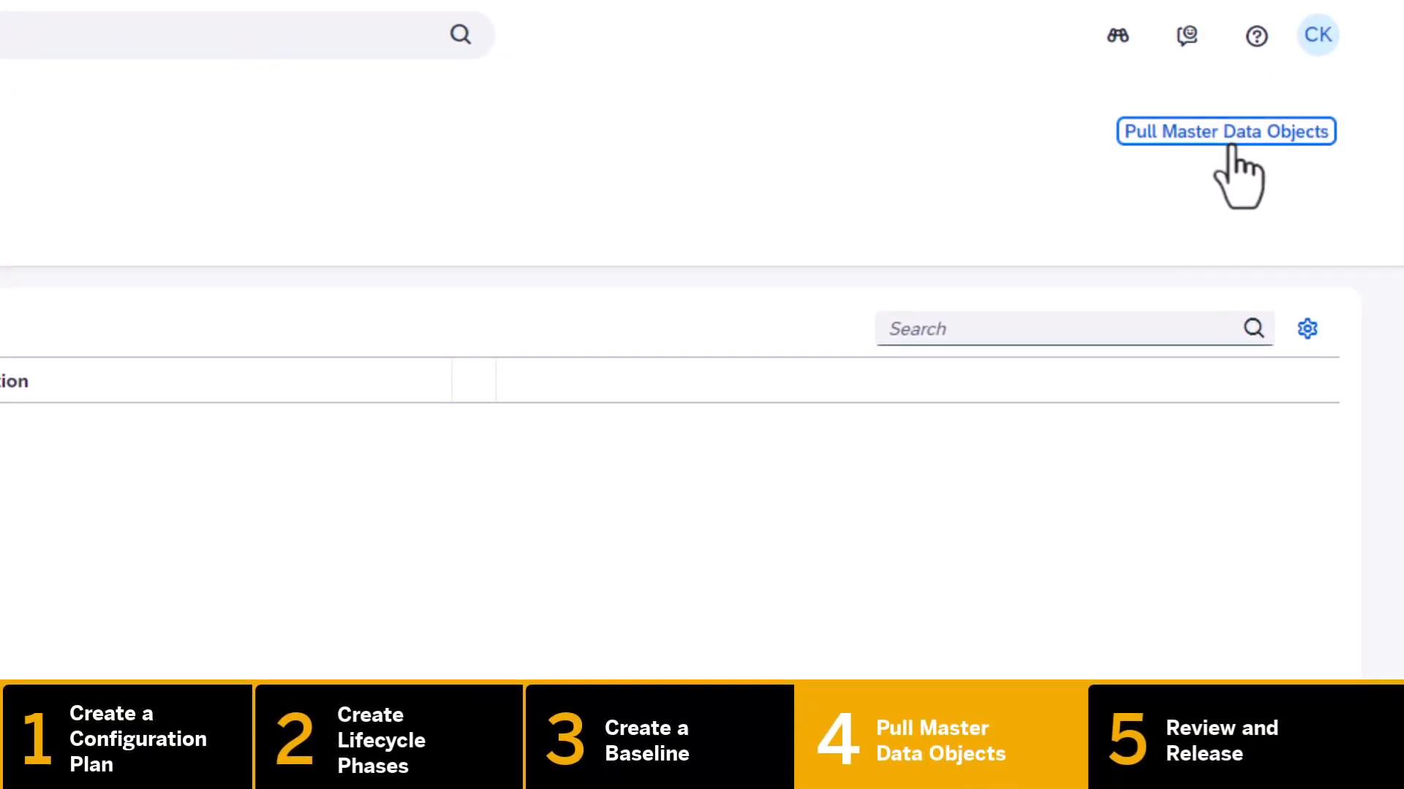
# Step: Pull master data for product 2013802, BOM application PP01, alternative BOM 2 into the baseline
pyautogui.click(1225, 131)
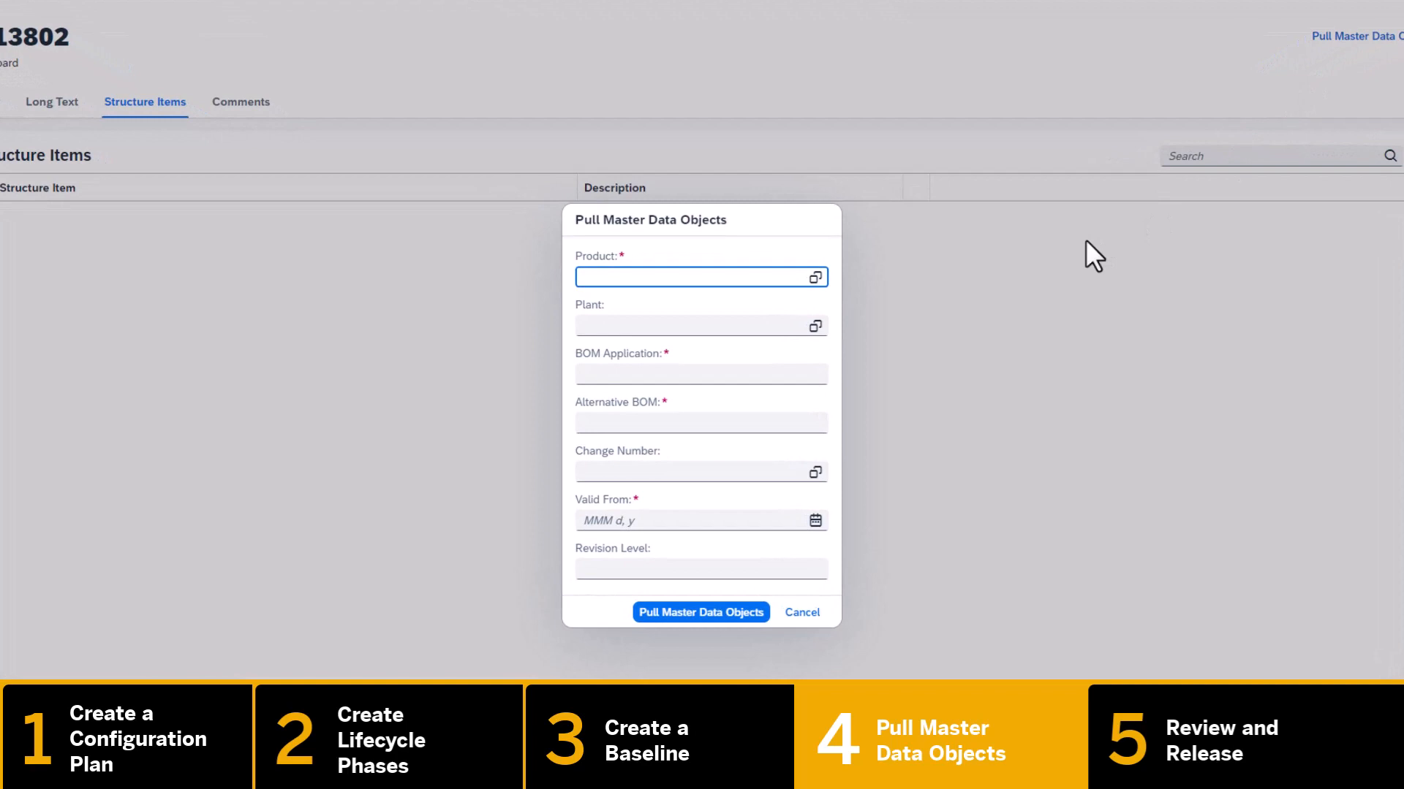
pyautogui.write('2013802')
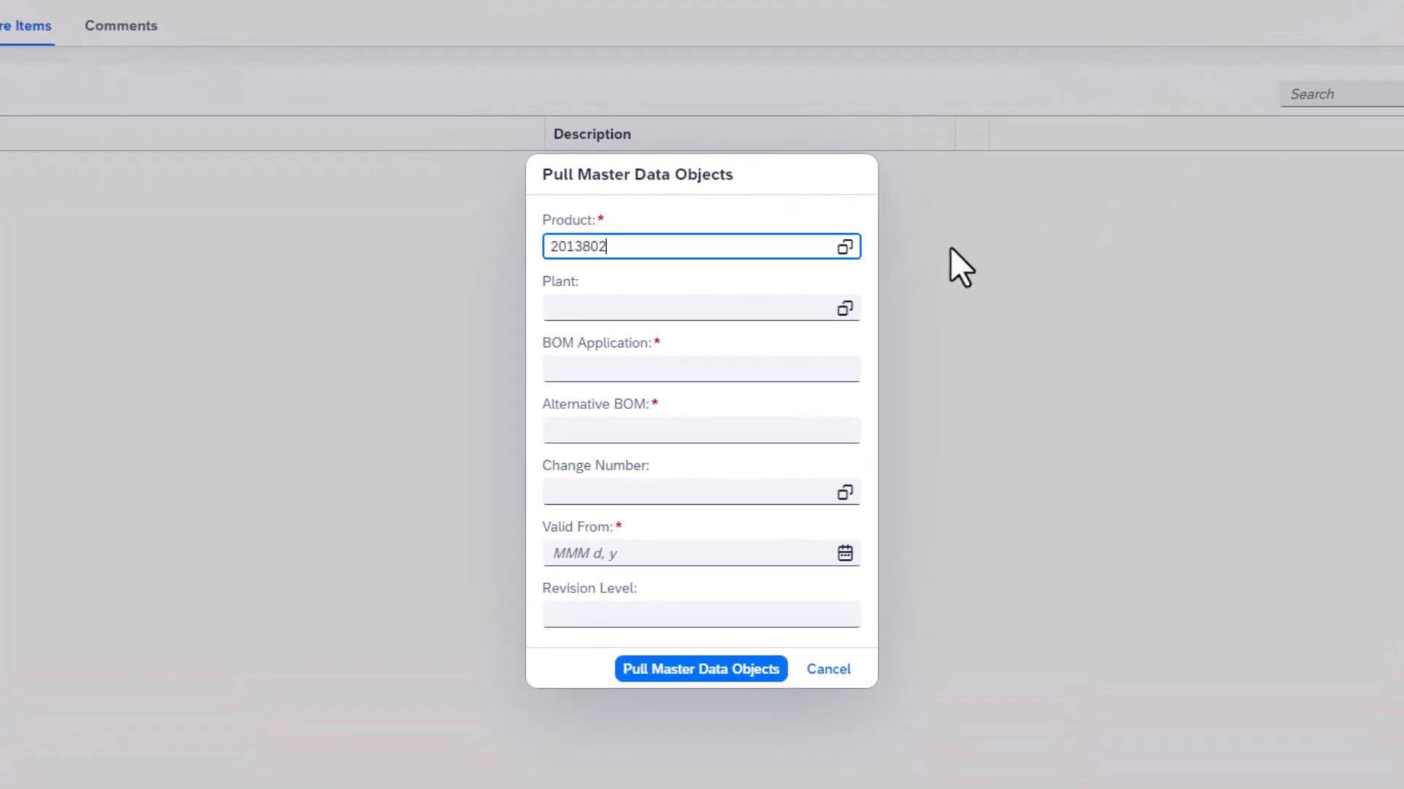
pyautogui.moveTo(911, 338)
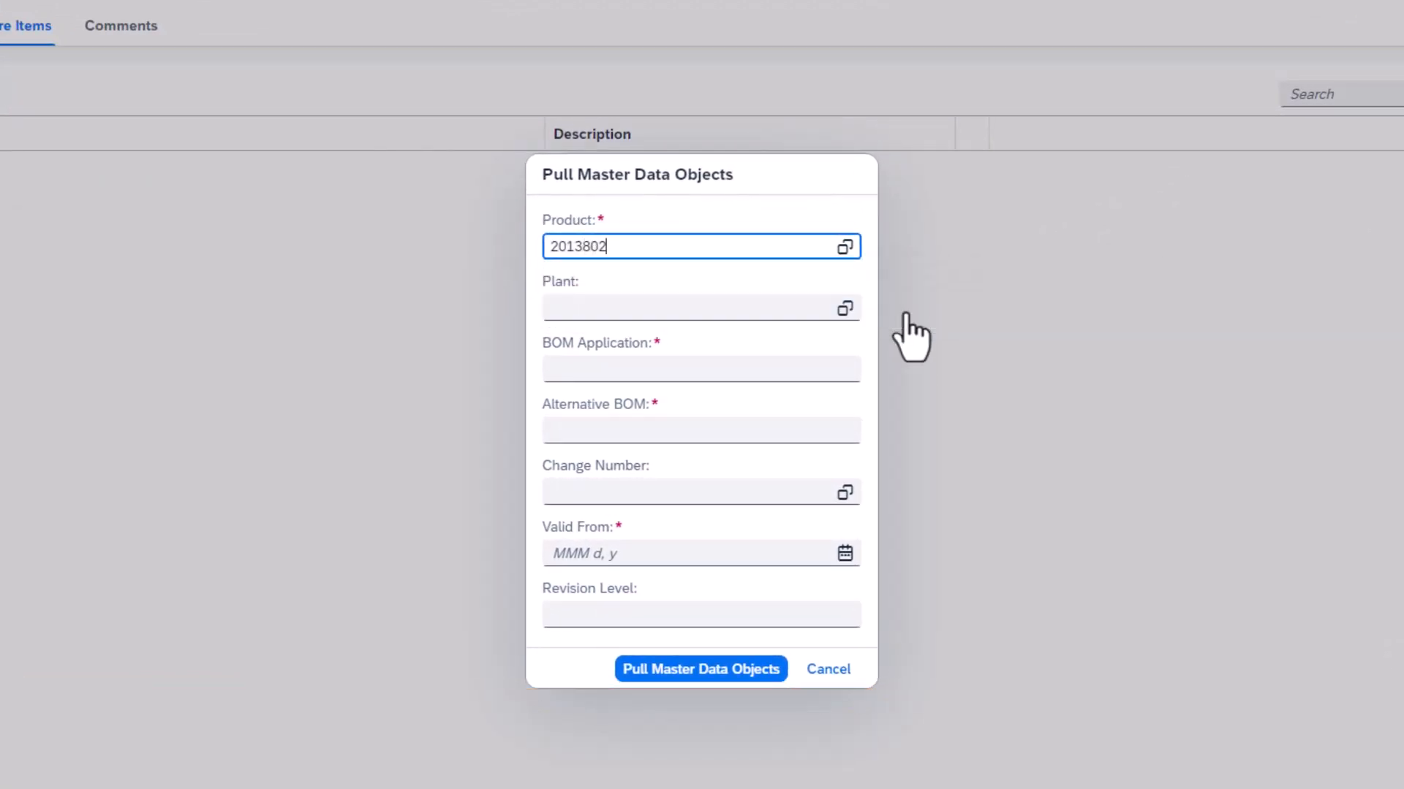
pyautogui.write('PP01')
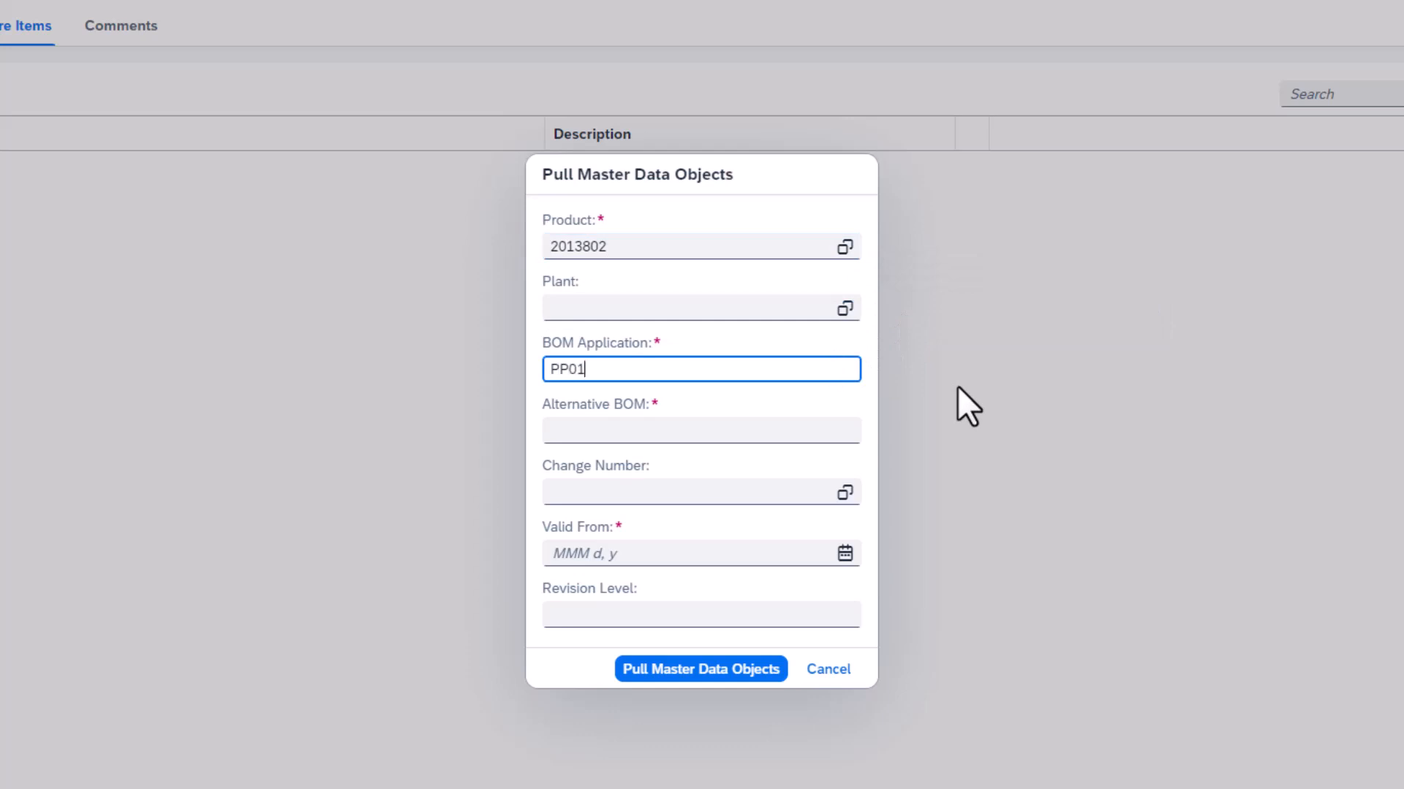
pyautogui.write('2')
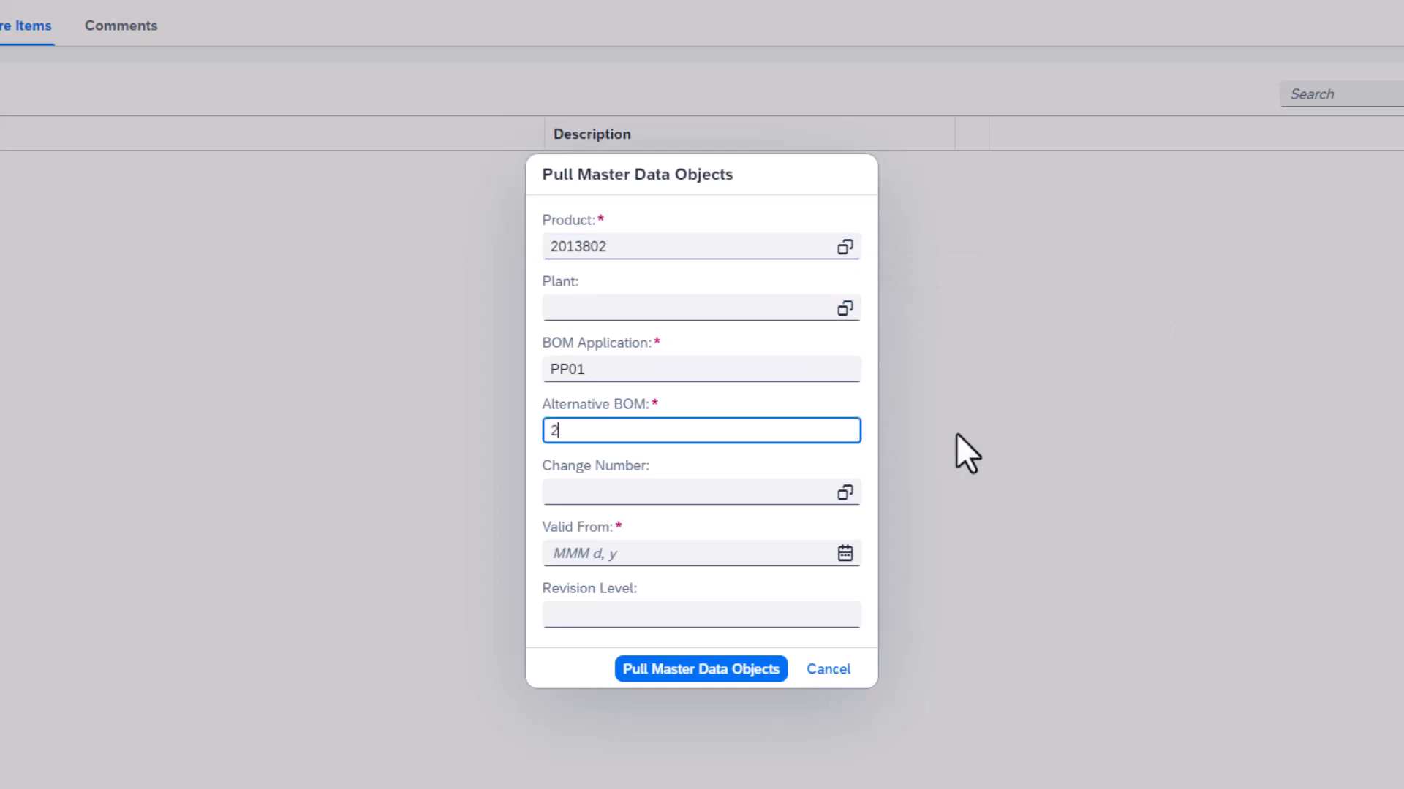
pyautogui.click(842, 553)
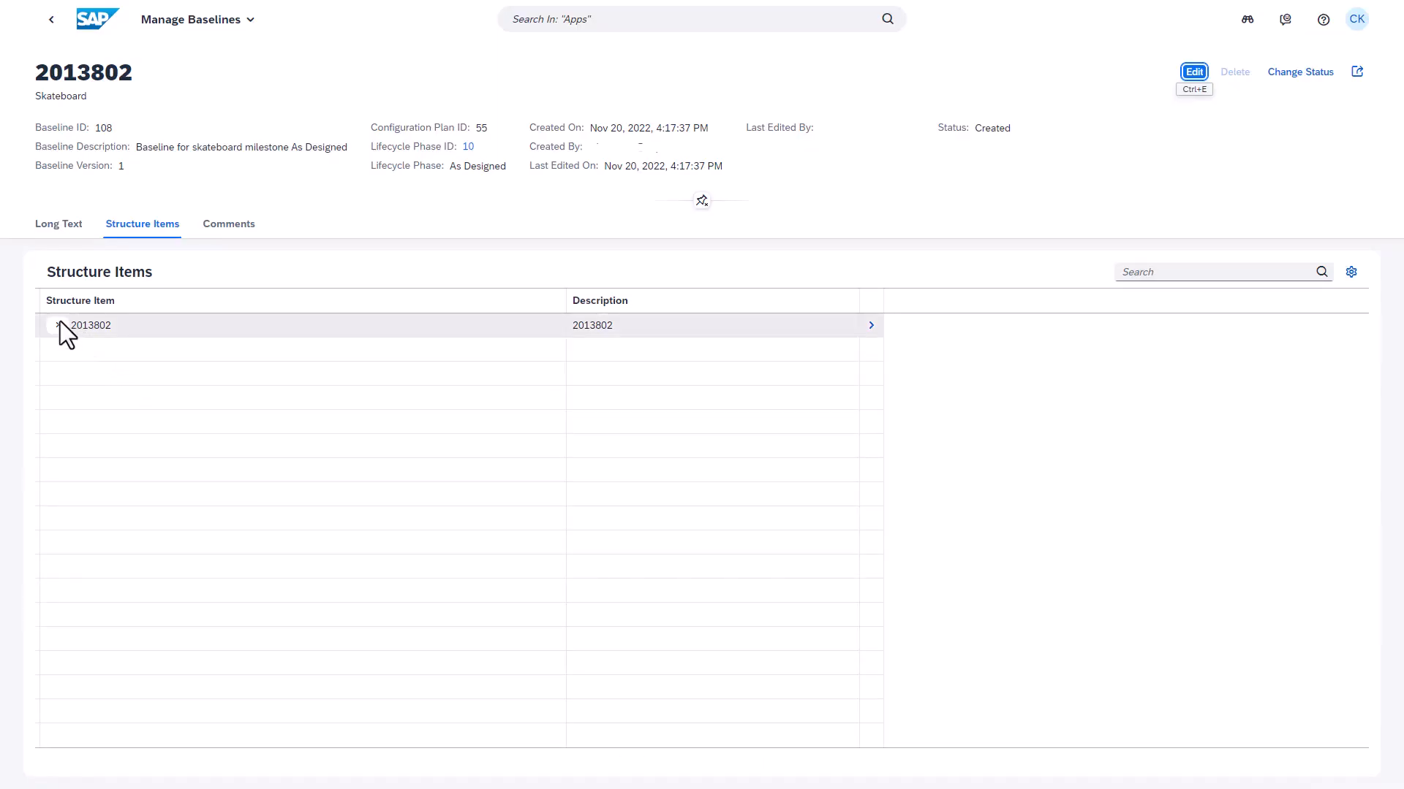
# Step: Expand items 2013802 and 2013796 and show the Truck 2013796 details
pyautogui.click(59, 324)
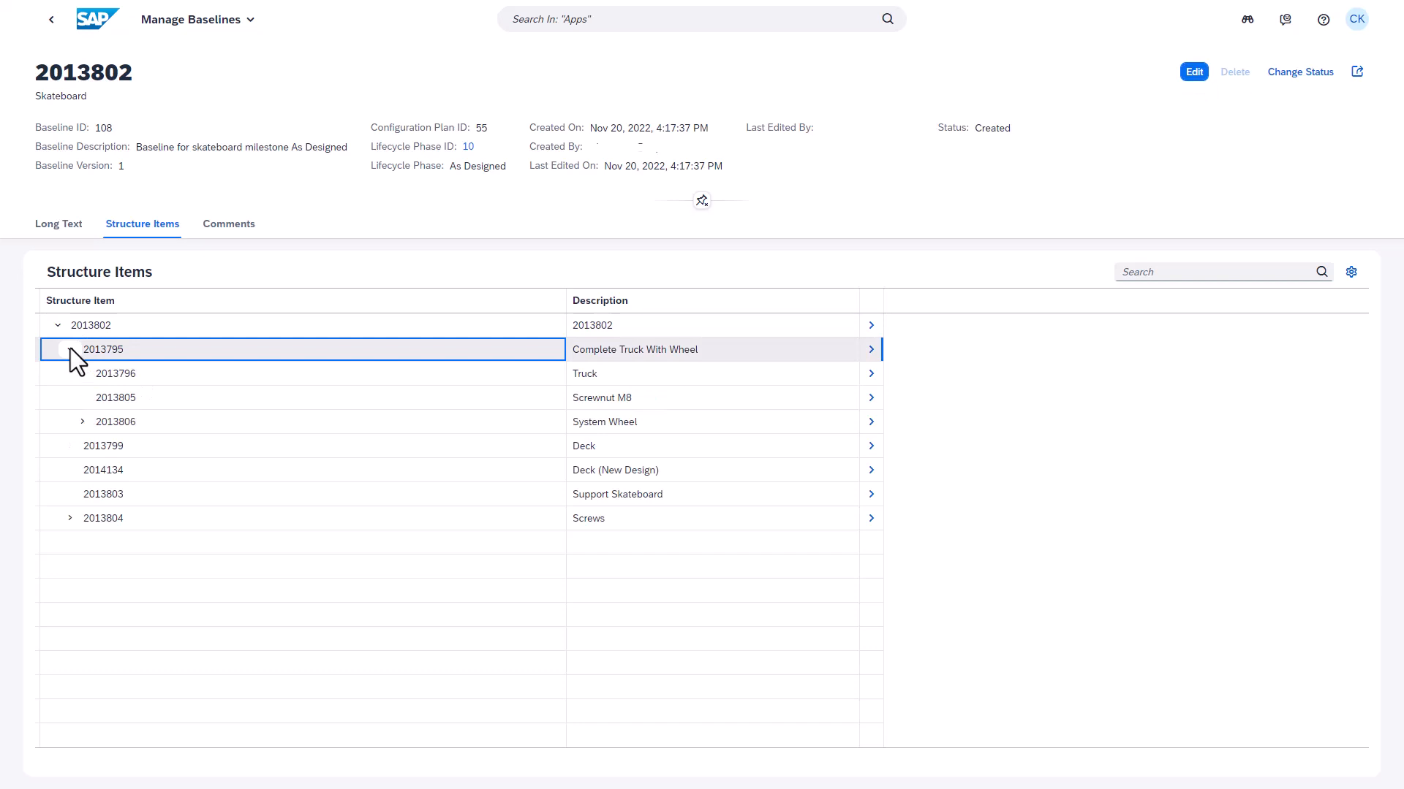
pyautogui.click(70, 350)
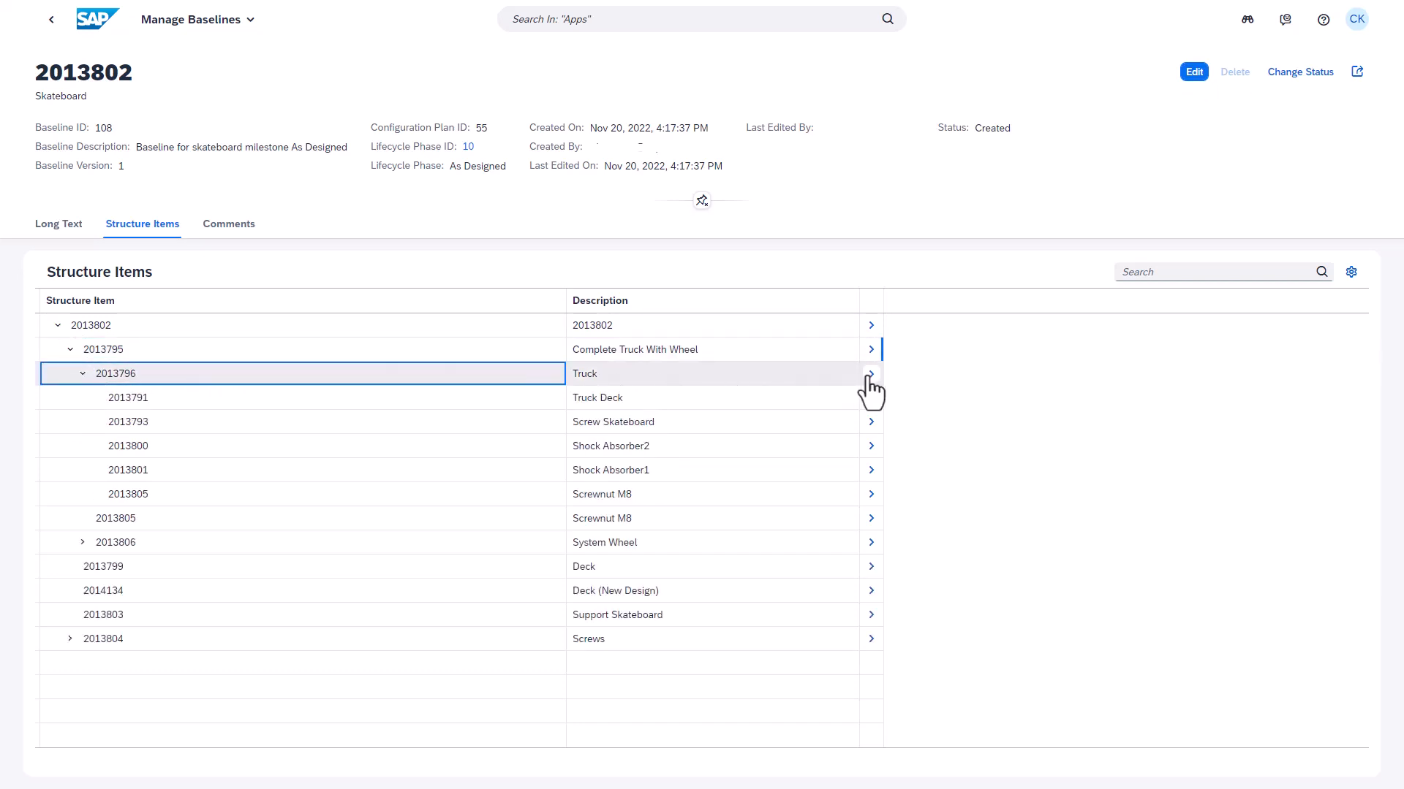
pyautogui.click(868, 373)
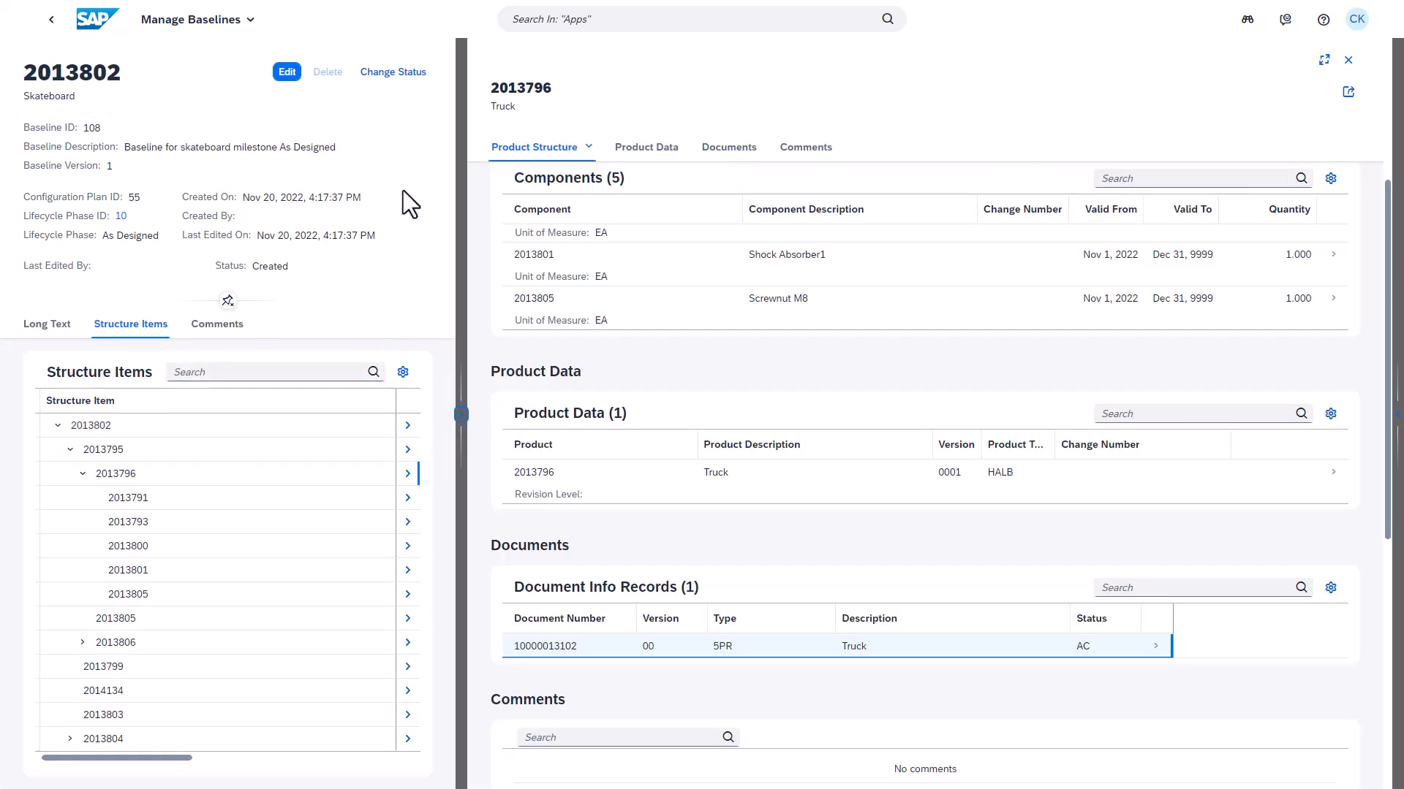
# Step: Set baseline status to In Work and post comment 'Baseline is ready for review by project stakeholders. Please rele...'
pyautogui.click(392, 72)
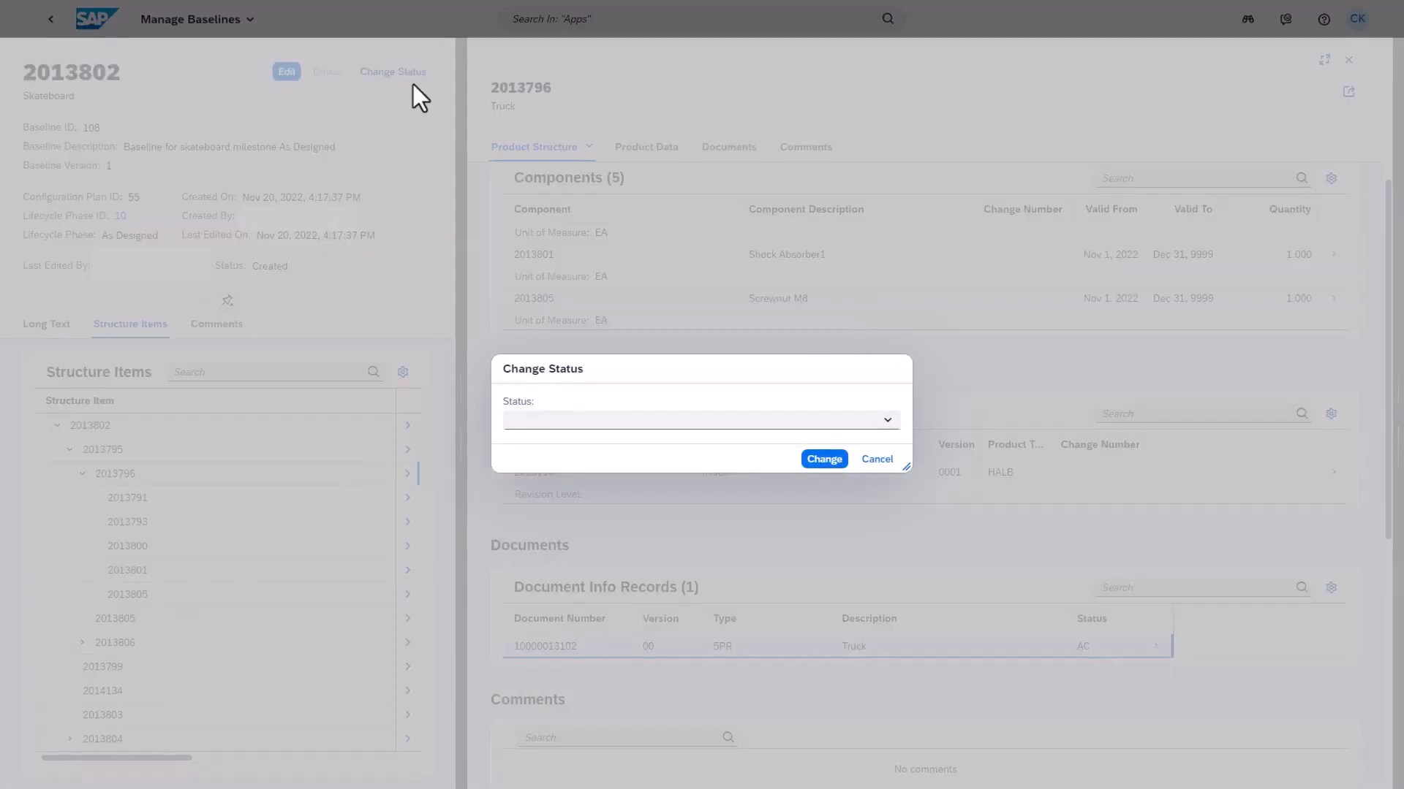
pyautogui.click(699, 419)
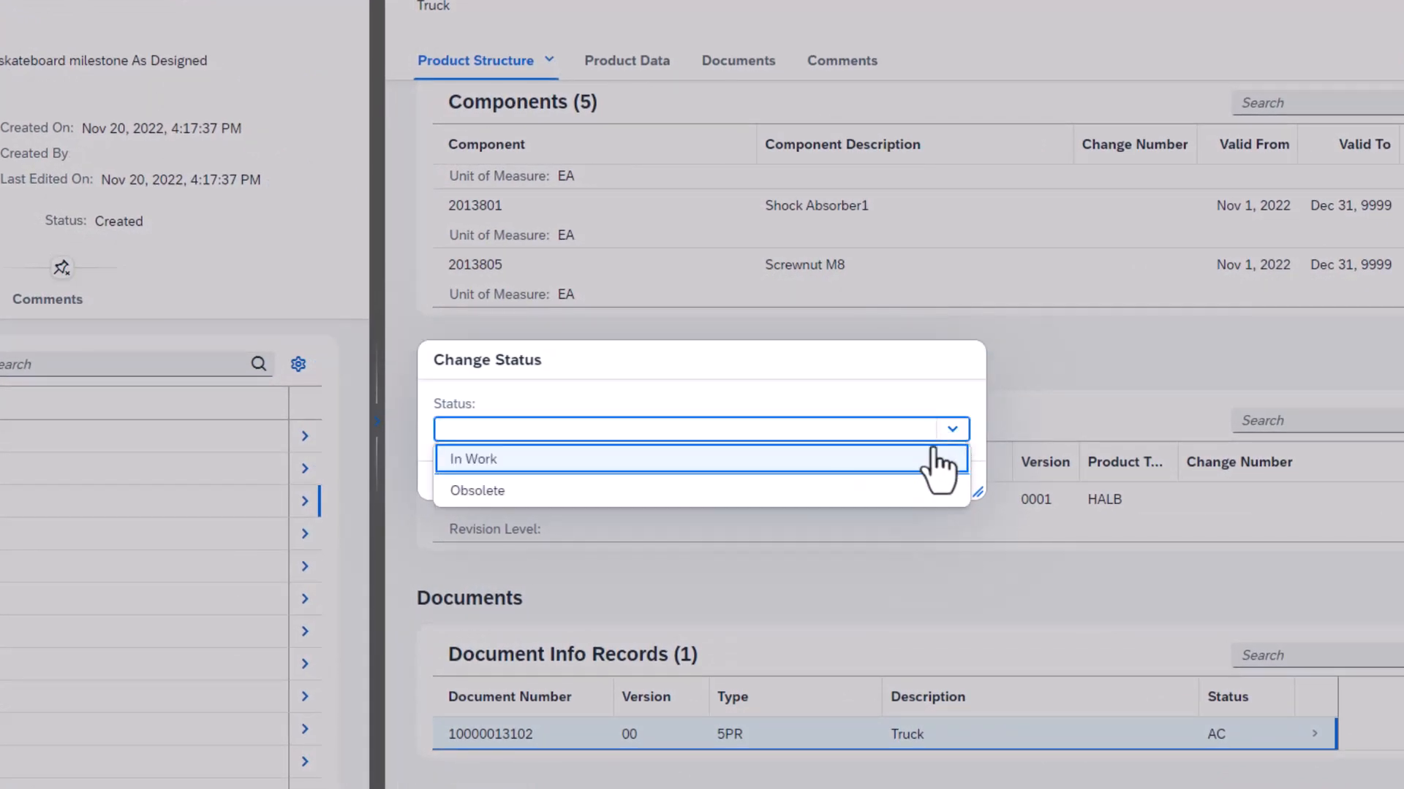
pyautogui.click(473, 458)
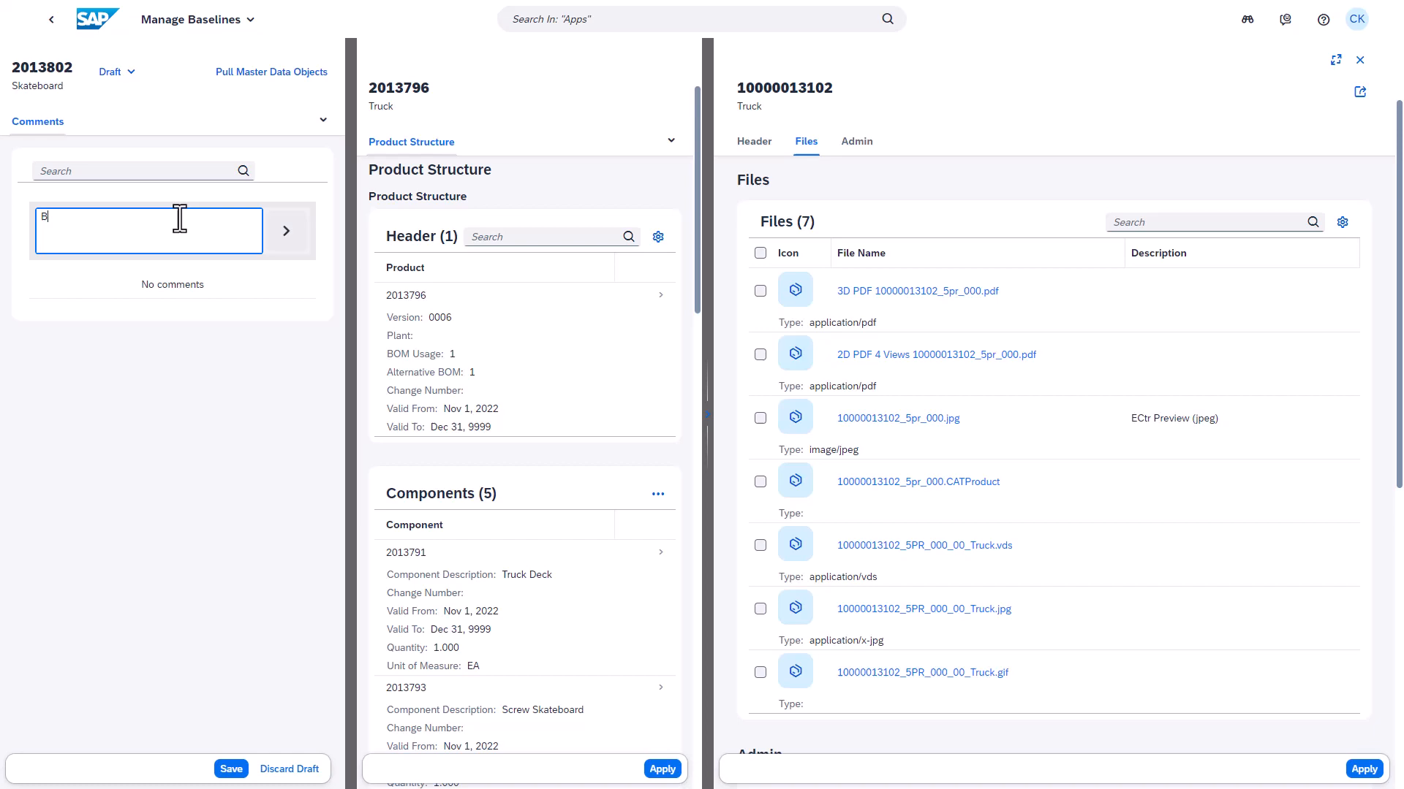
pyautogui.write('Baseline is ready for review by project stakeholders. Please release after approval.')
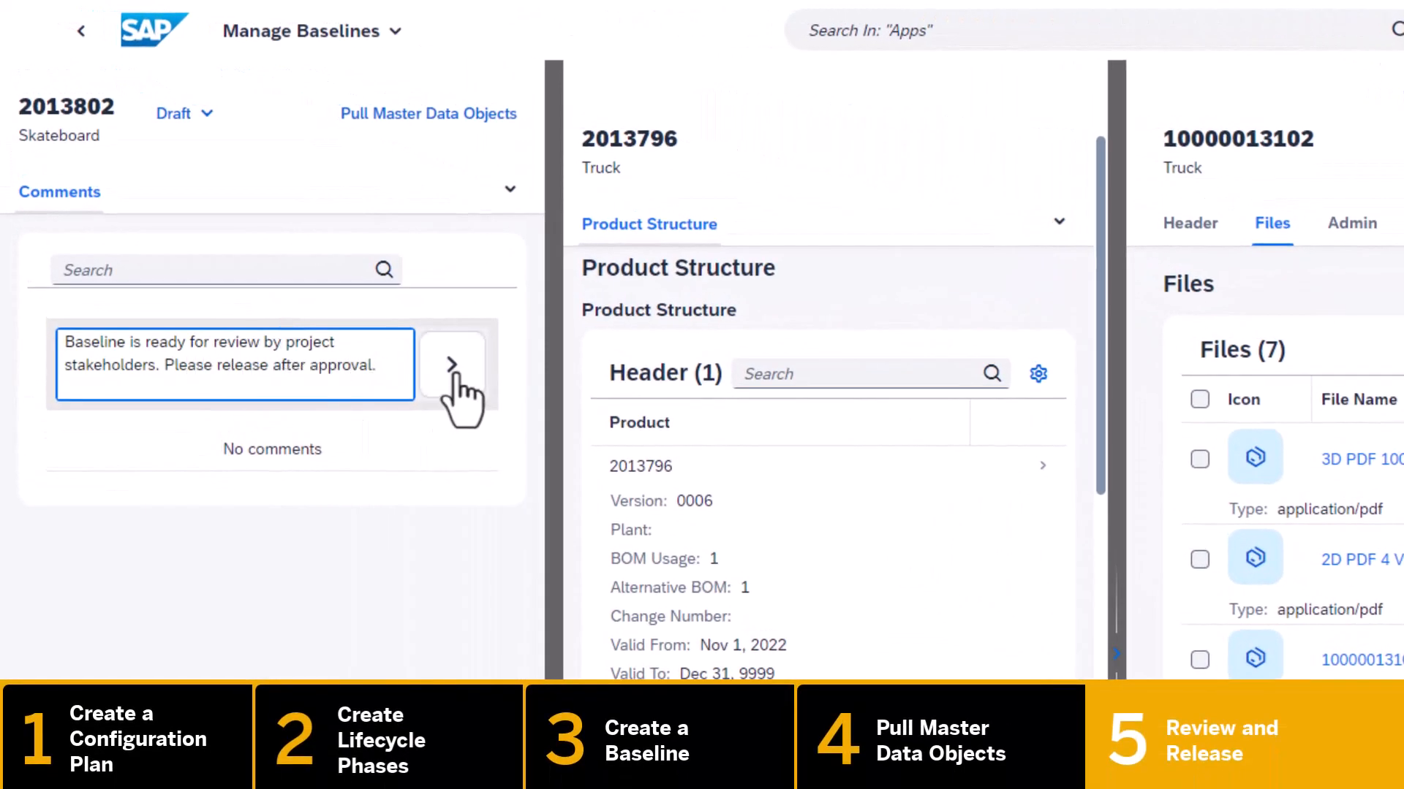
pyautogui.click(452, 364)
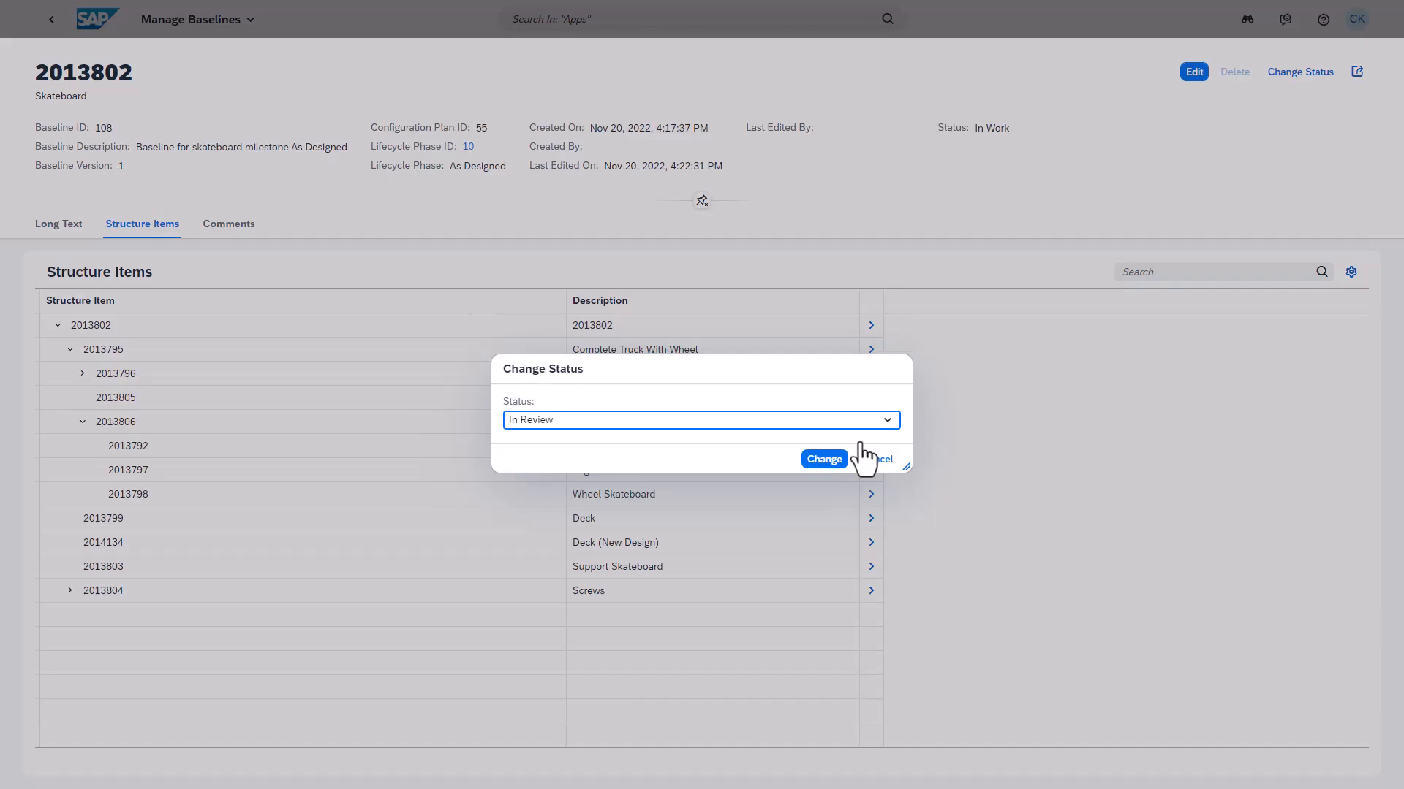
# Step: Move the baseline to In Review, then change its status to Released
pyautogui.click(823, 459)
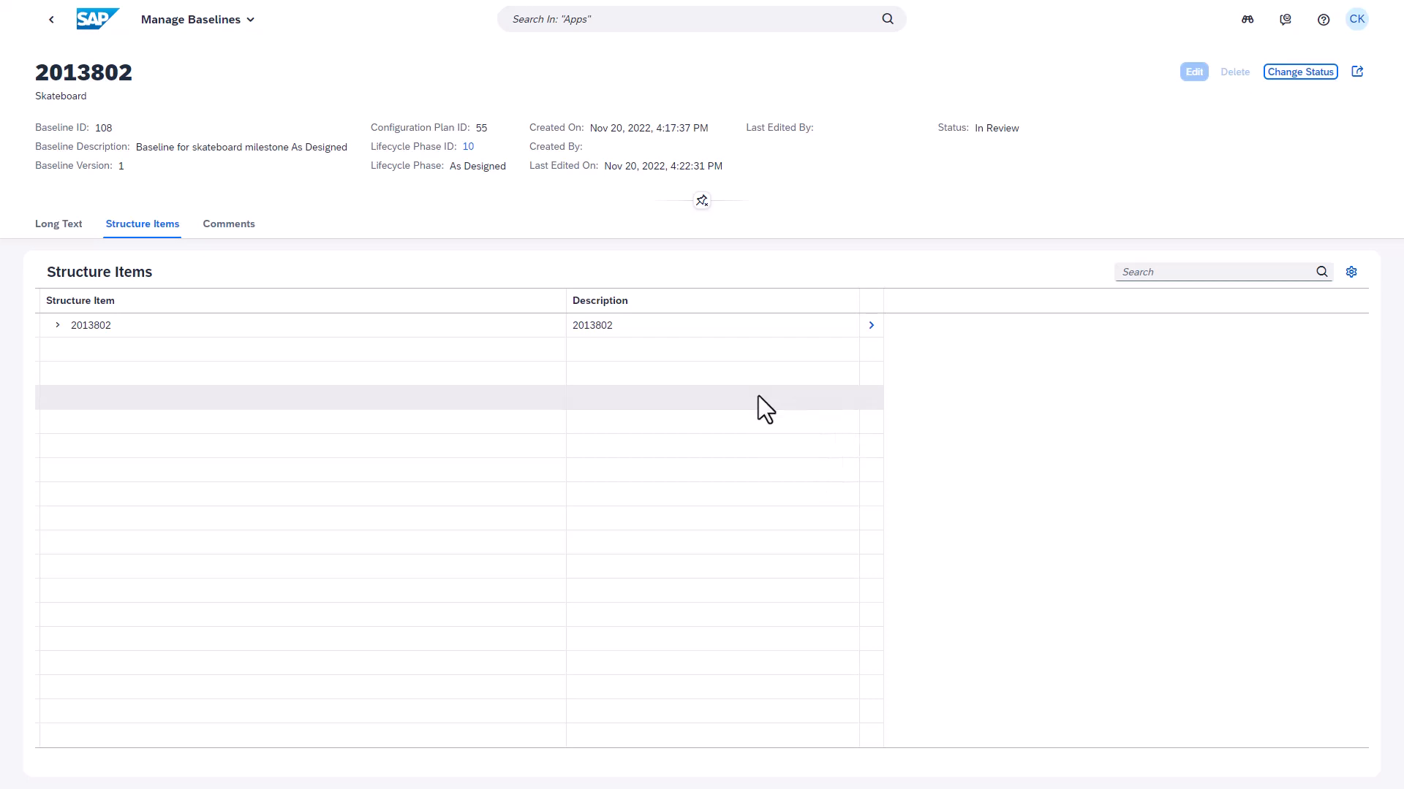
pyautogui.click(57, 225)
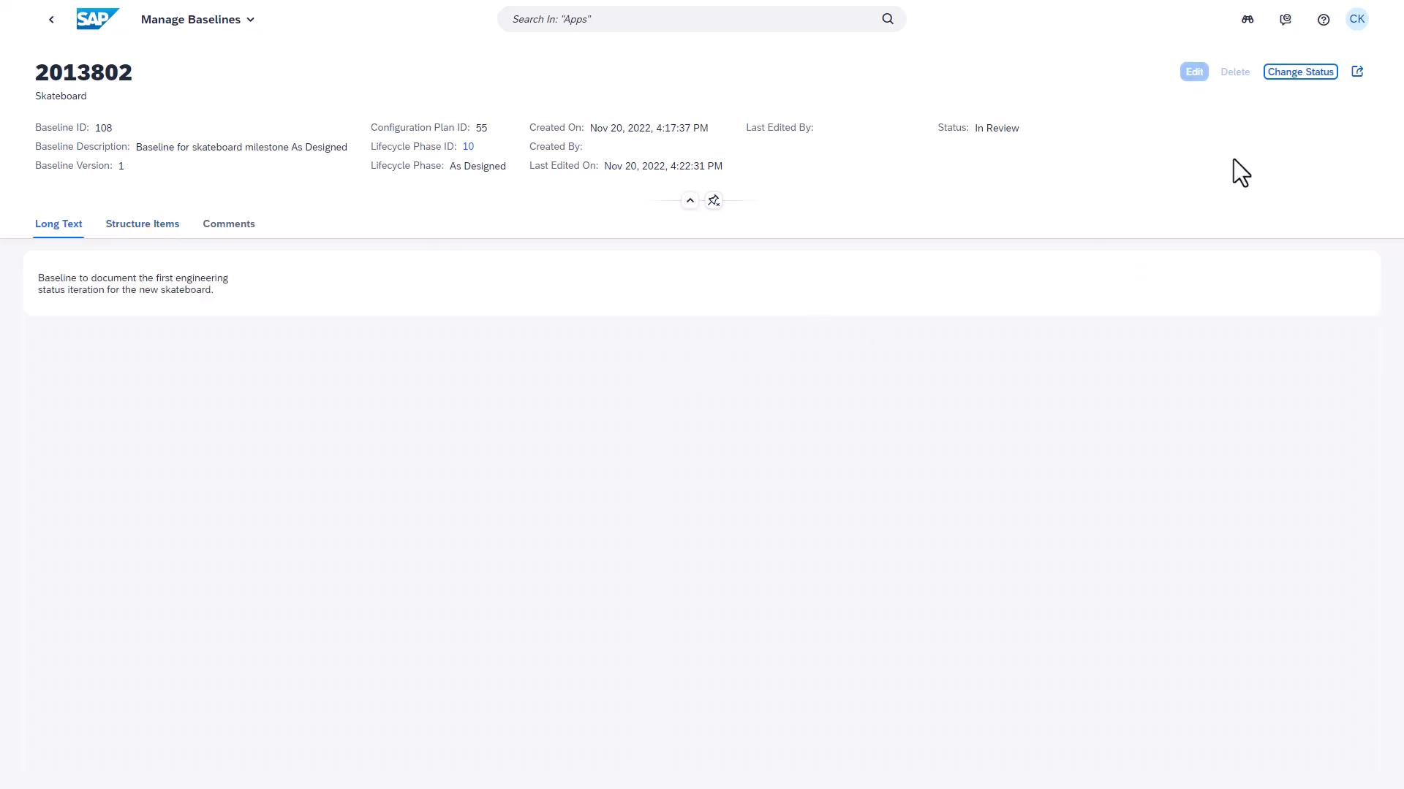
pyautogui.click(1298, 72)
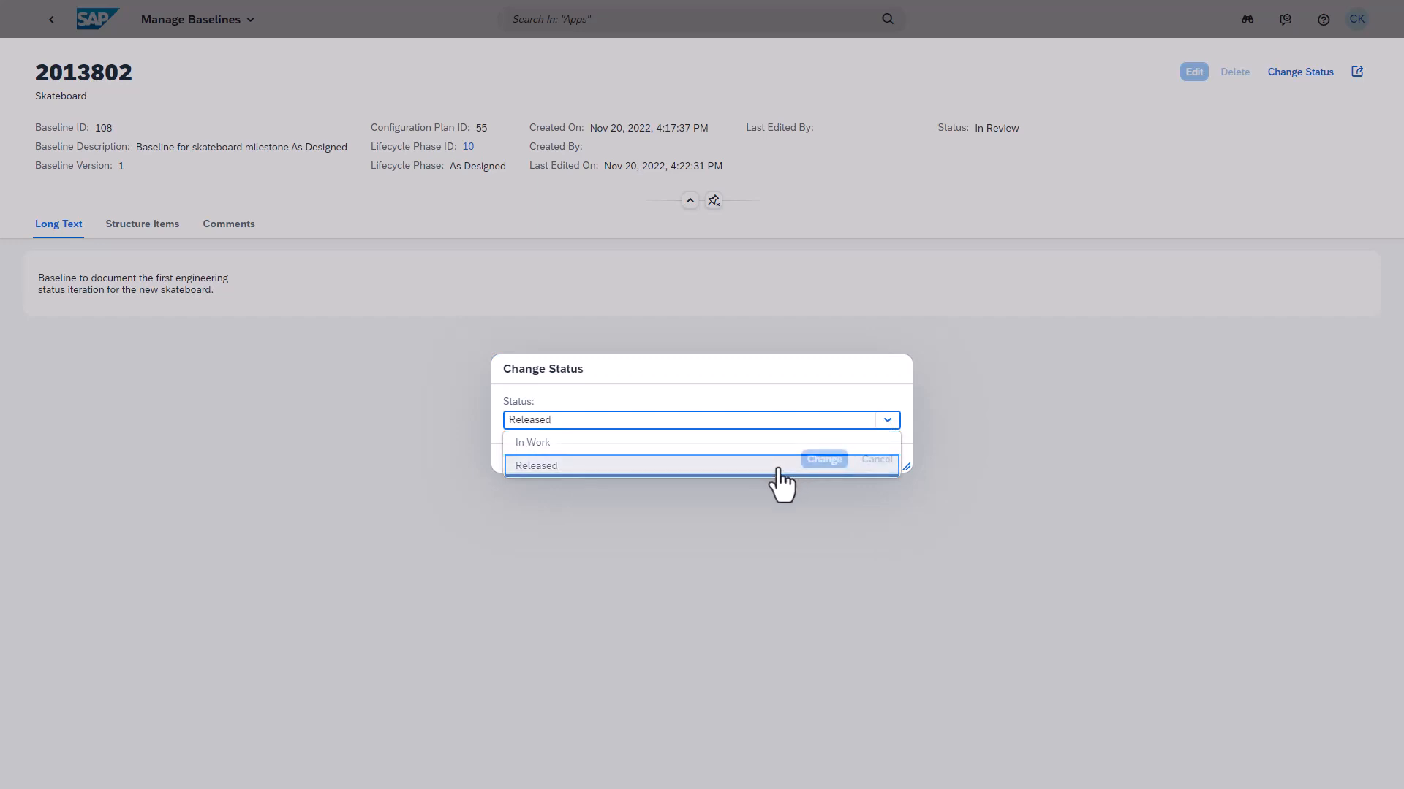
pyautogui.click(535, 465)
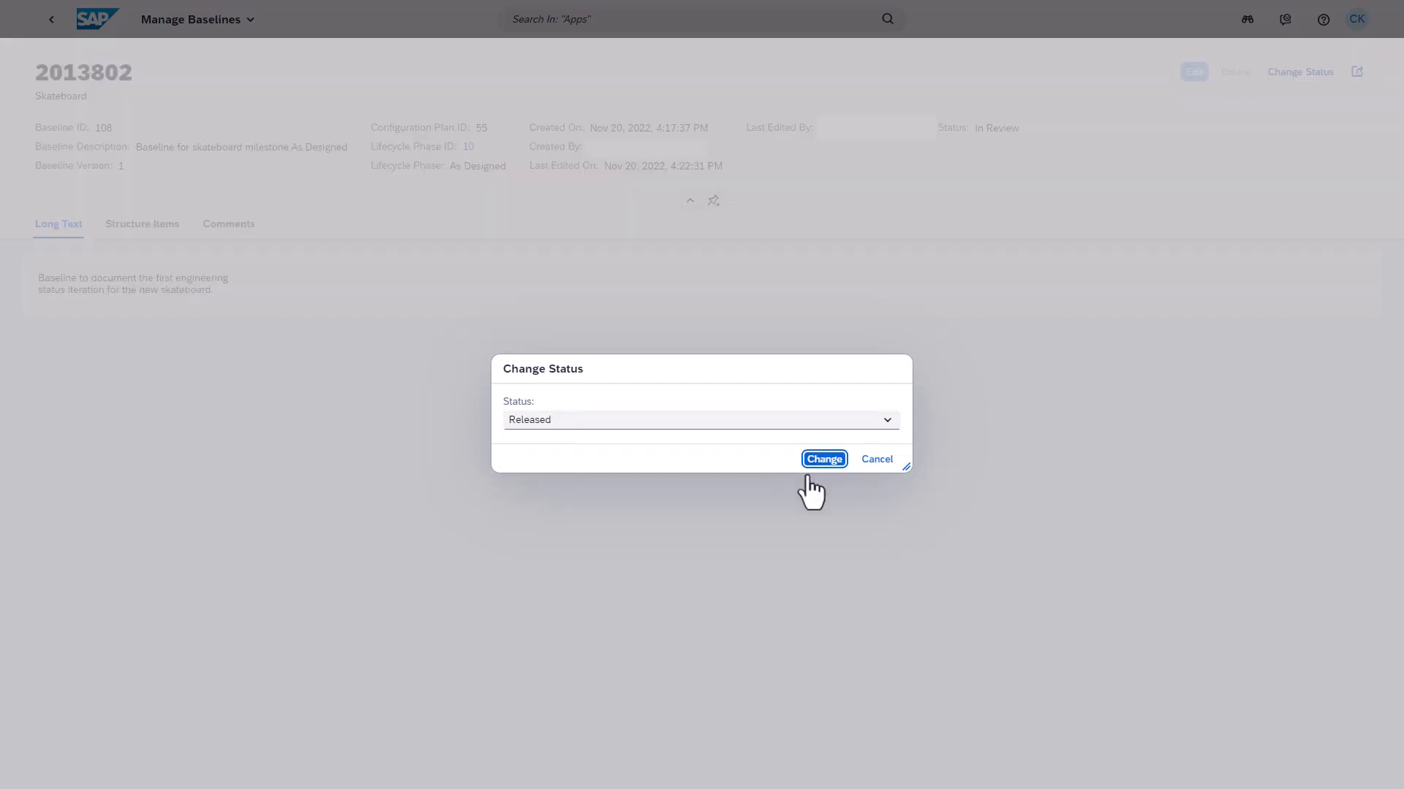
pyautogui.click(823, 457)
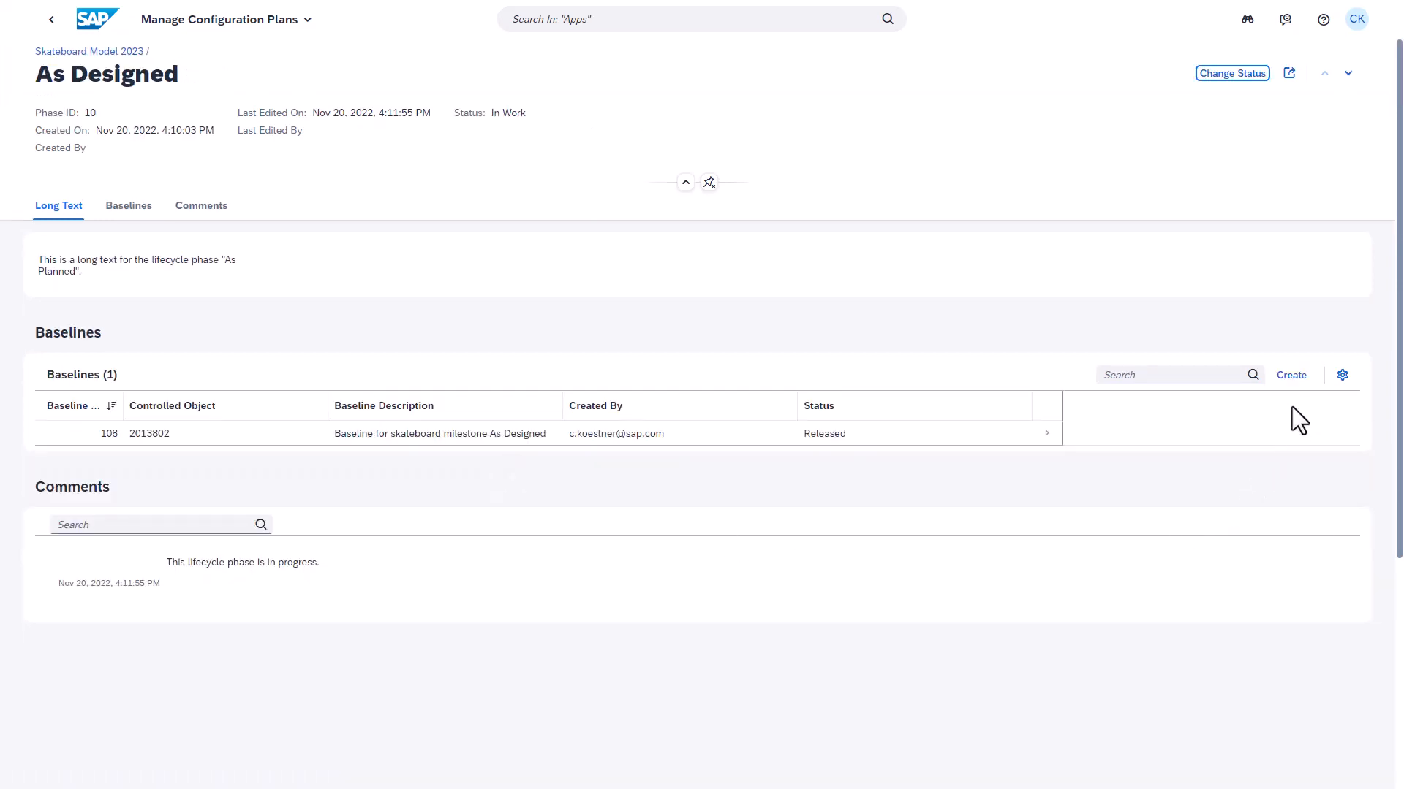
pyautogui.moveTo(1303, 400)
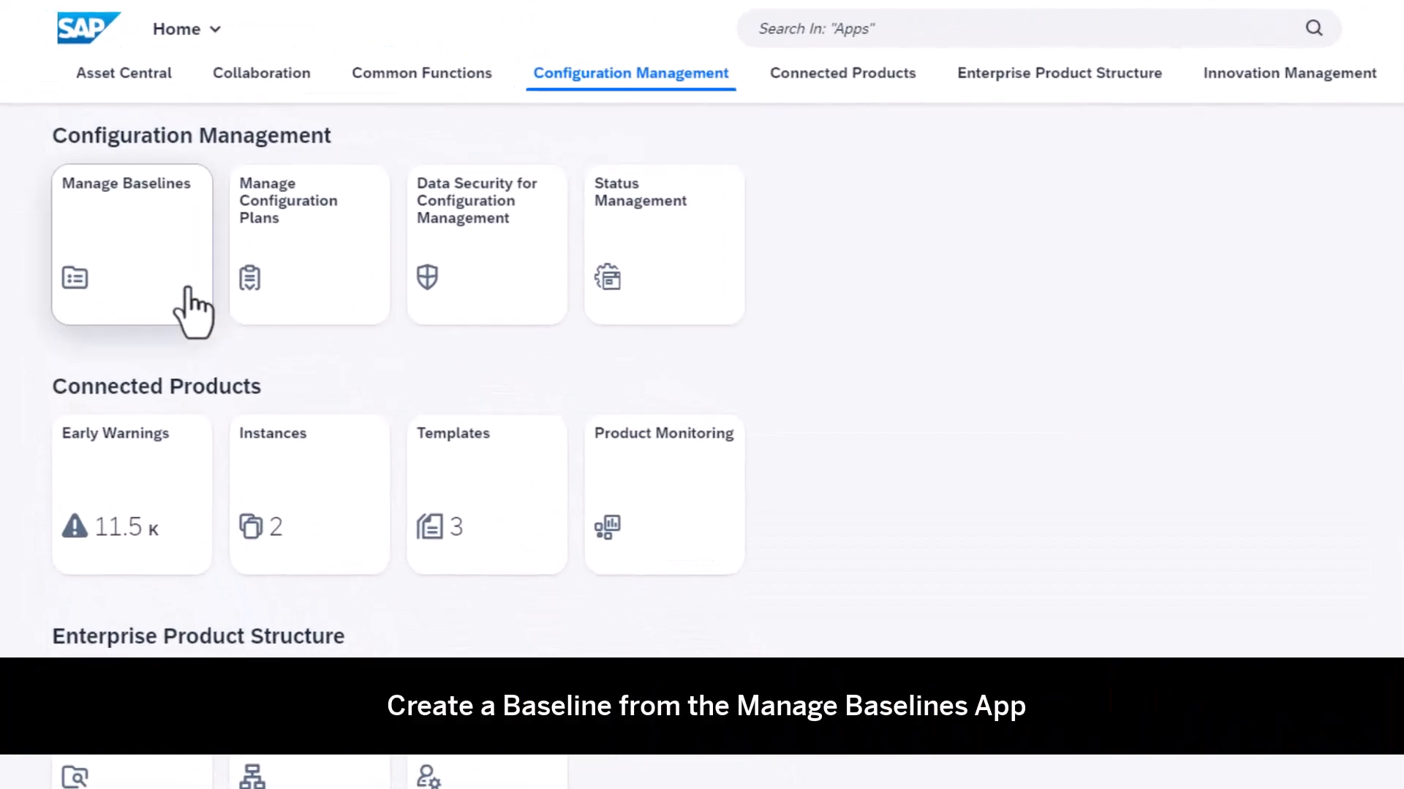
# Step: Open the Manage Baselines tile, landing on the list showing baseline 108 as Released
pyautogui.click(132, 245)
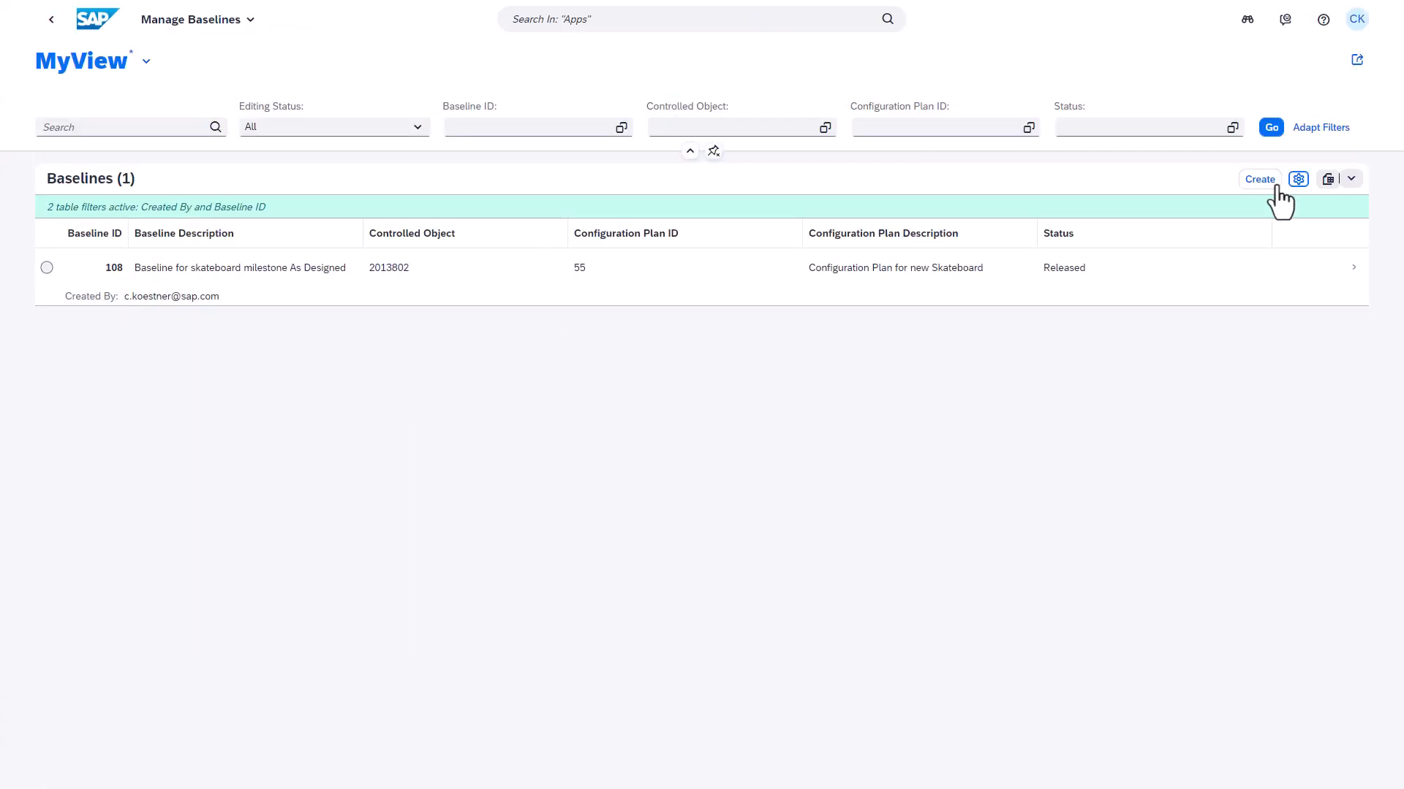
# Step: Create draft baseline 109 for controlled object 2013802, plan 55, phase 10, described 'Baseline Skateboard Version 2'
pyautogui.click(1259, 178)
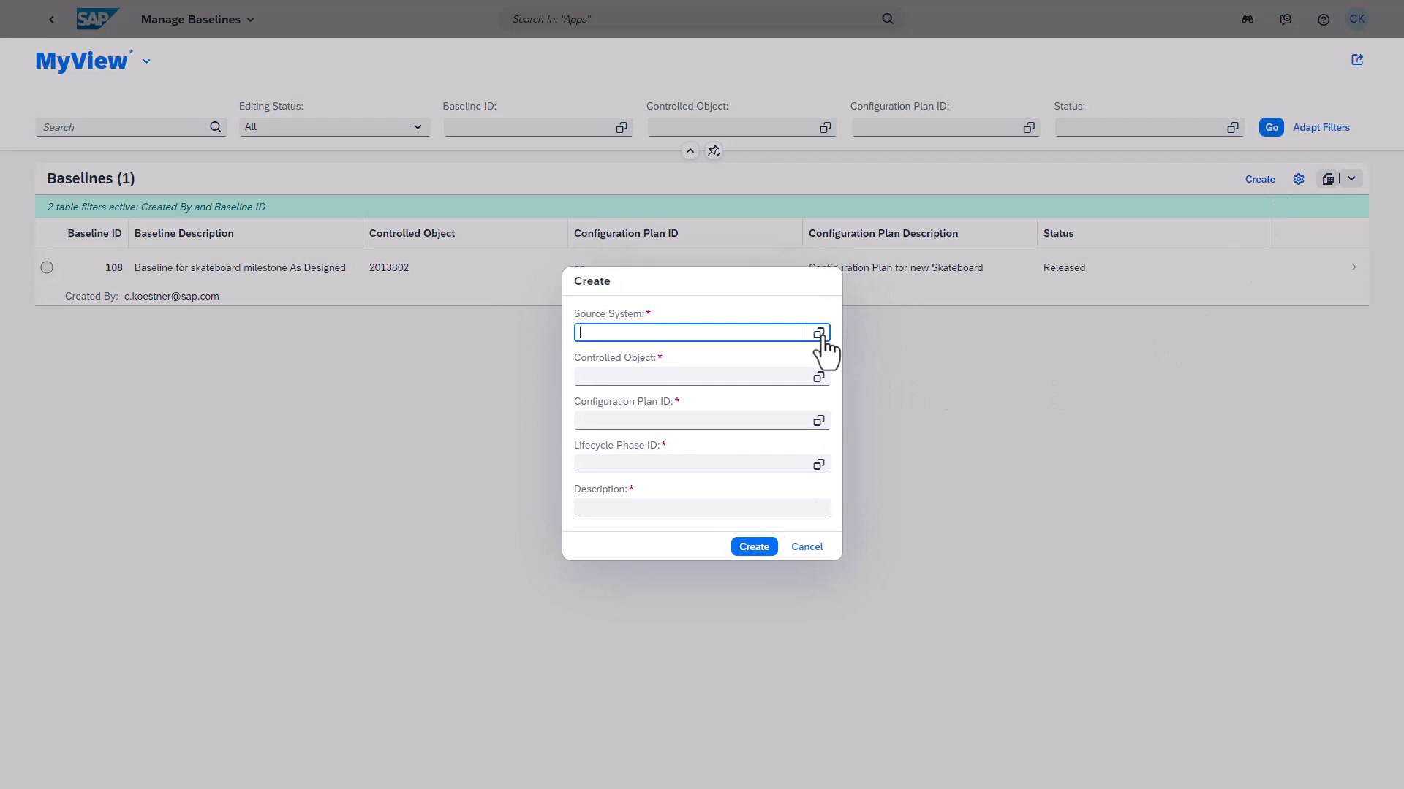
pyautogui.click(816, 332)
pyautogui.write('2')
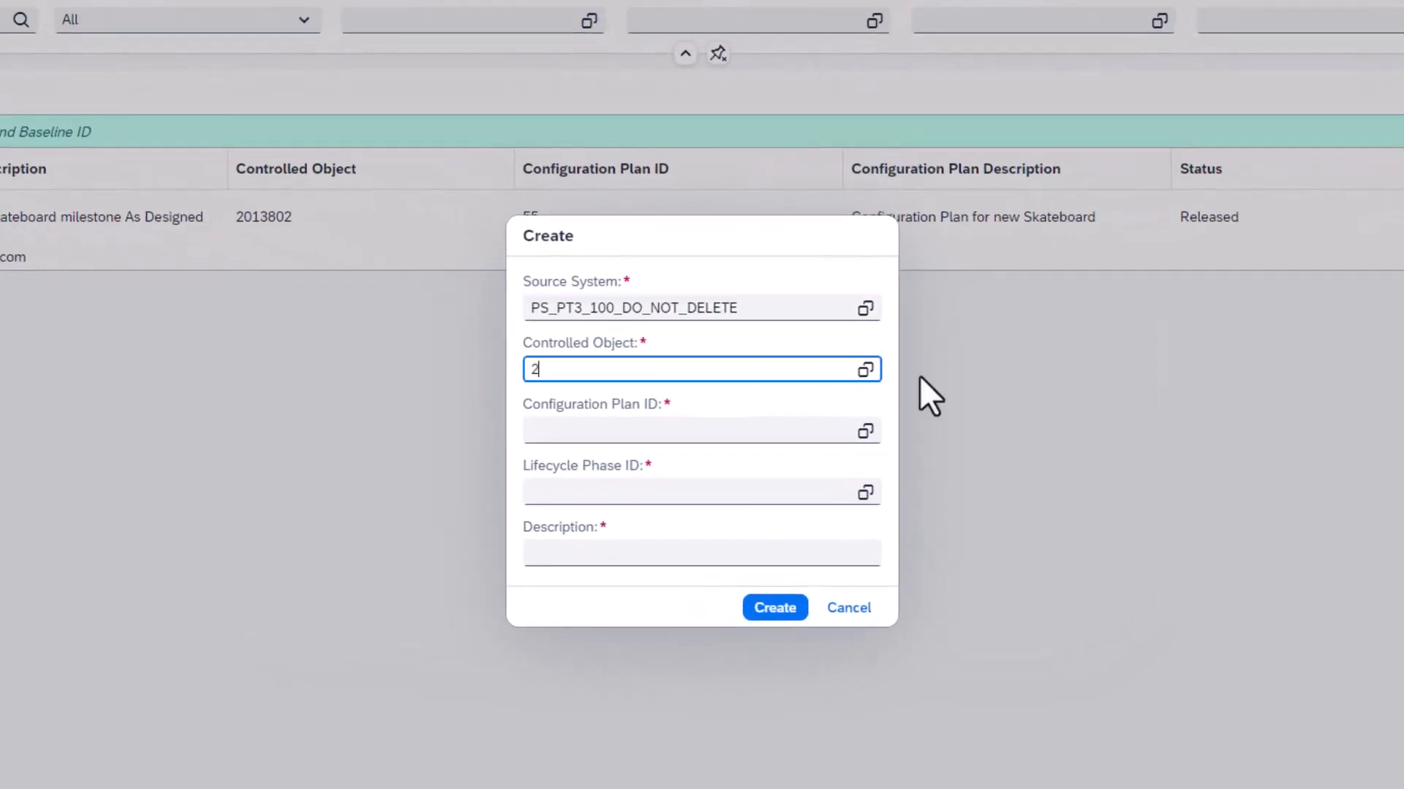
pyautogui.write('013802')
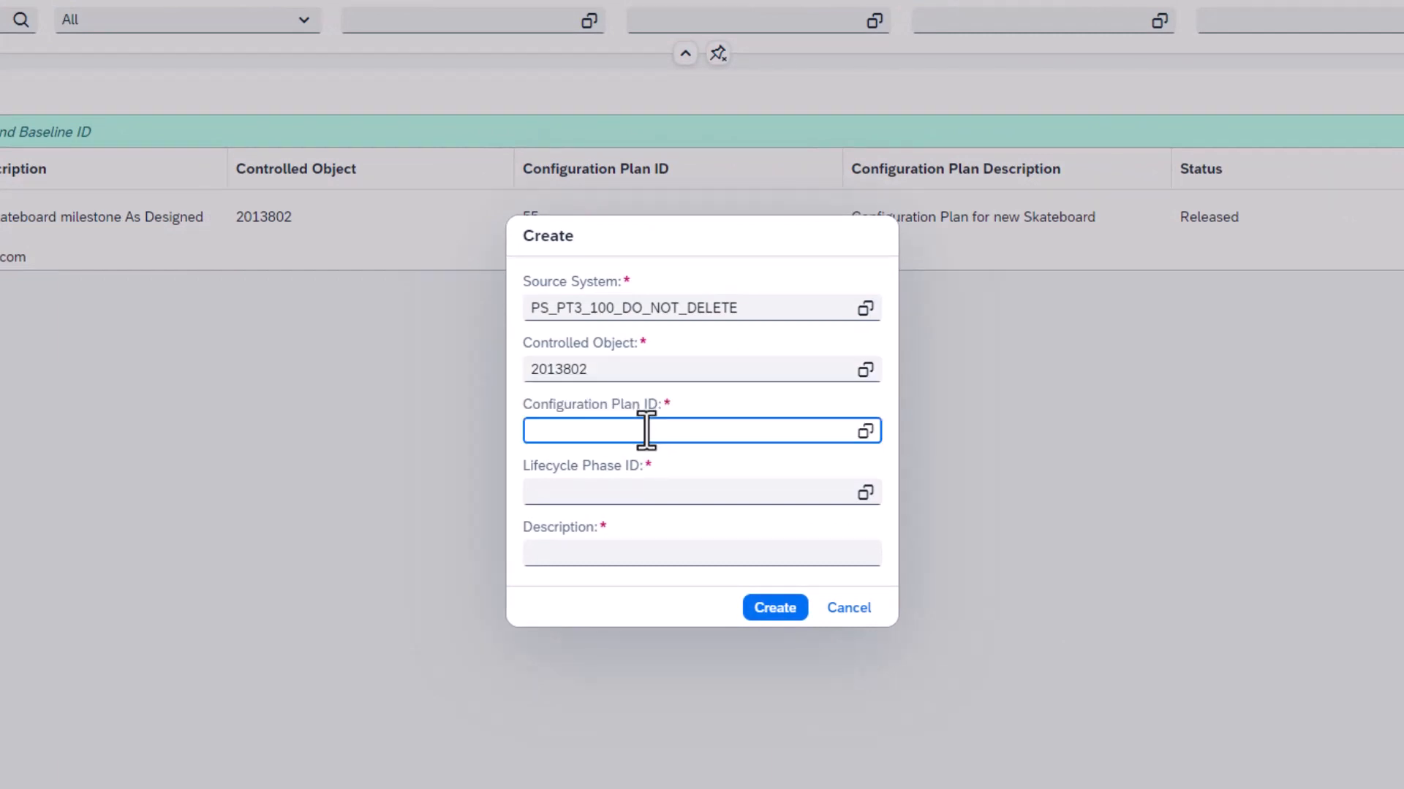
pyautogui.write('55')
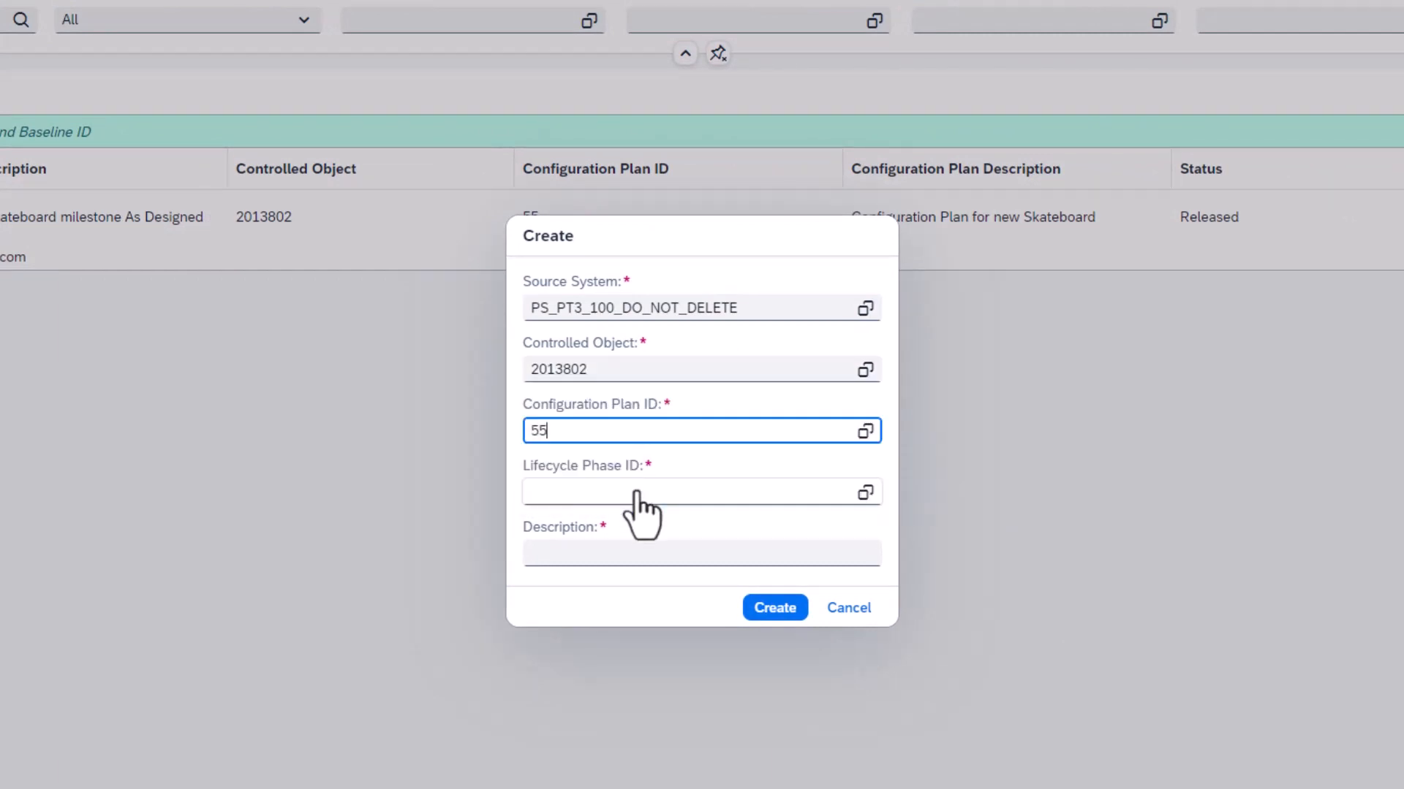
pyautogui.write('10')
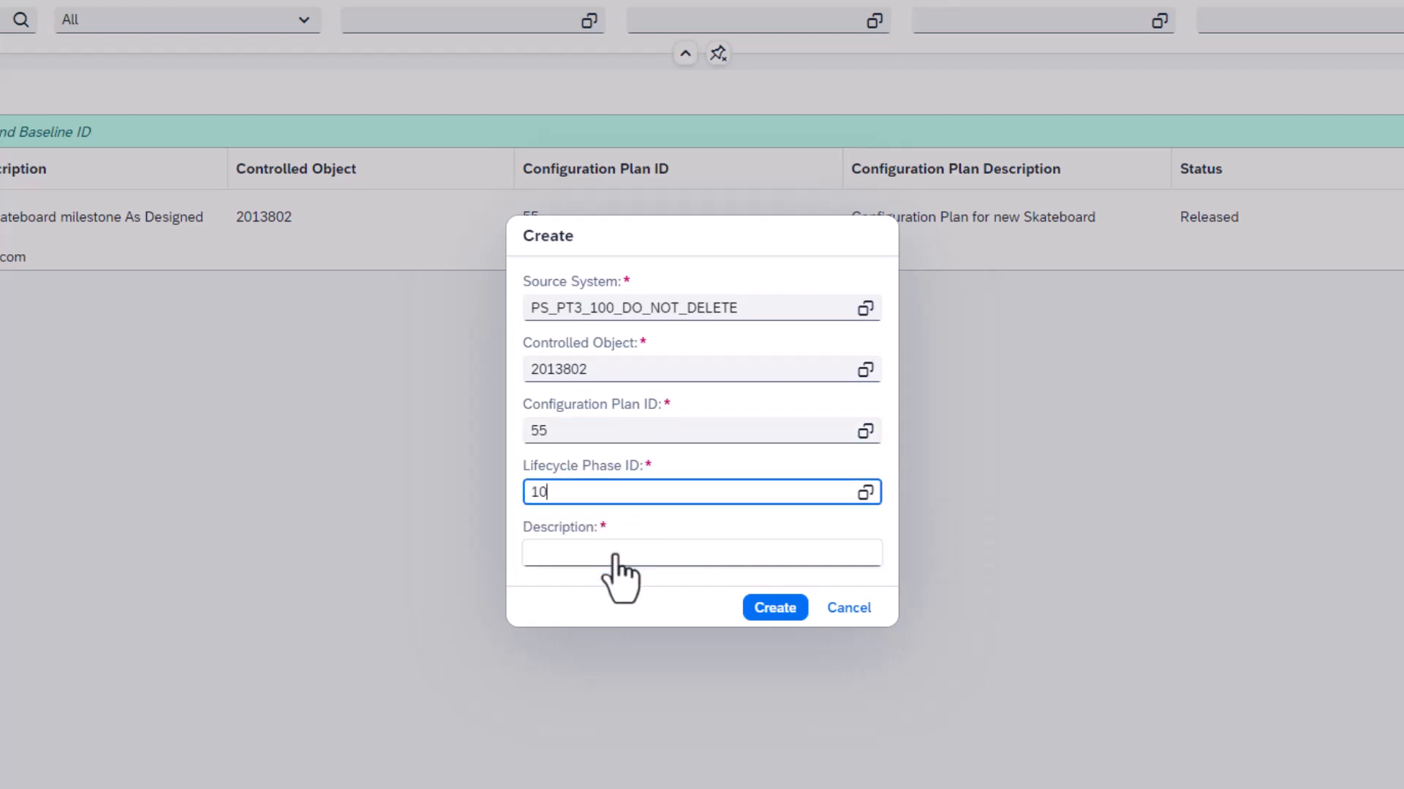
pyautogui.write('Baseline Skateboard Version 2')
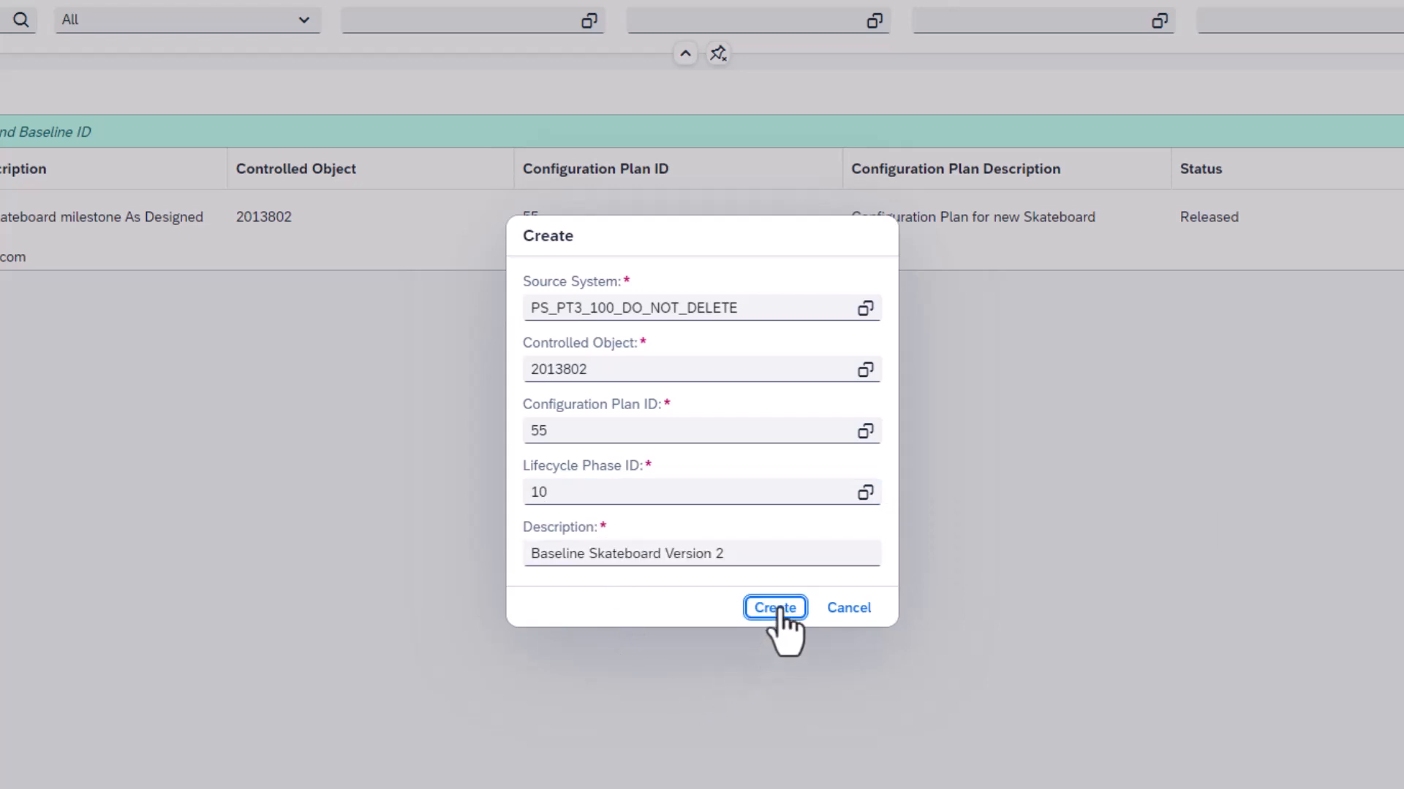
pyautogui.click(774, 608)
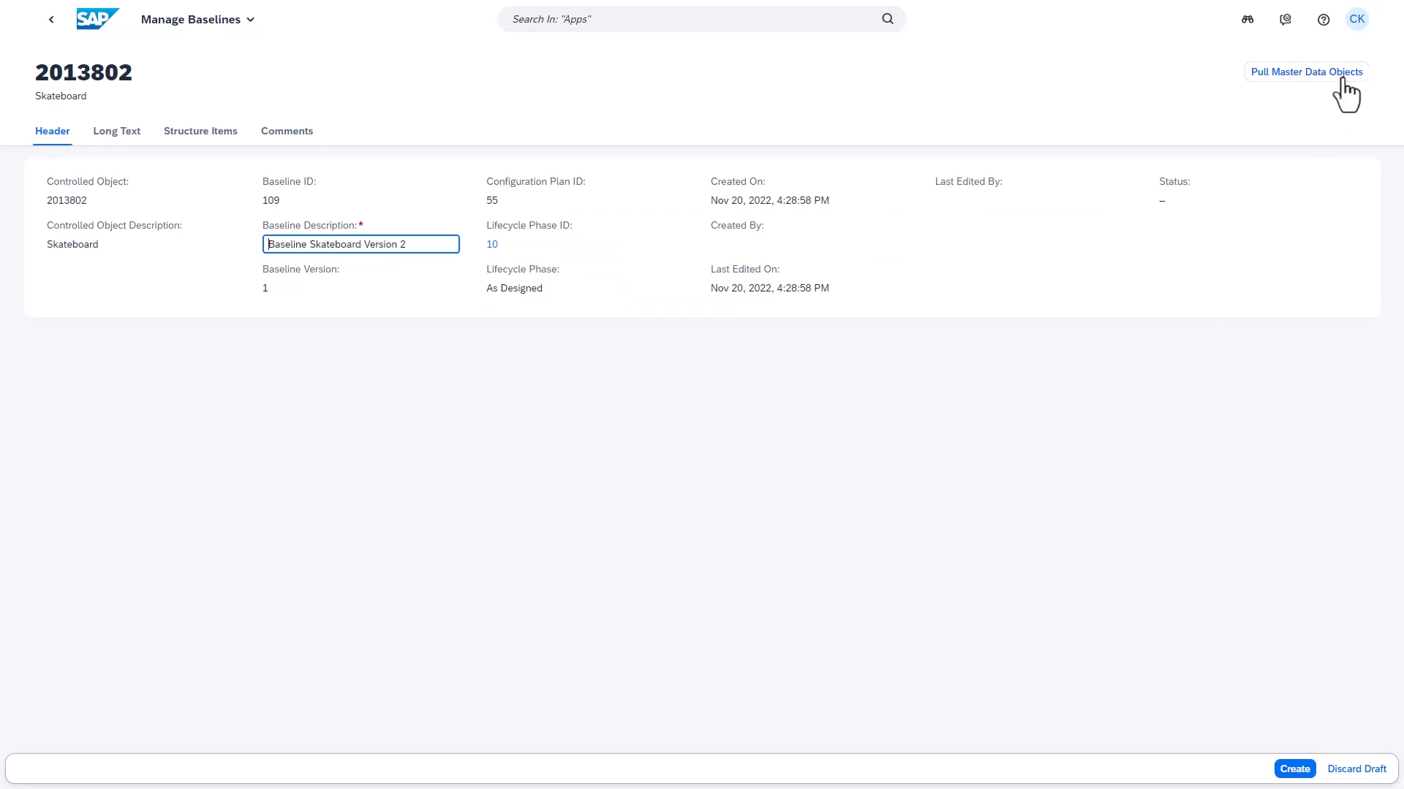
# Step: Pull master data objects into baseline 109 and view item 2013795 Complete Truck With Wheel's details
pyautogui.click(1306, 73)
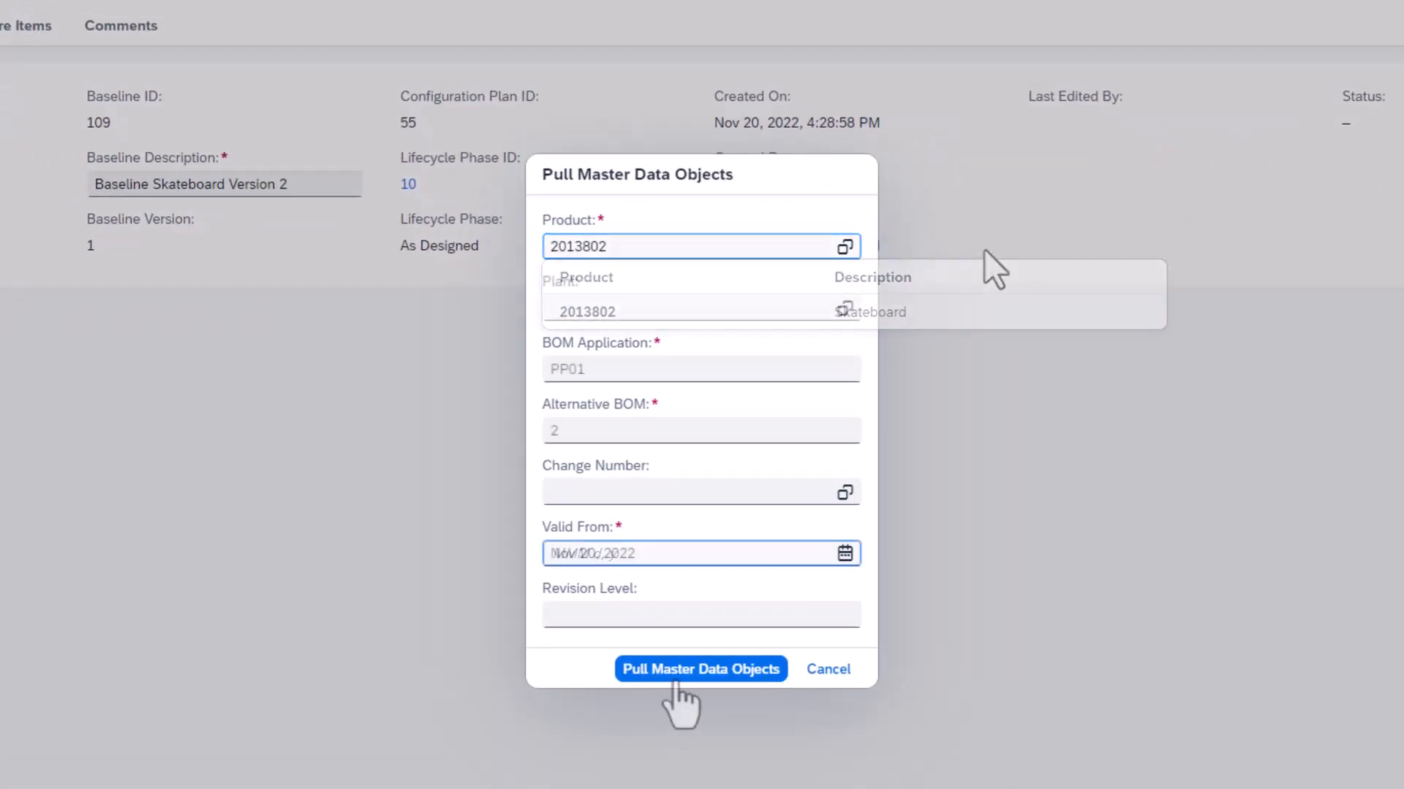
pyautogui.click(700, 669)
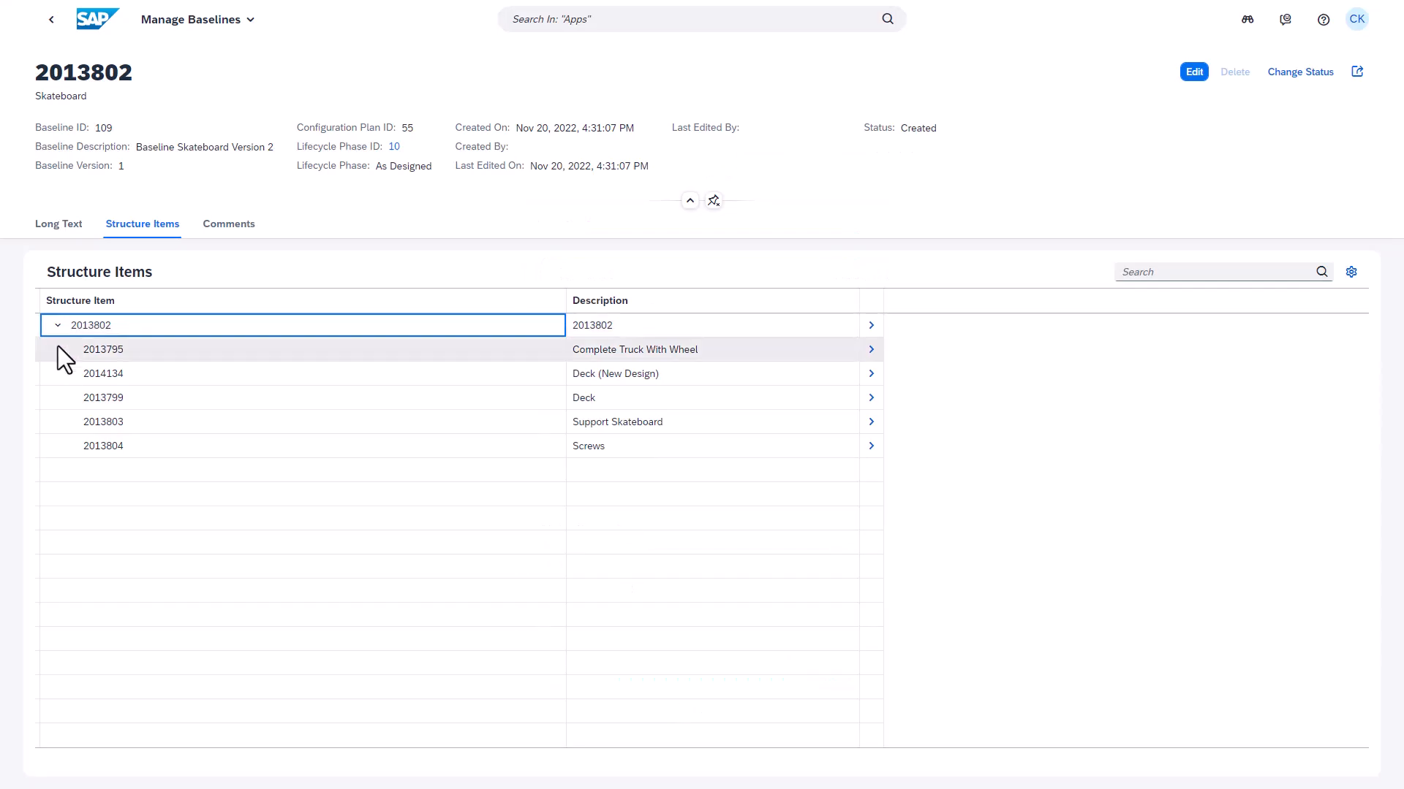
pyautogui.moveTo(719, 354)
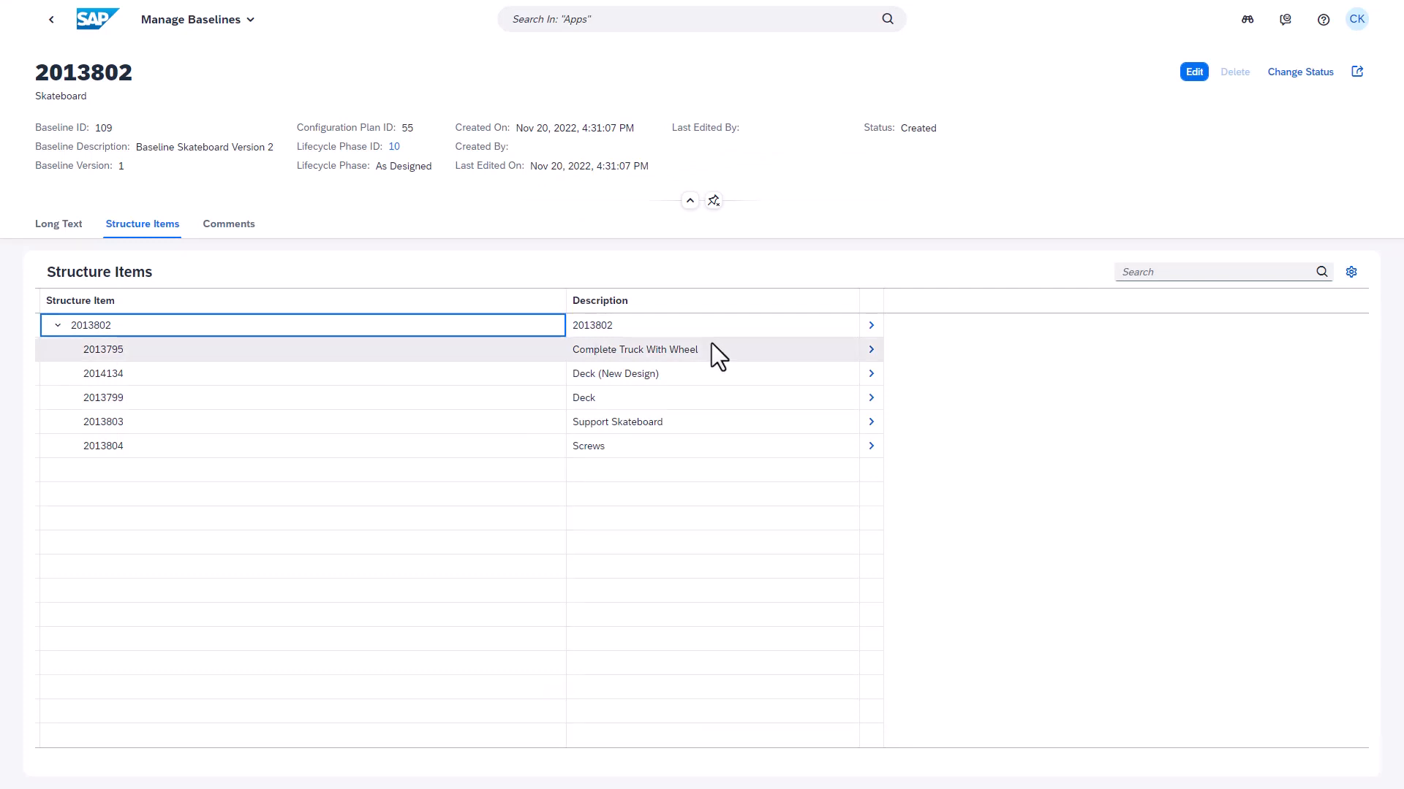
pyautogui.click(868, 350)
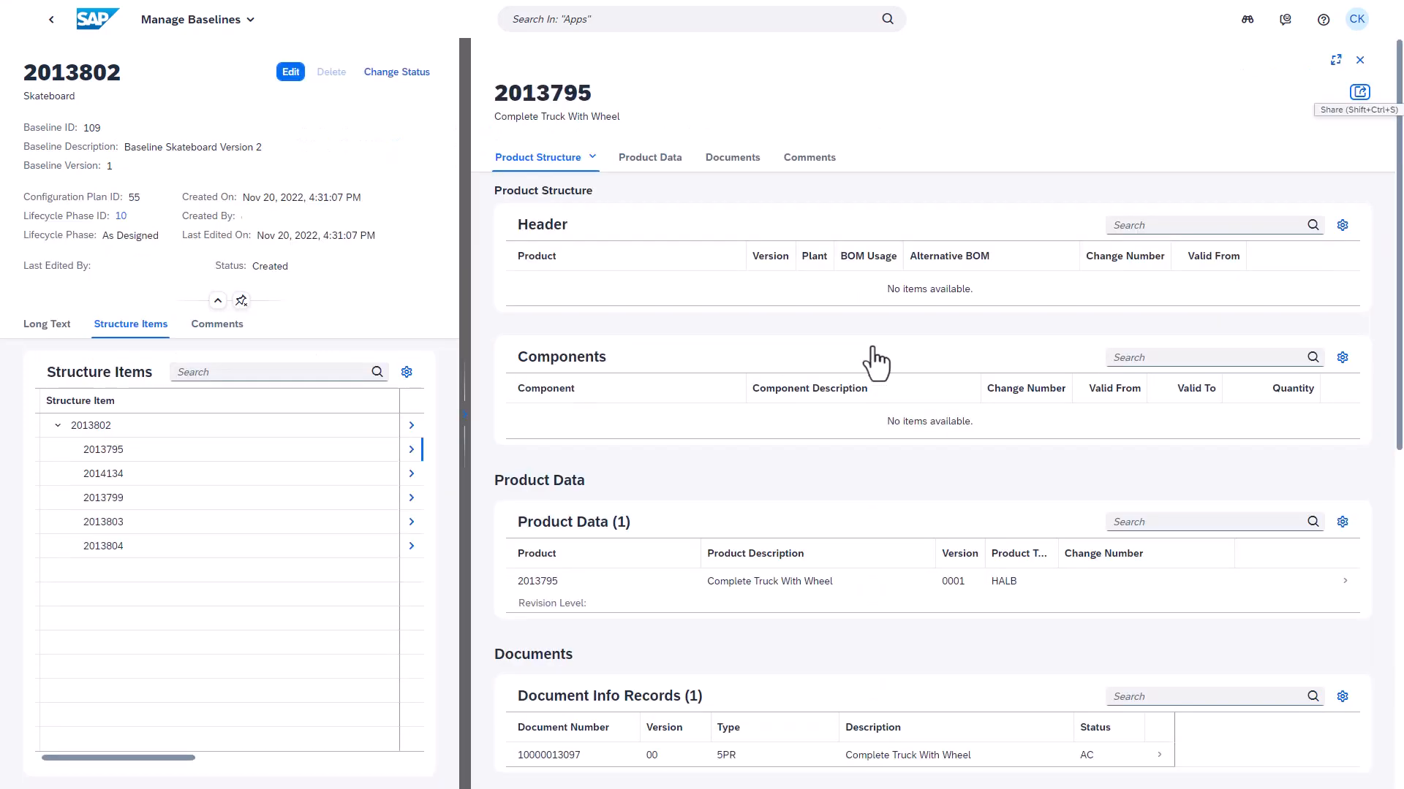